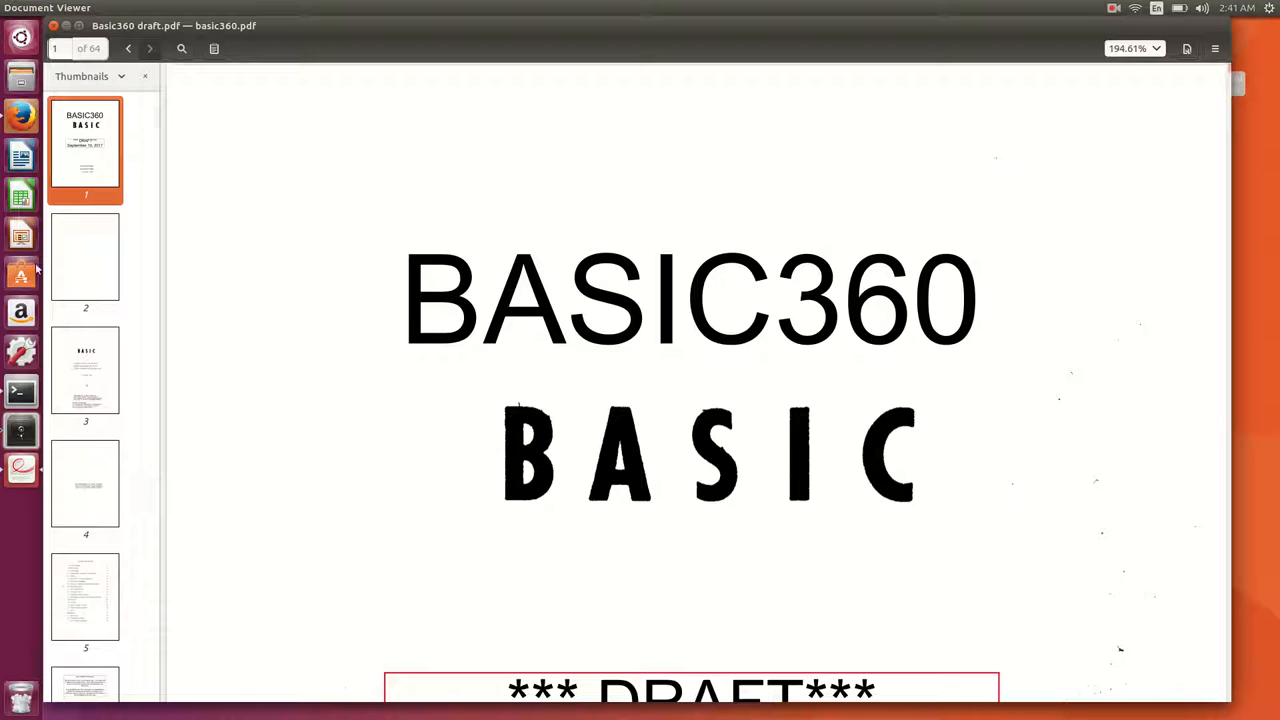
mouse_move(421, 201)
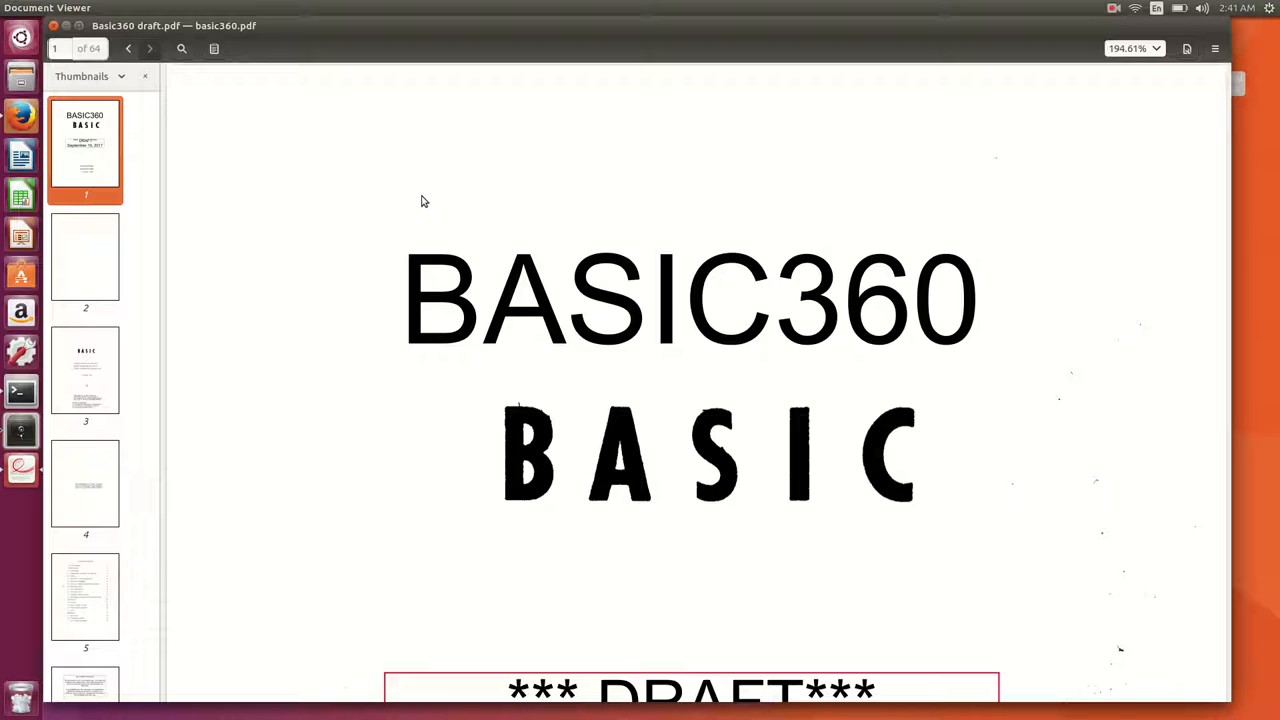
mouse_move(434, 42)
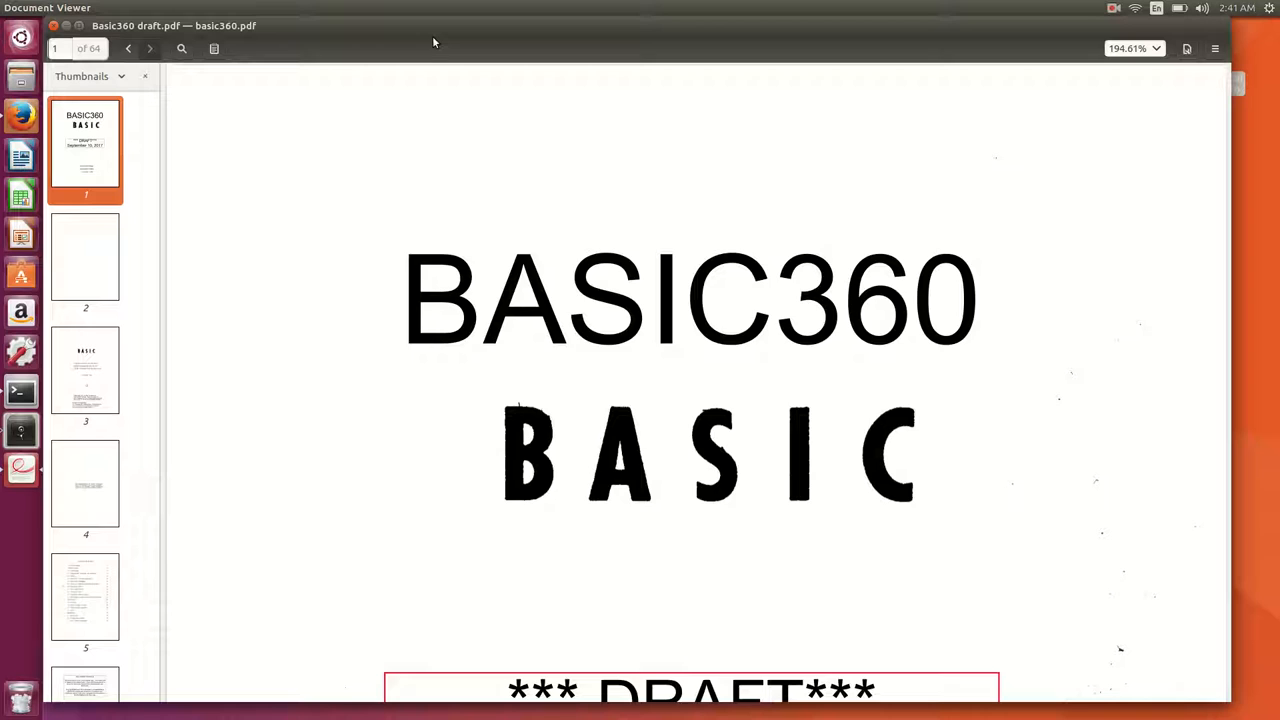
mouse_move(417, 256)
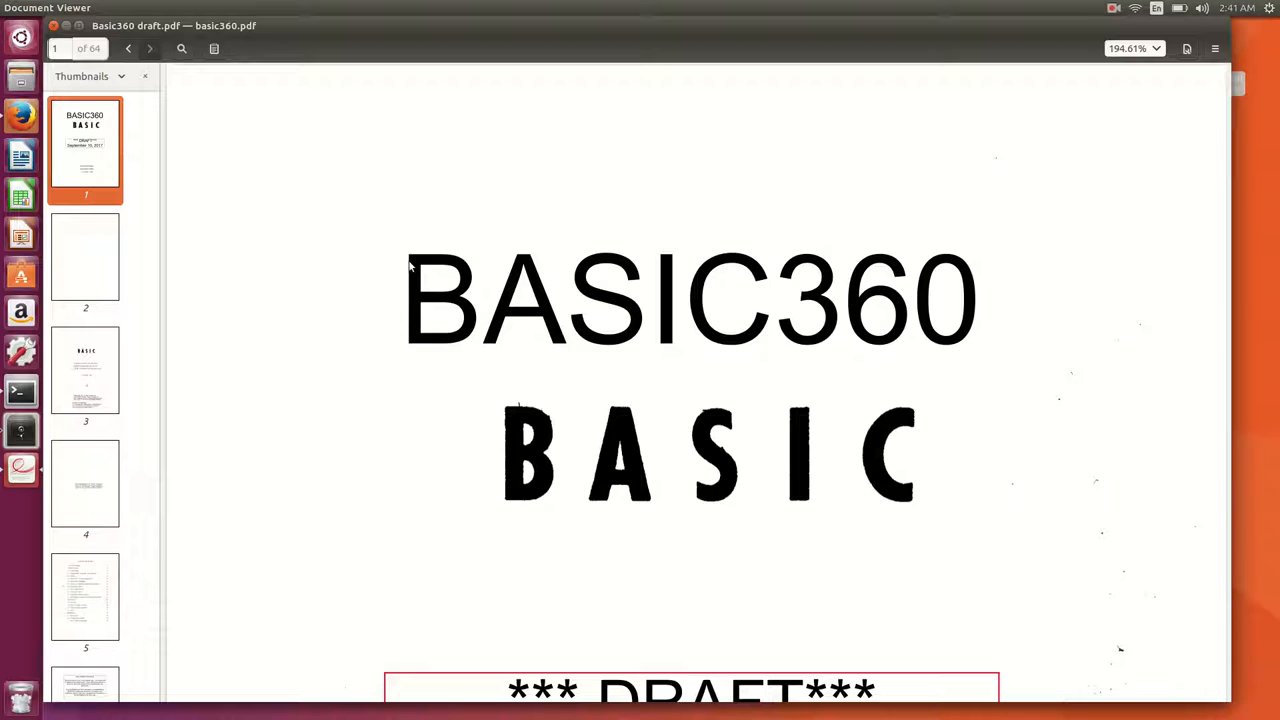
mouse_move(452, 242)
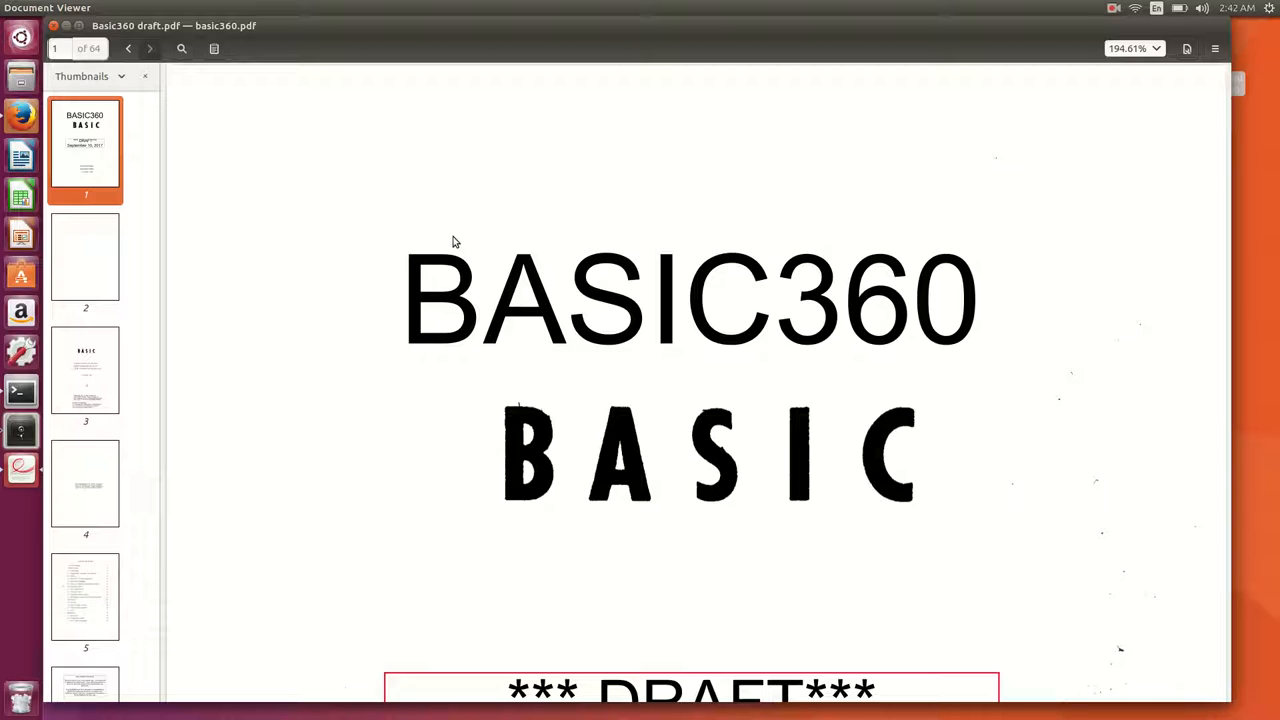
mouse_move(448, 196)
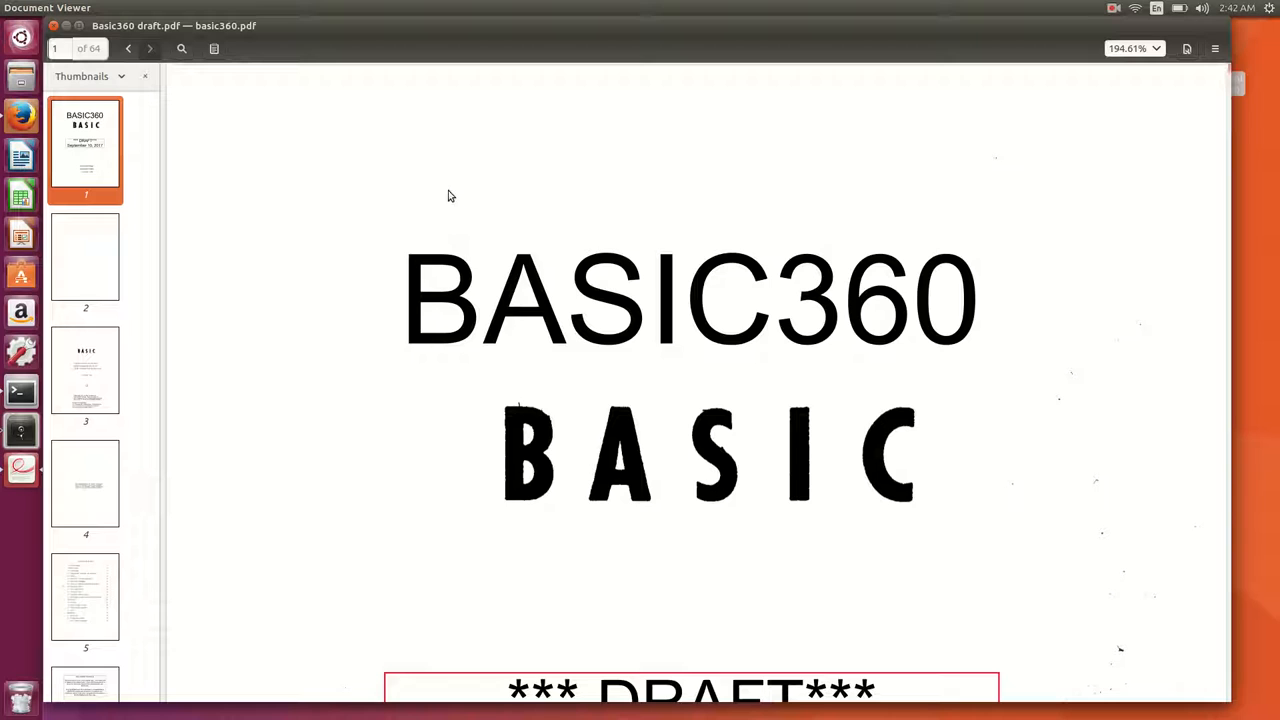
mouse_move(415, 32)
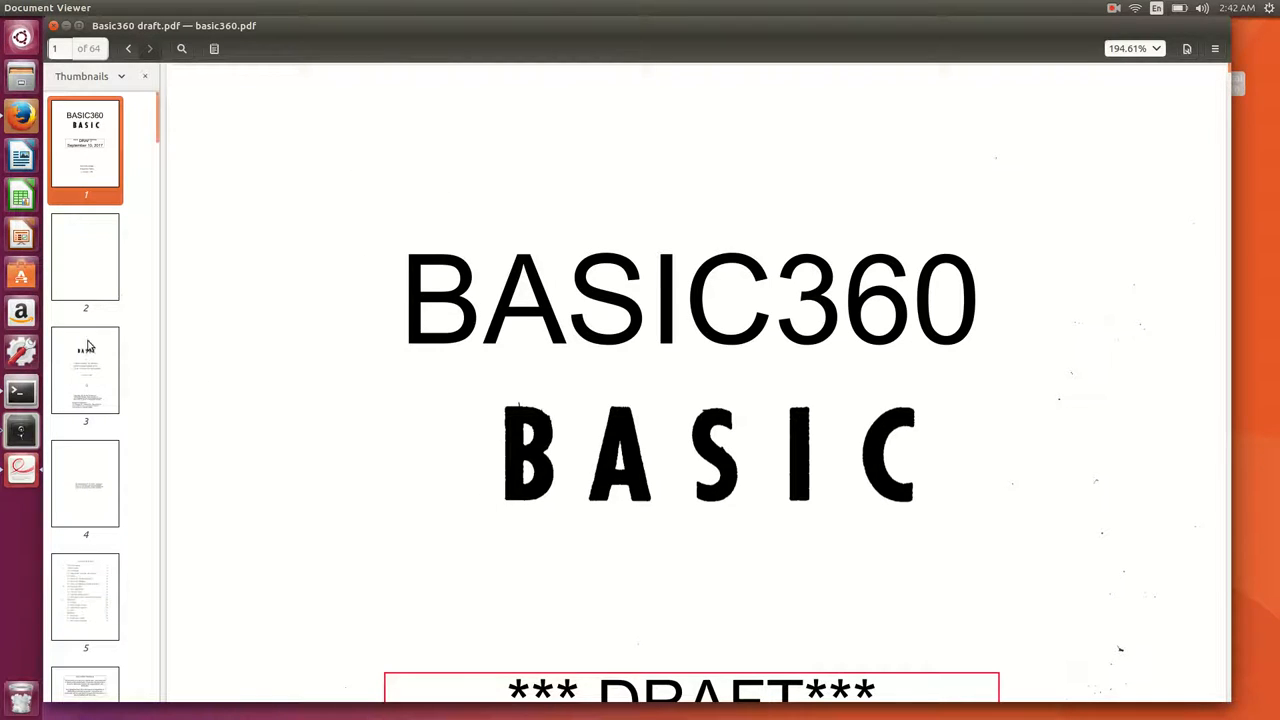
Show manual page 3 and scroll to the 1964 Dartmouth College copyright notice.
click(85, 370)
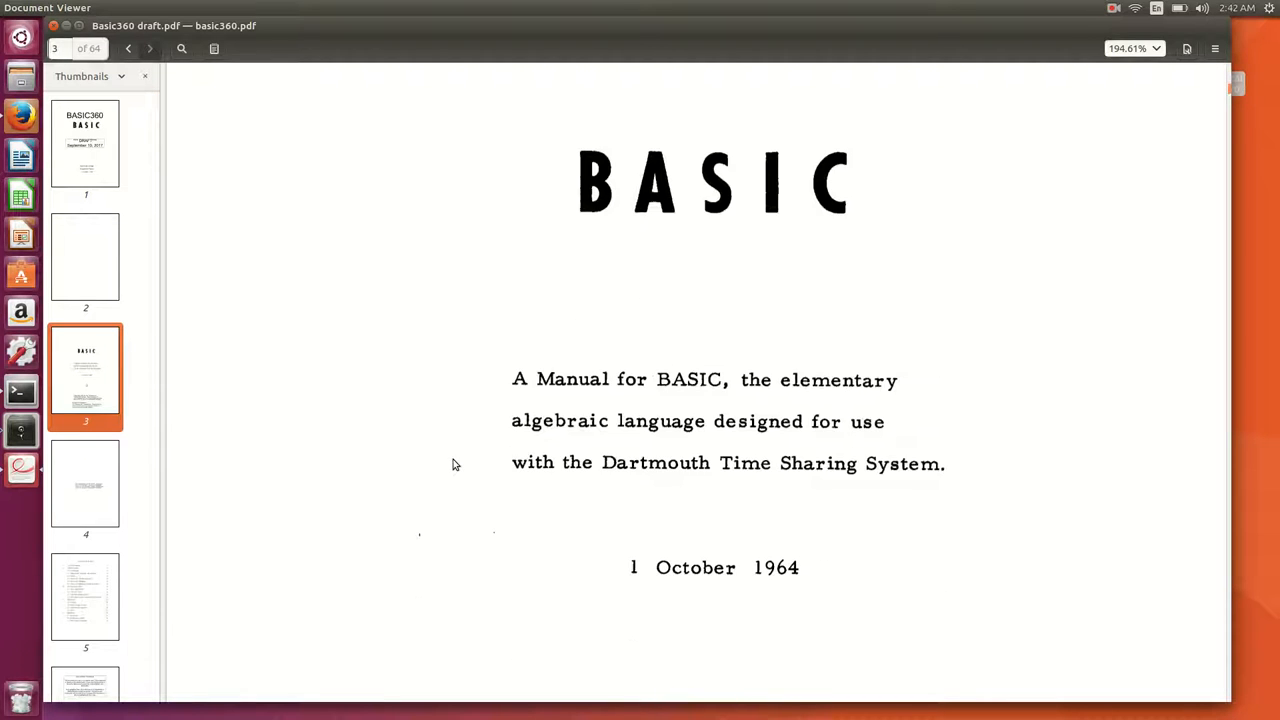
scroll(down, 3)
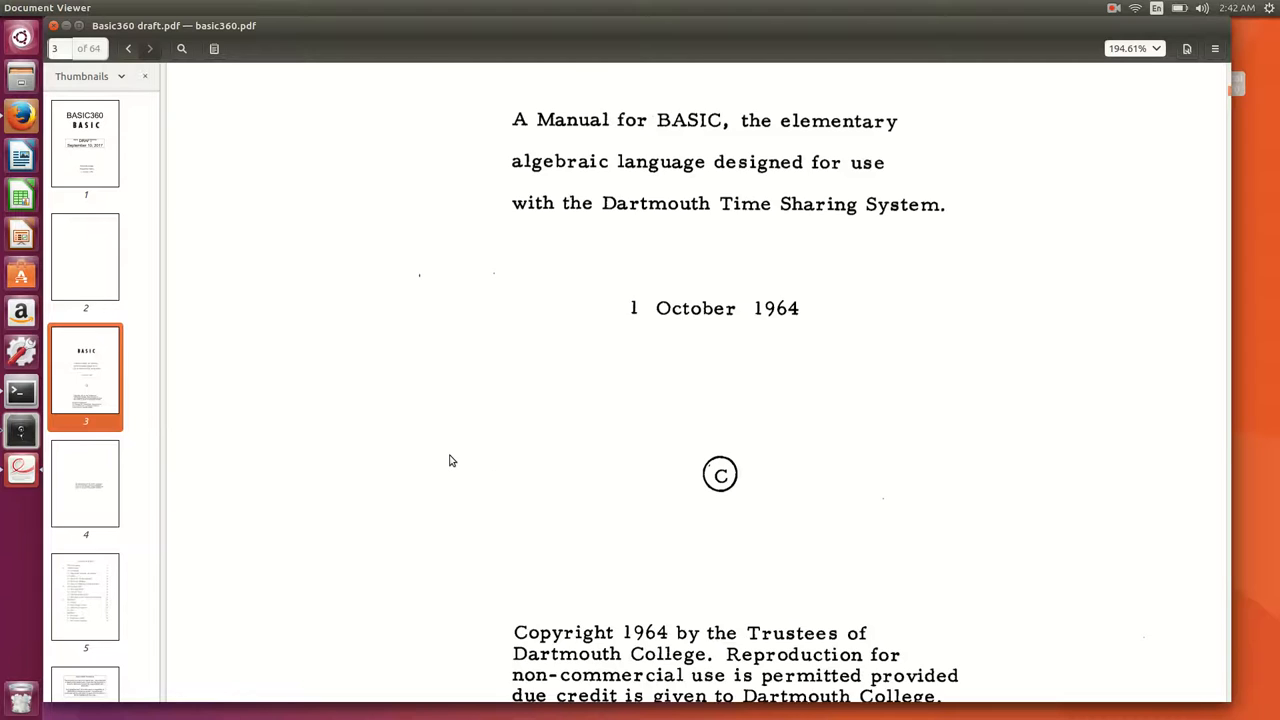
scroll(down, 3)
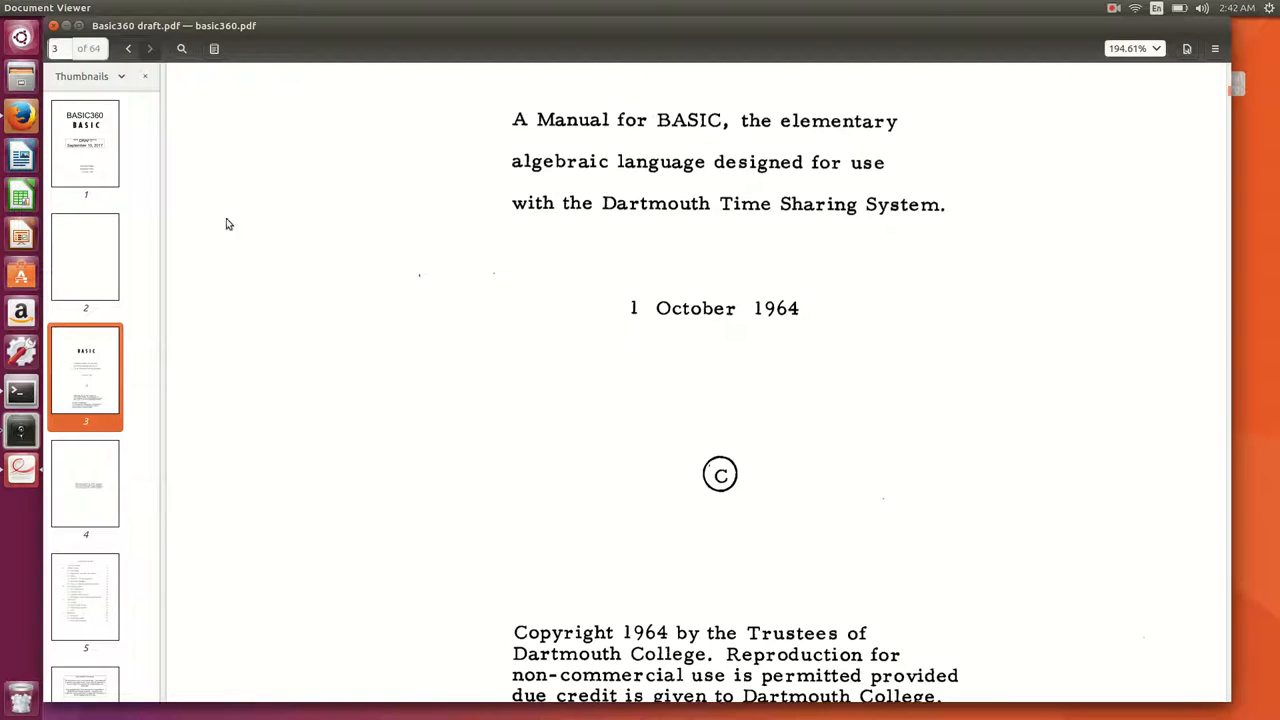
mouse_move(224, 209)
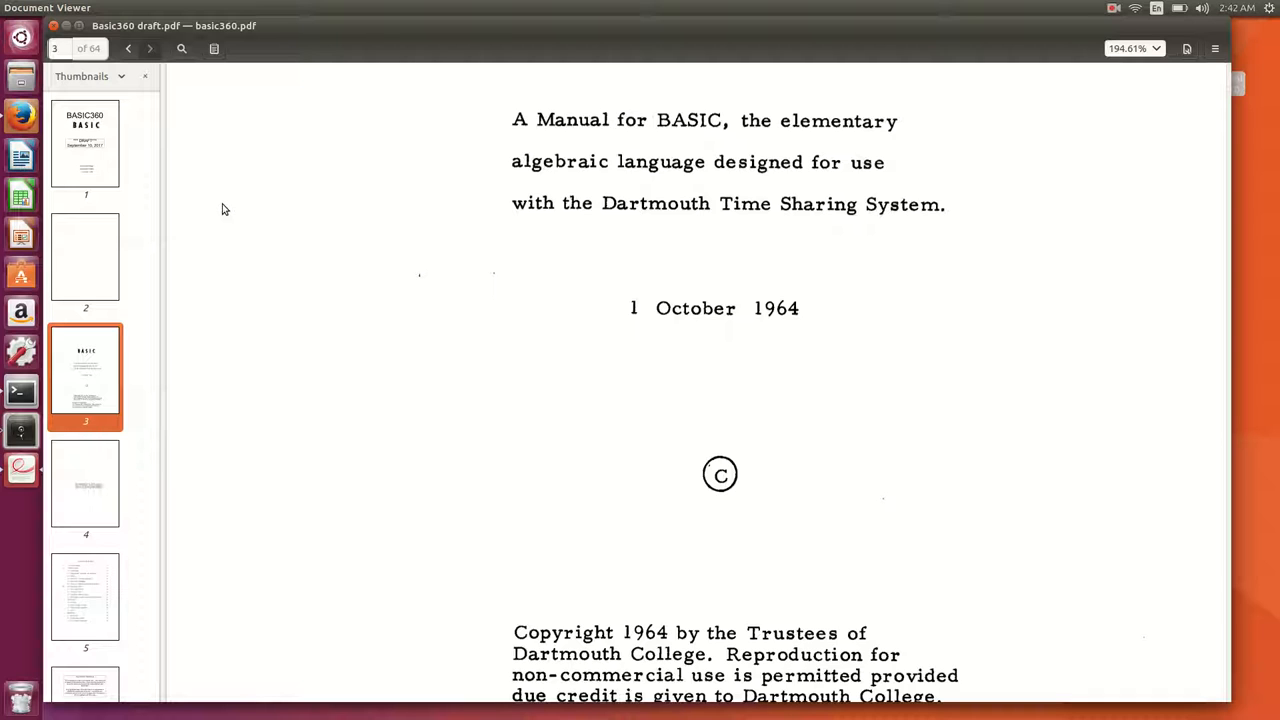
Search Google for 'mosely basic360' in a new Firefox tab.
click(21, 117)
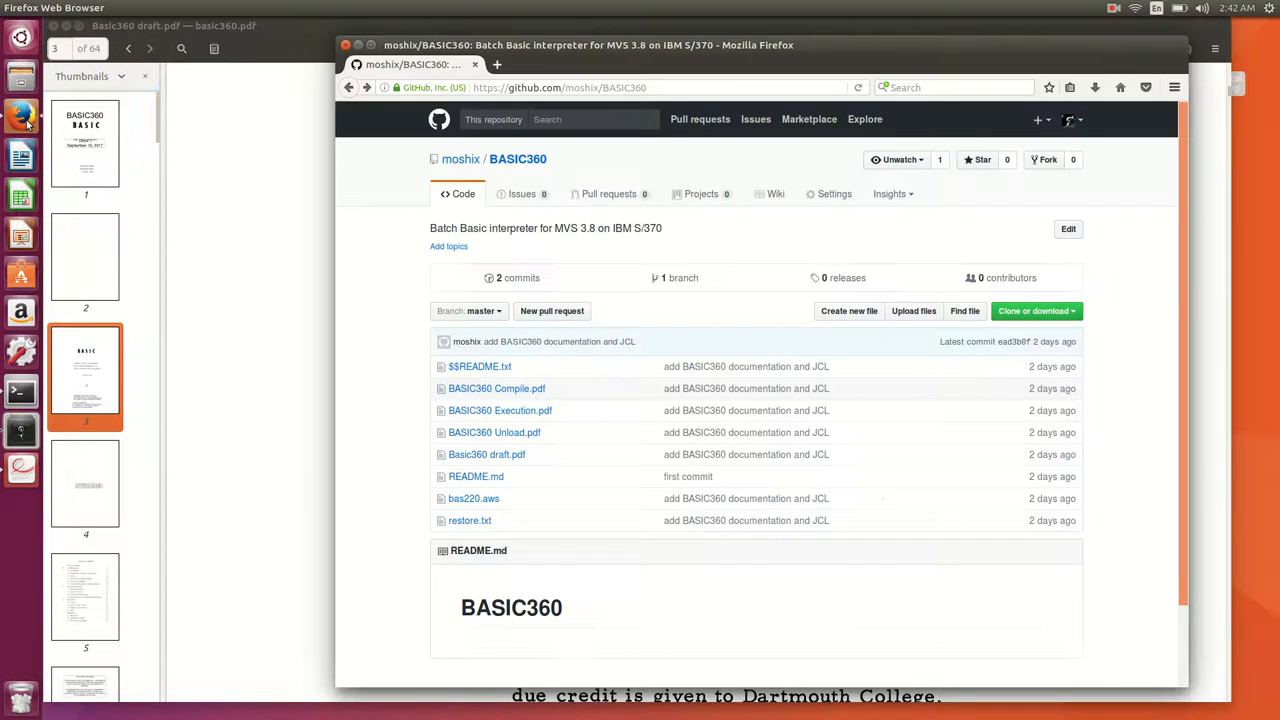
click(497, 64)
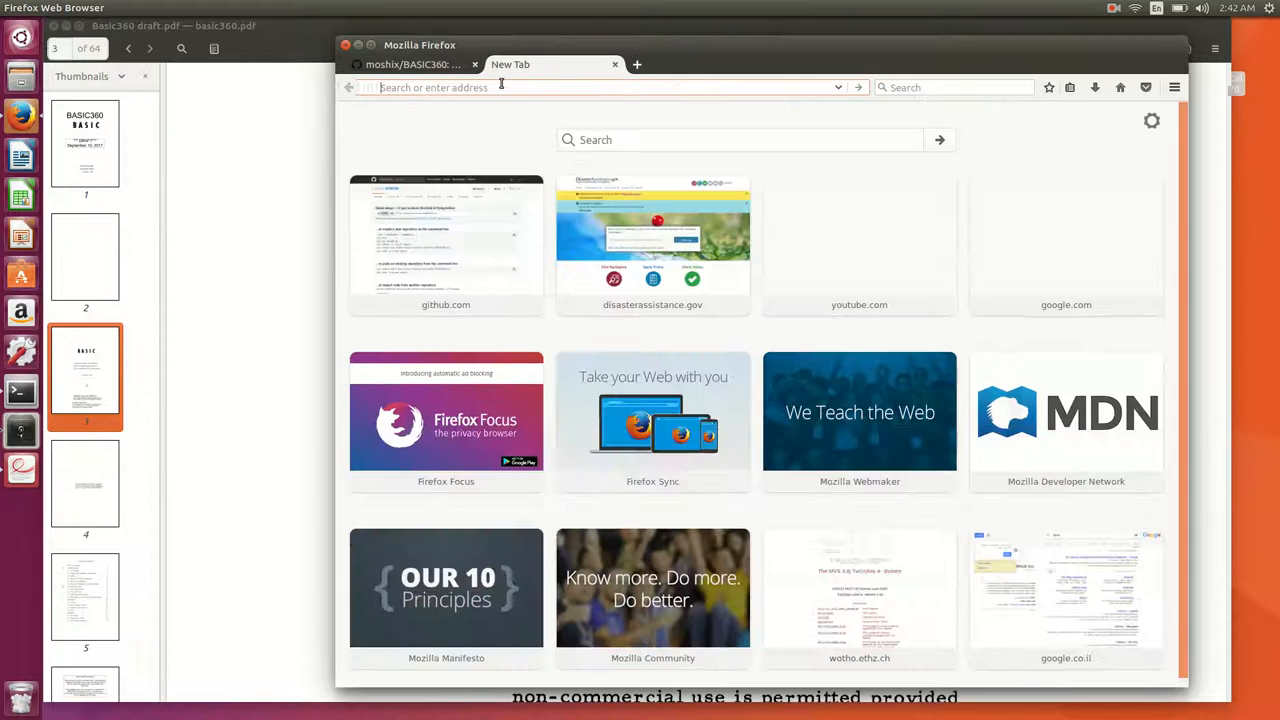
mouse_move(517, 77)
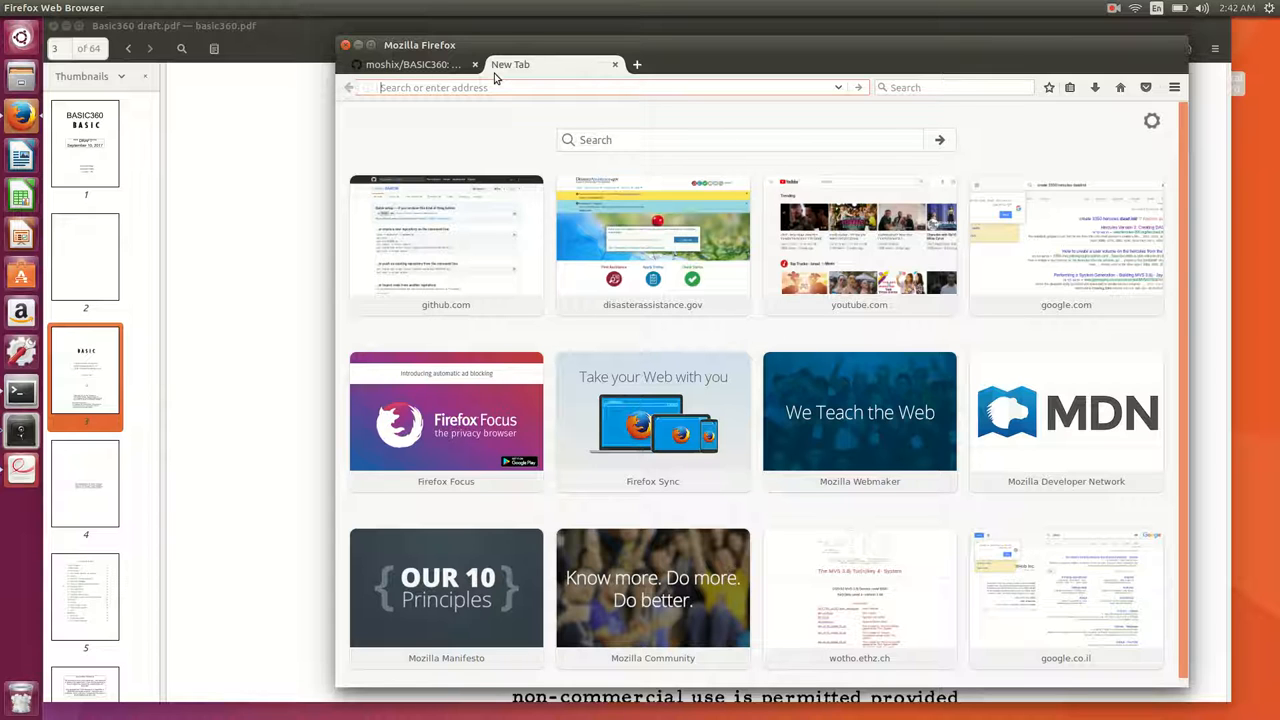
text(mosely basic)
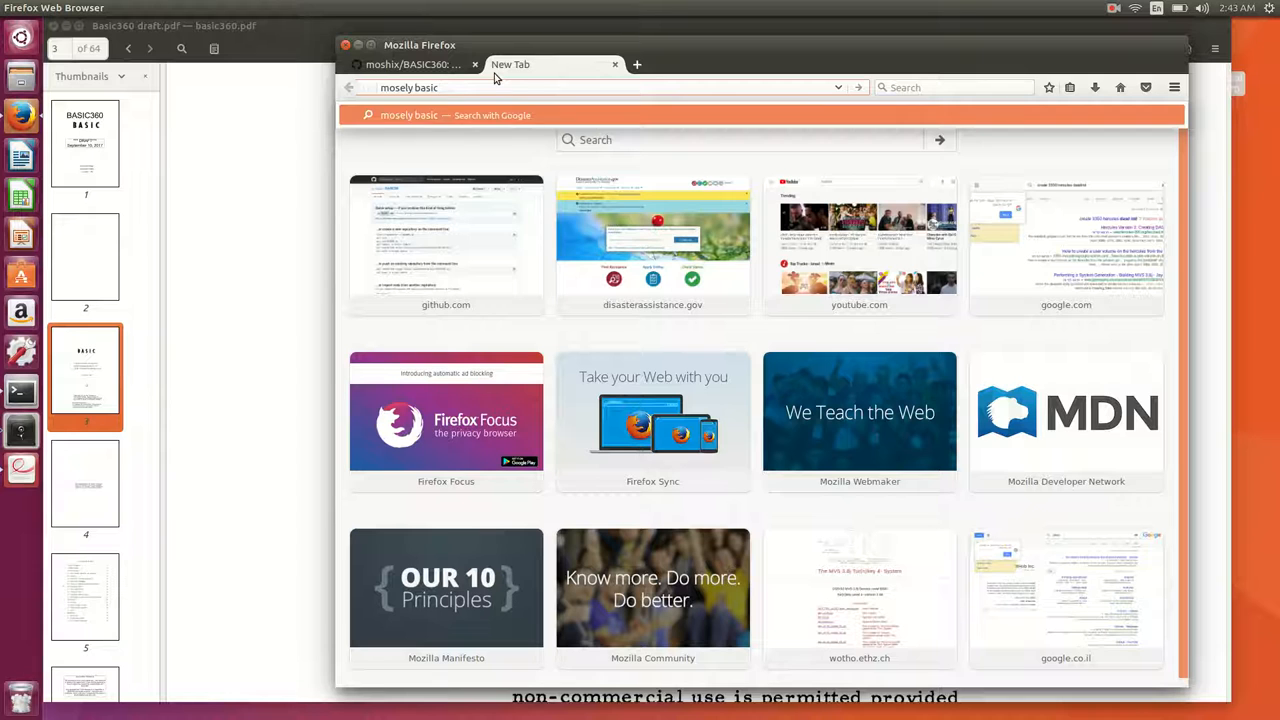
text(360&ie=utf-8&oe=u)
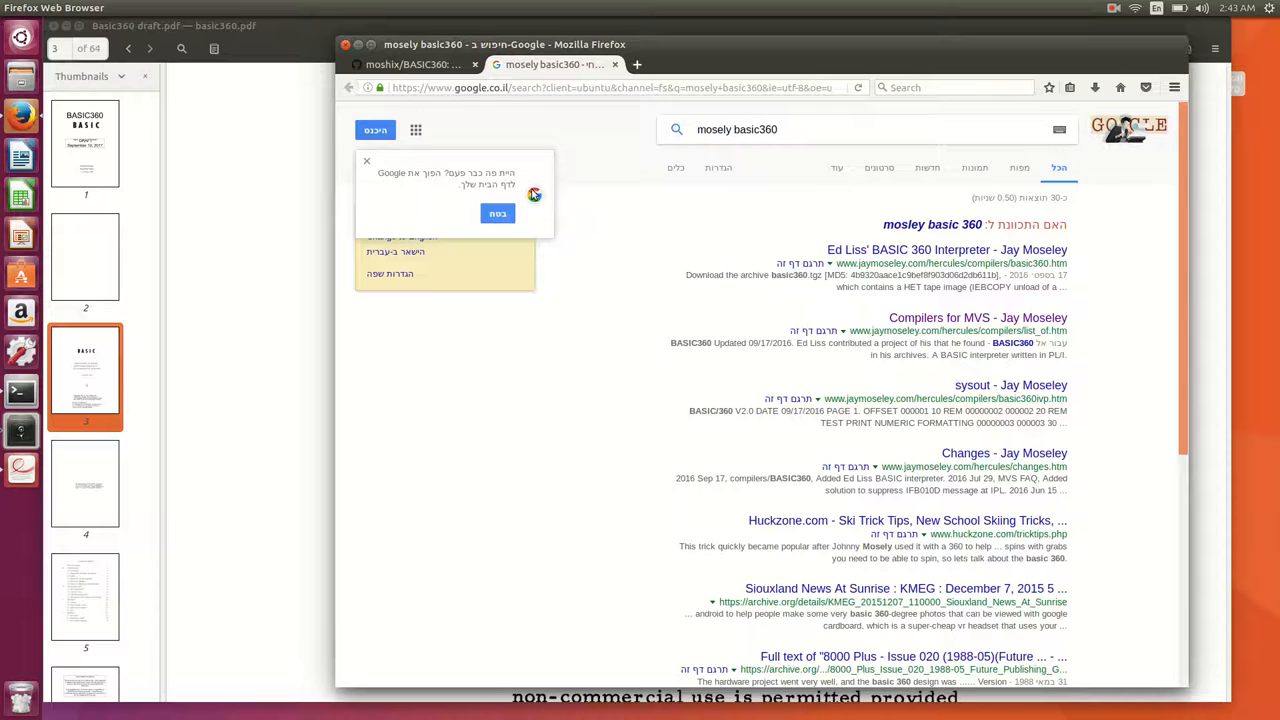
Open the 'Ed Liss' BASIC 360 Interpreter' result on Jay Moseley's site.
click(945, 250)
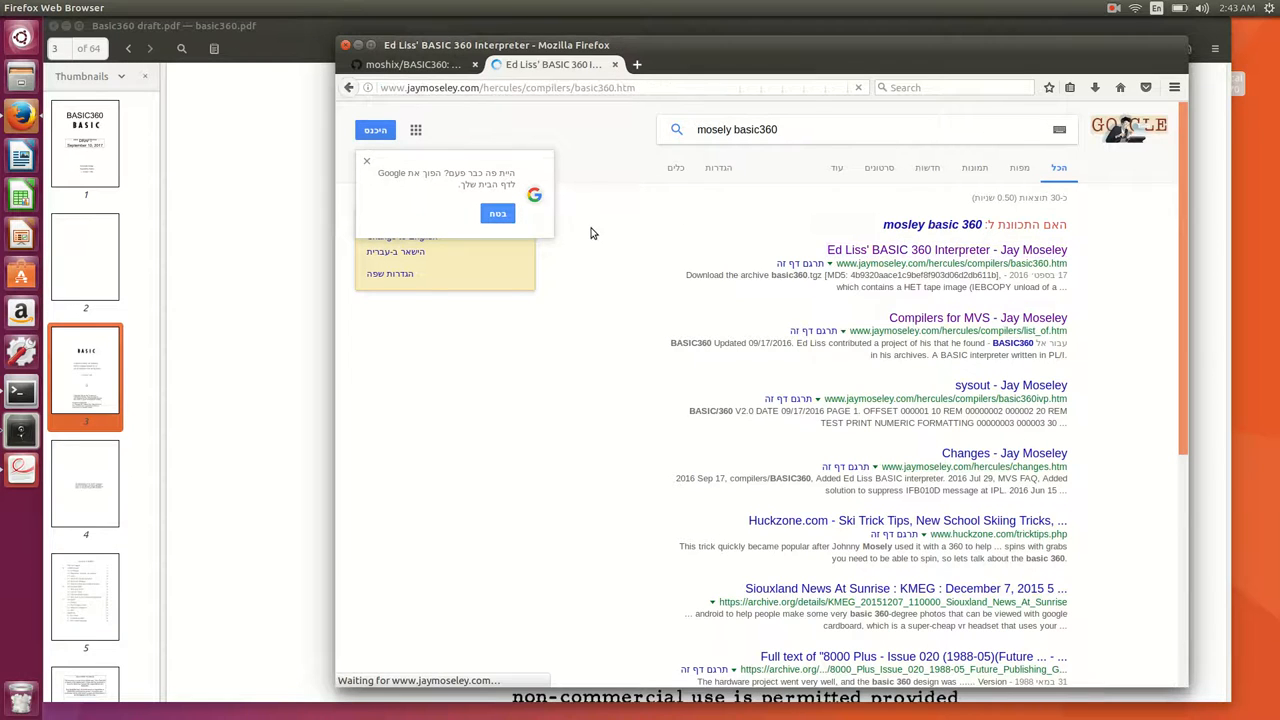
click(946, 249)
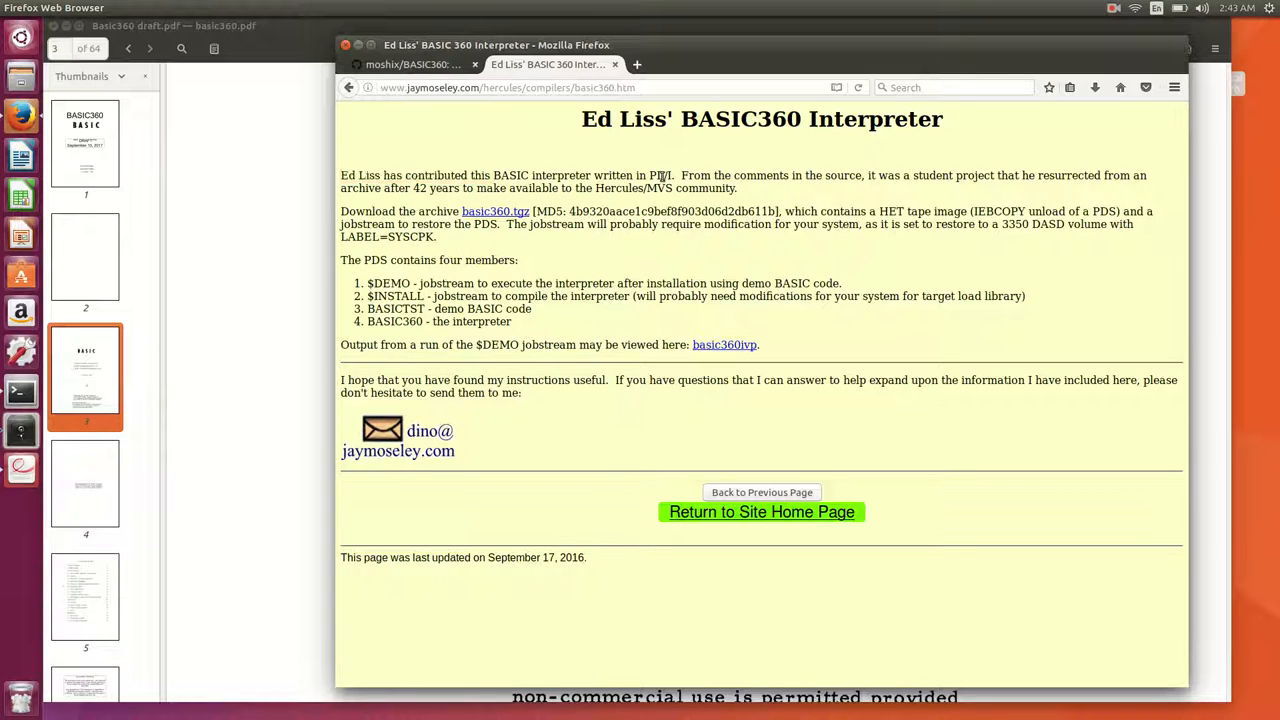
mouse_move(766, 187)
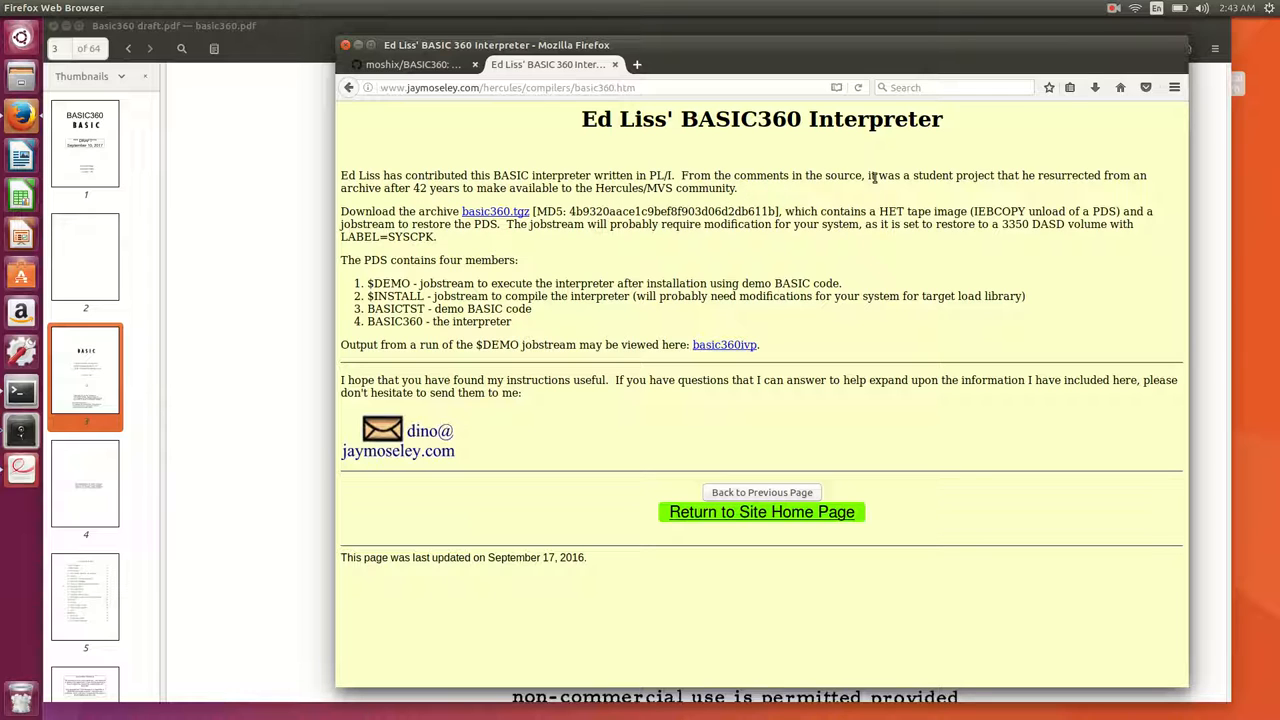
mouse_move(538, 204)
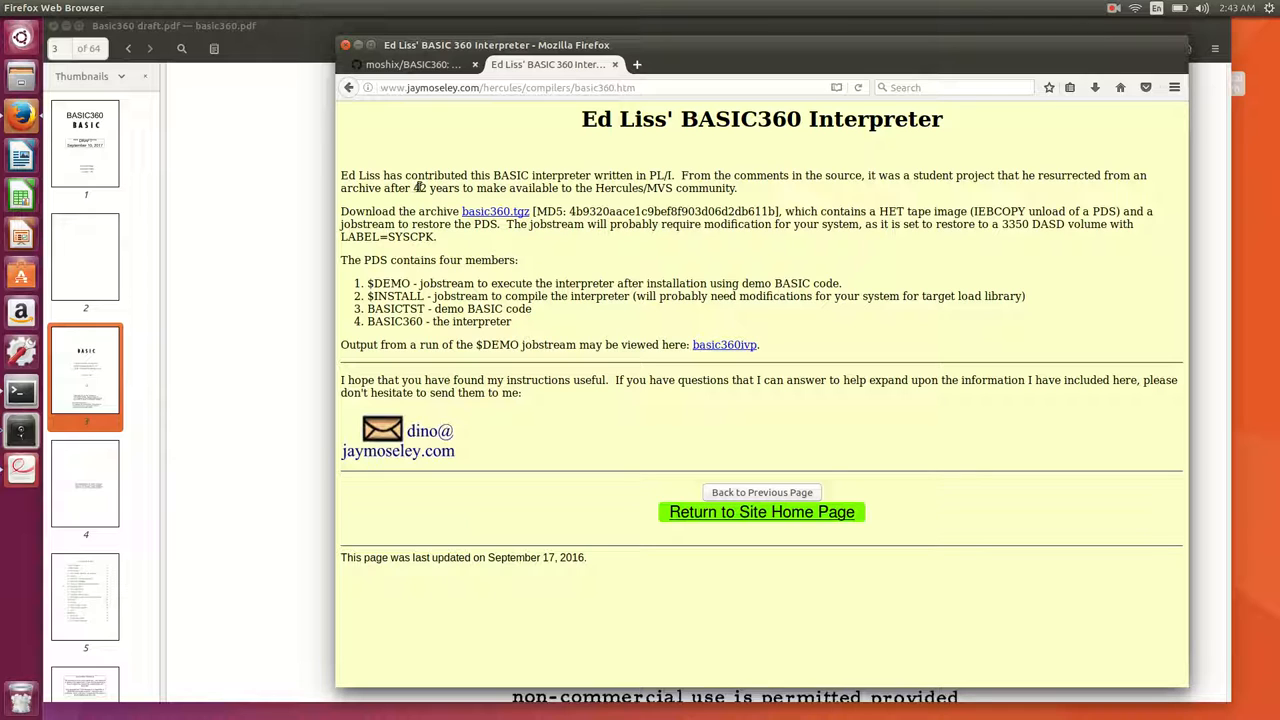
mouse_move(457, 203)
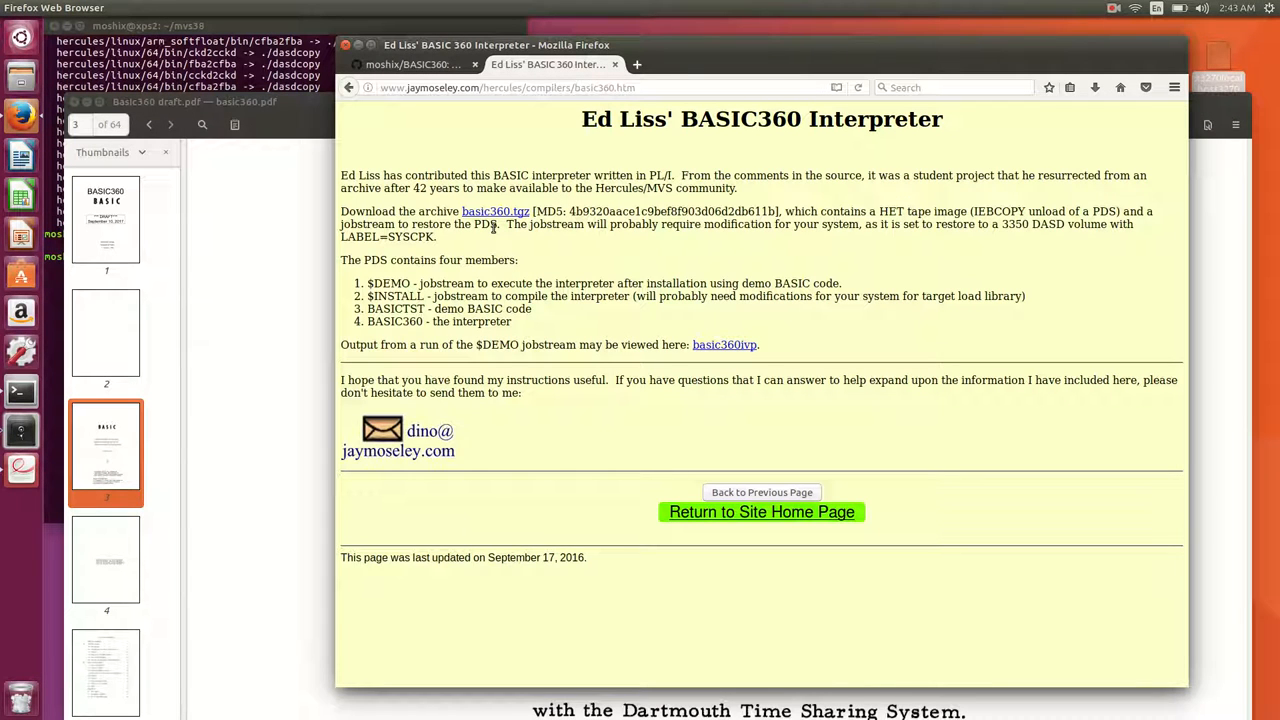
mouse_move(865, 207)
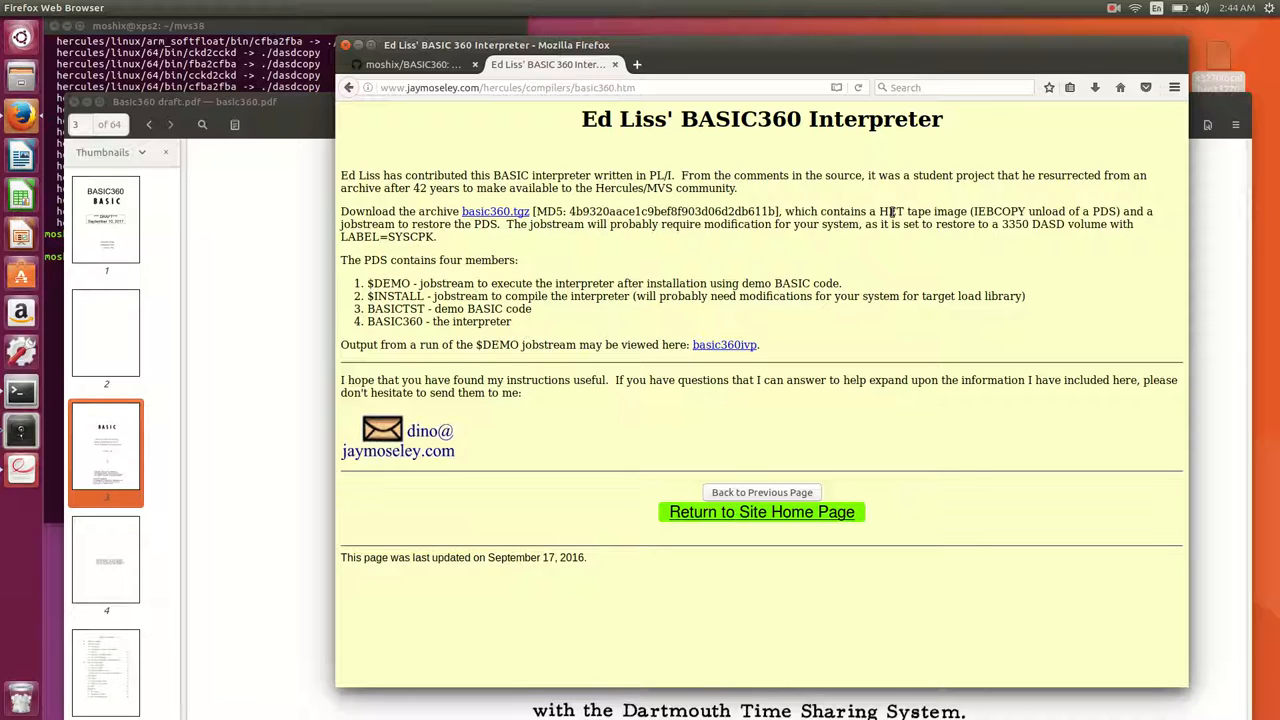
mouse_move(700, 247)
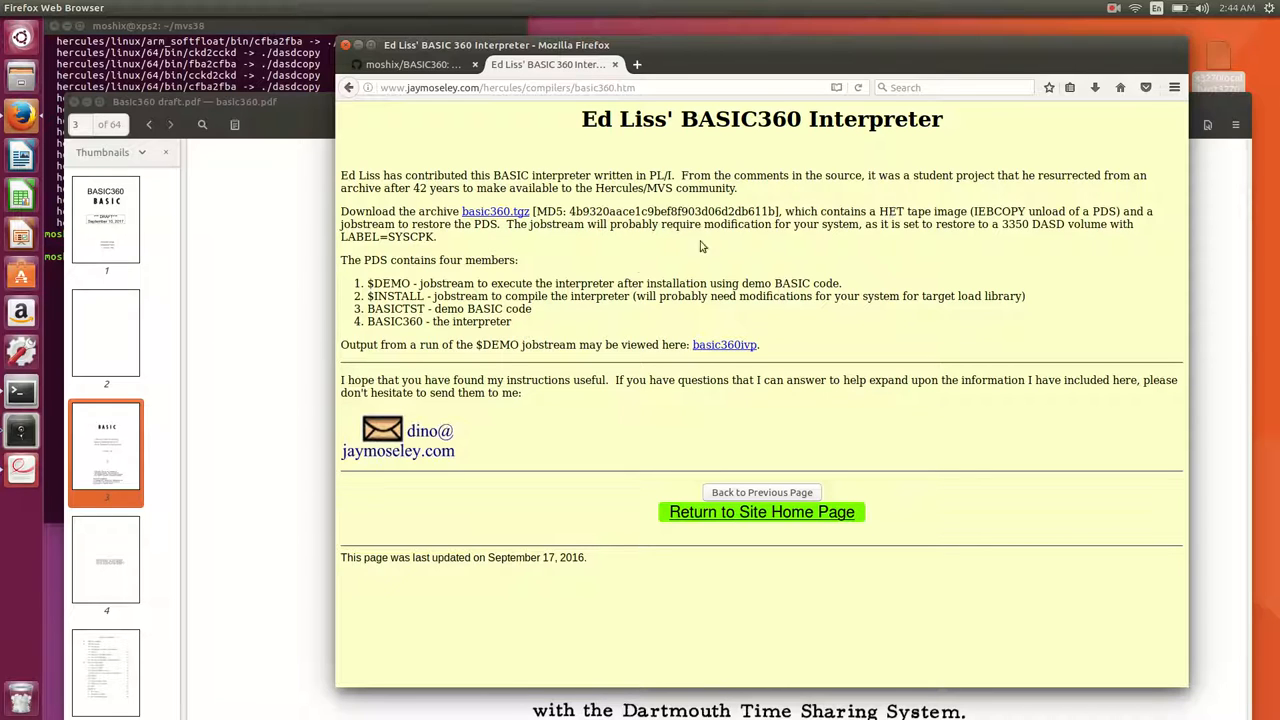
mouse_move(607, 277)
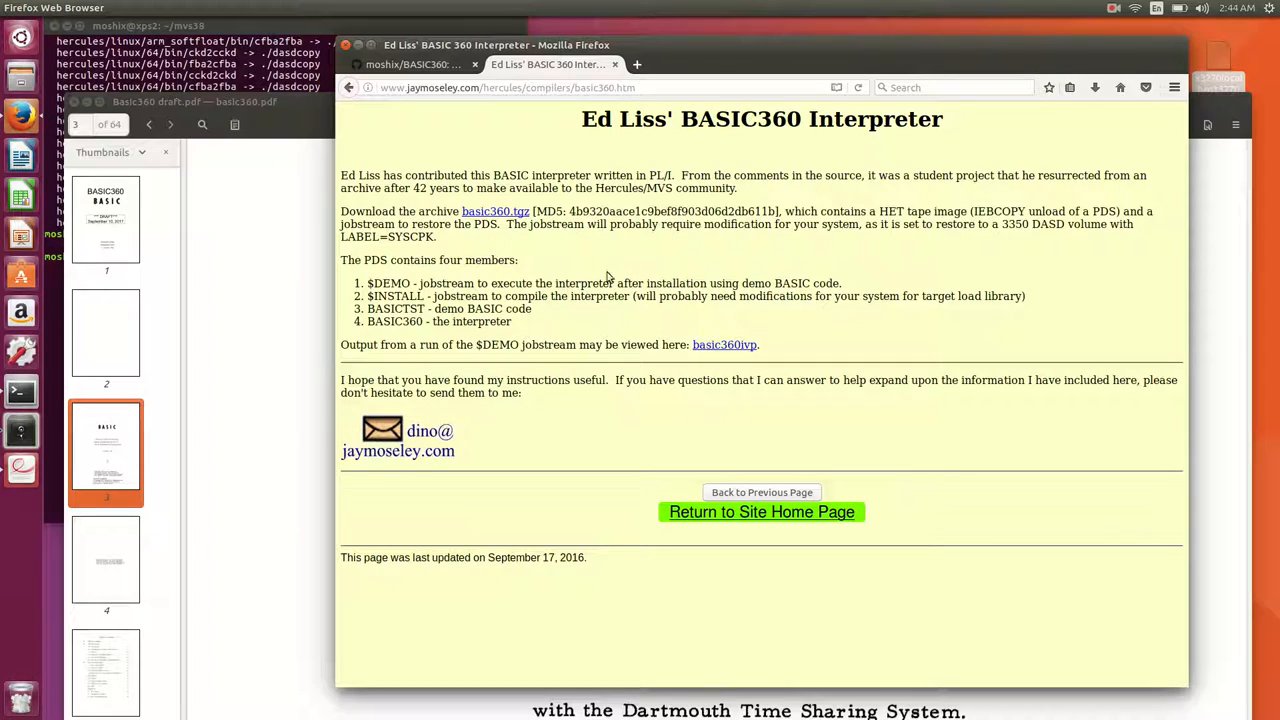
mouse_move(360, 273)
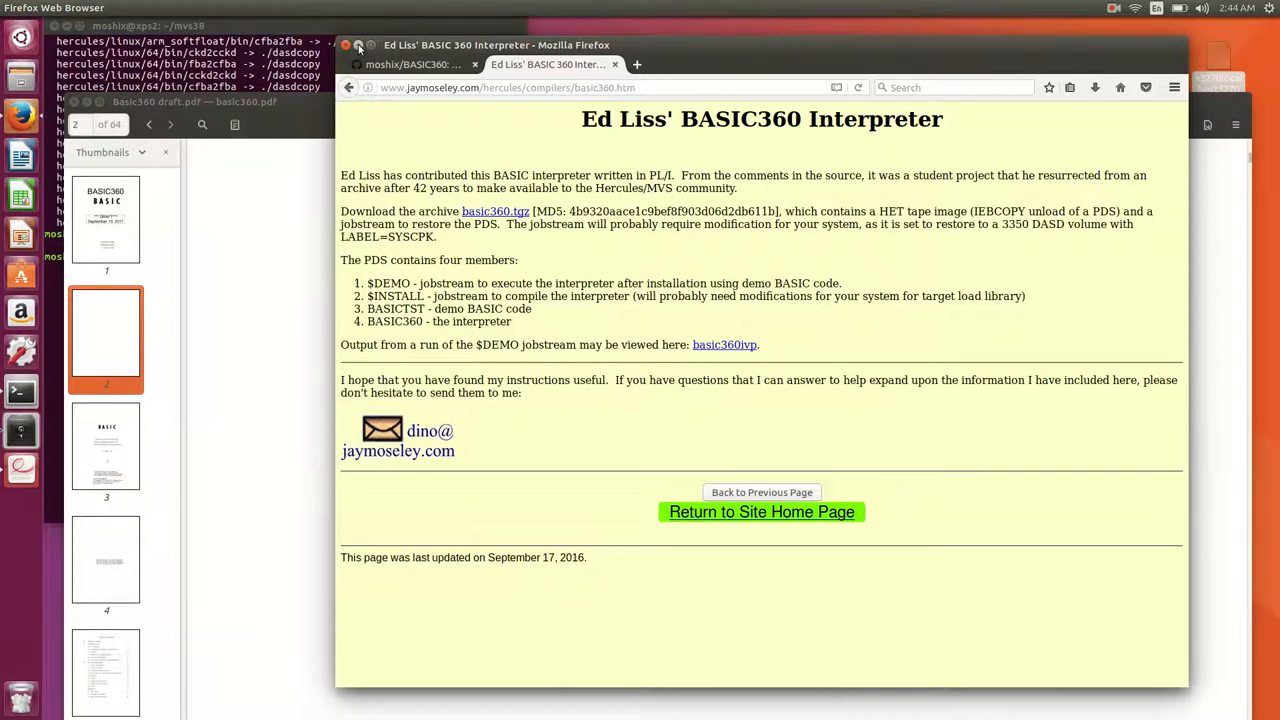
Return to the moshix/BASIC360 repository page listing its PDFs, README and JCL files.
click(413, 64)
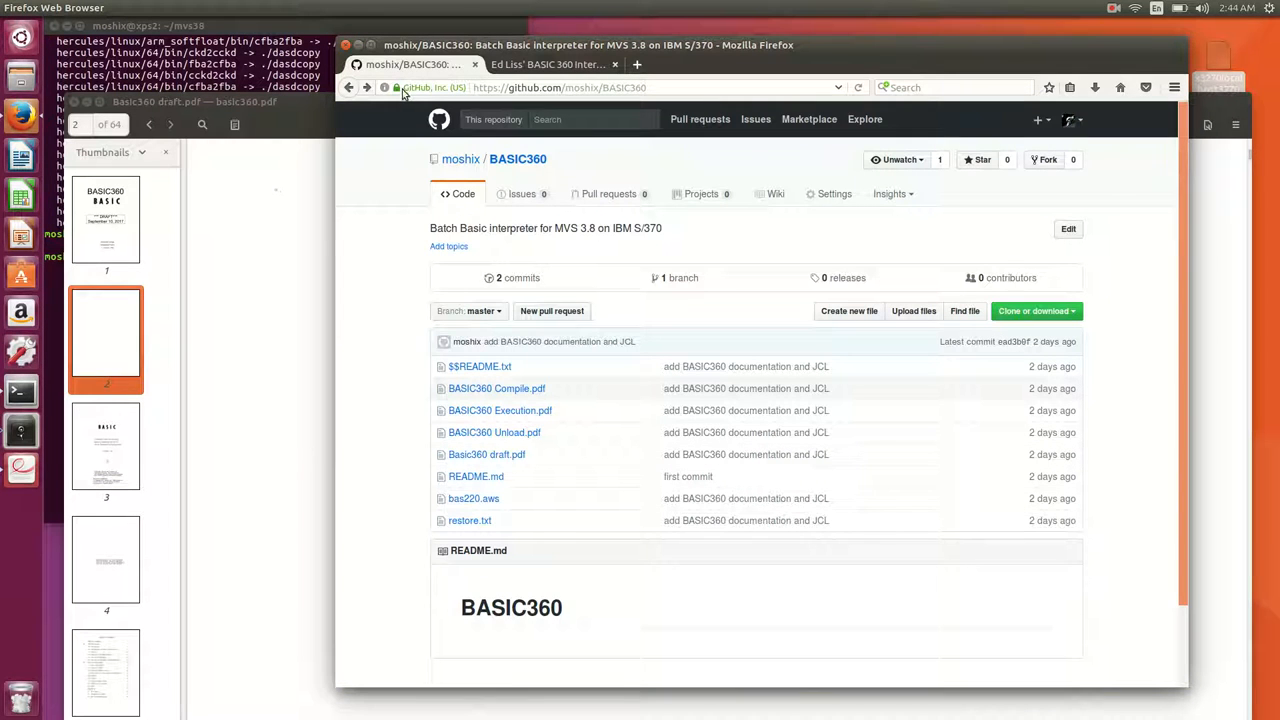
mouse_move(437, 214)
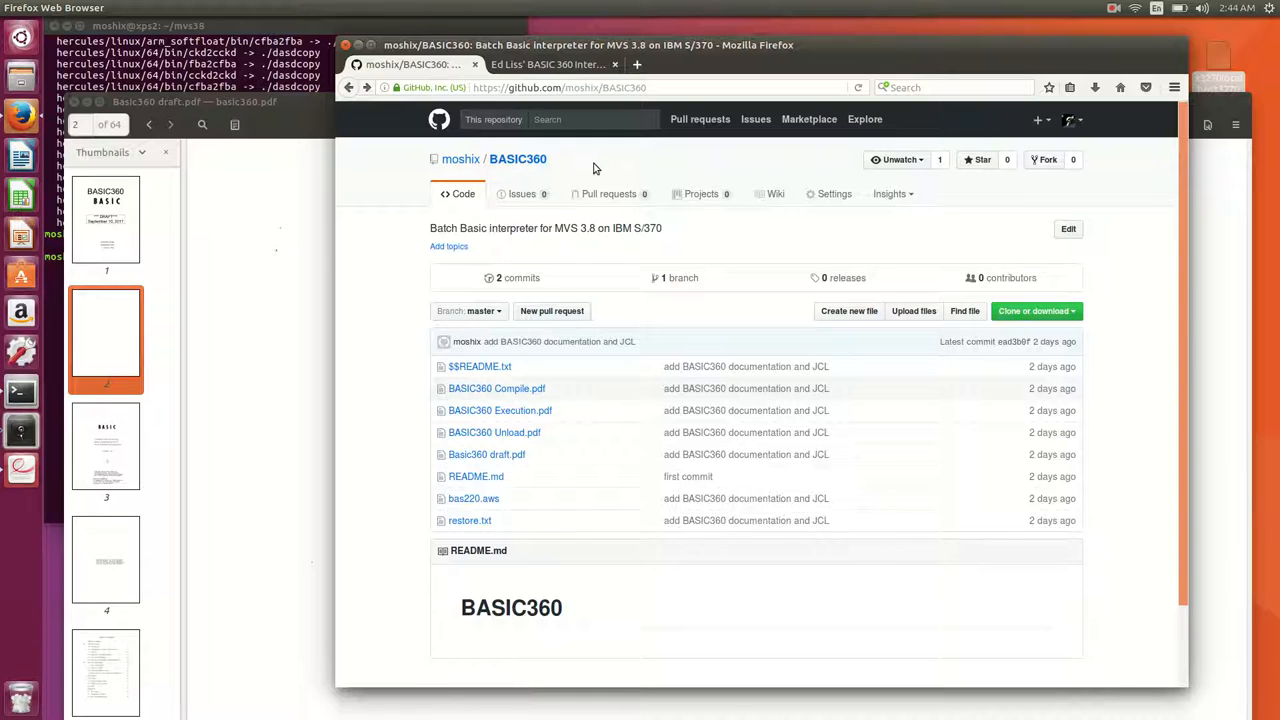
mouse_move(562, 167)
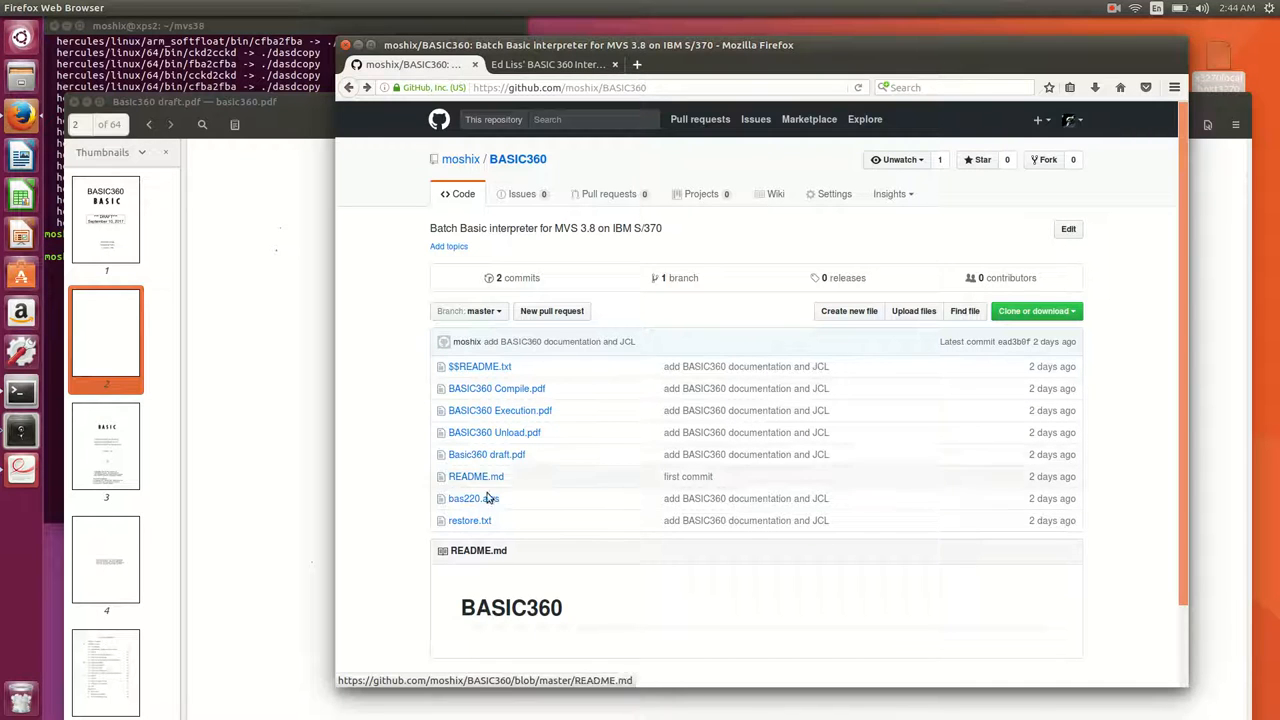
mouse_move(469, 520)
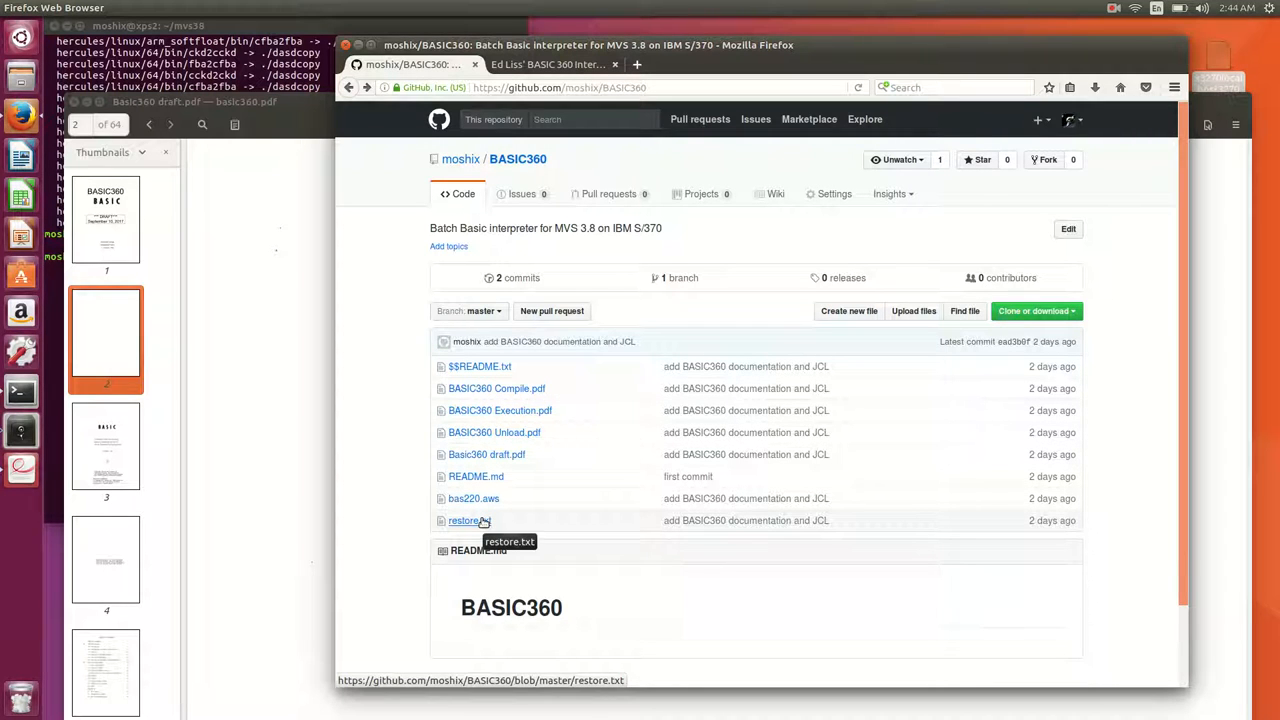
mouse_move(483, 425)
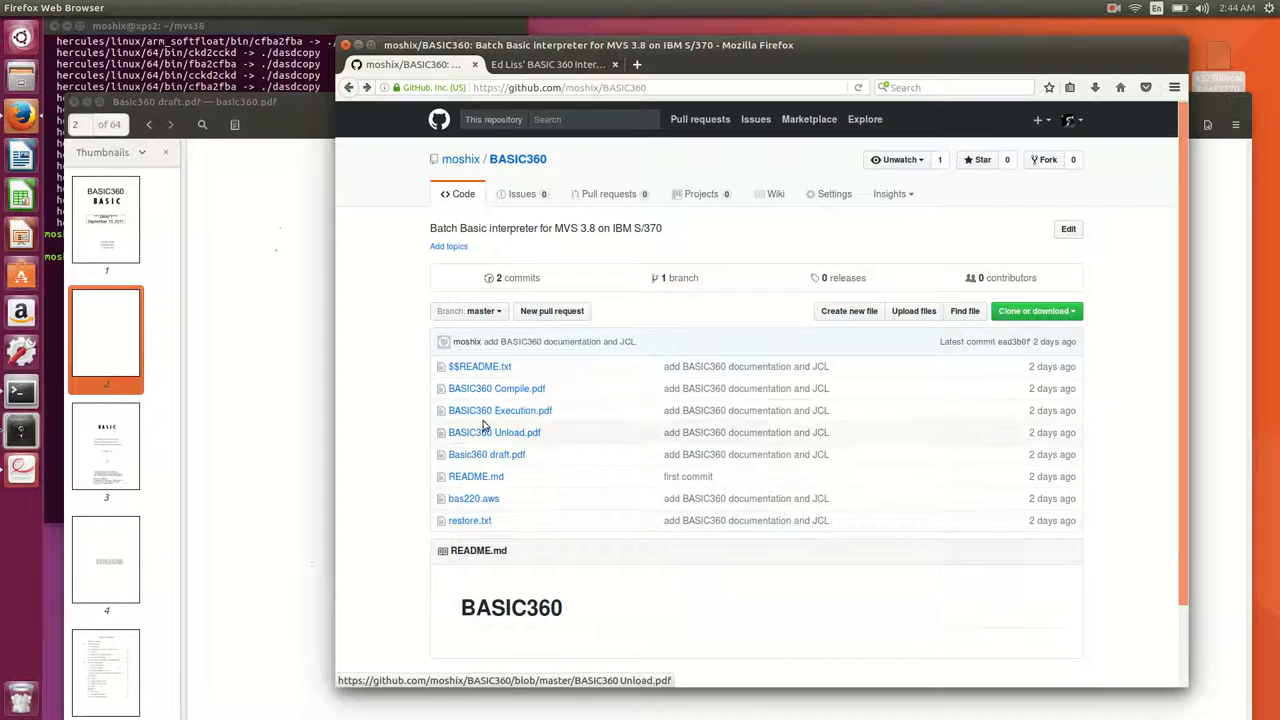
mouse_move(469, 520)
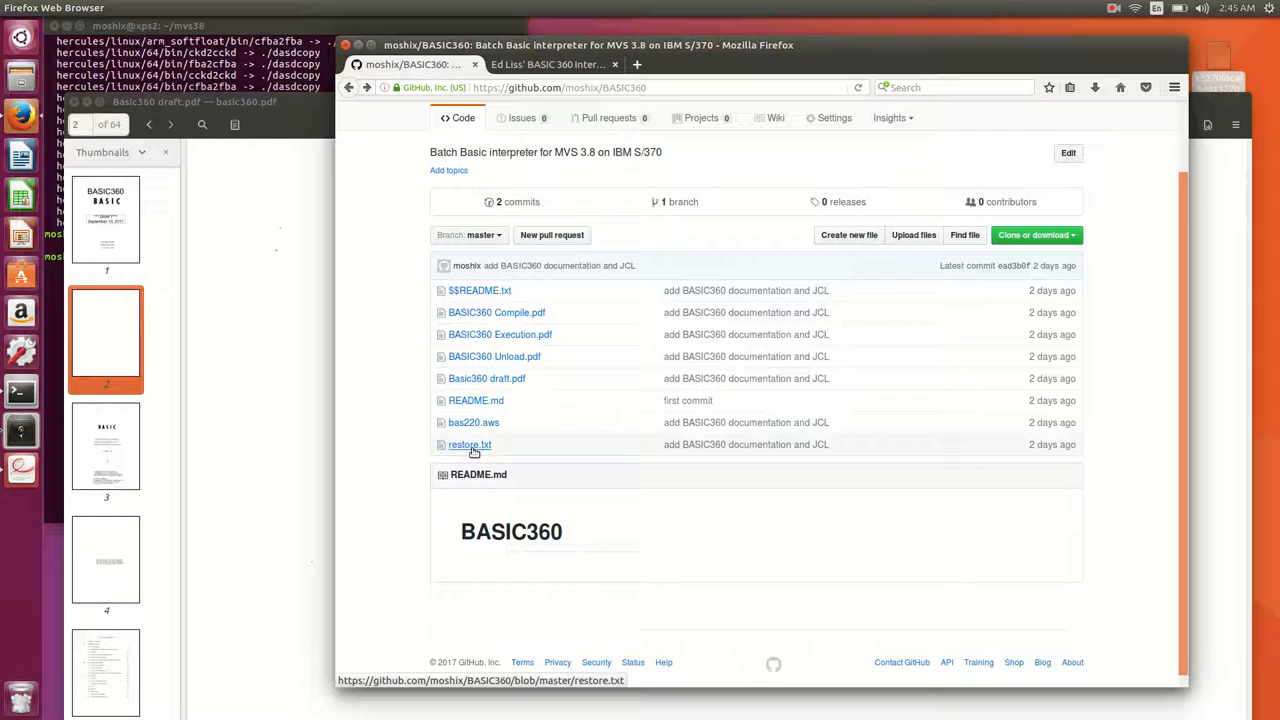
mouse_move(474, 450)
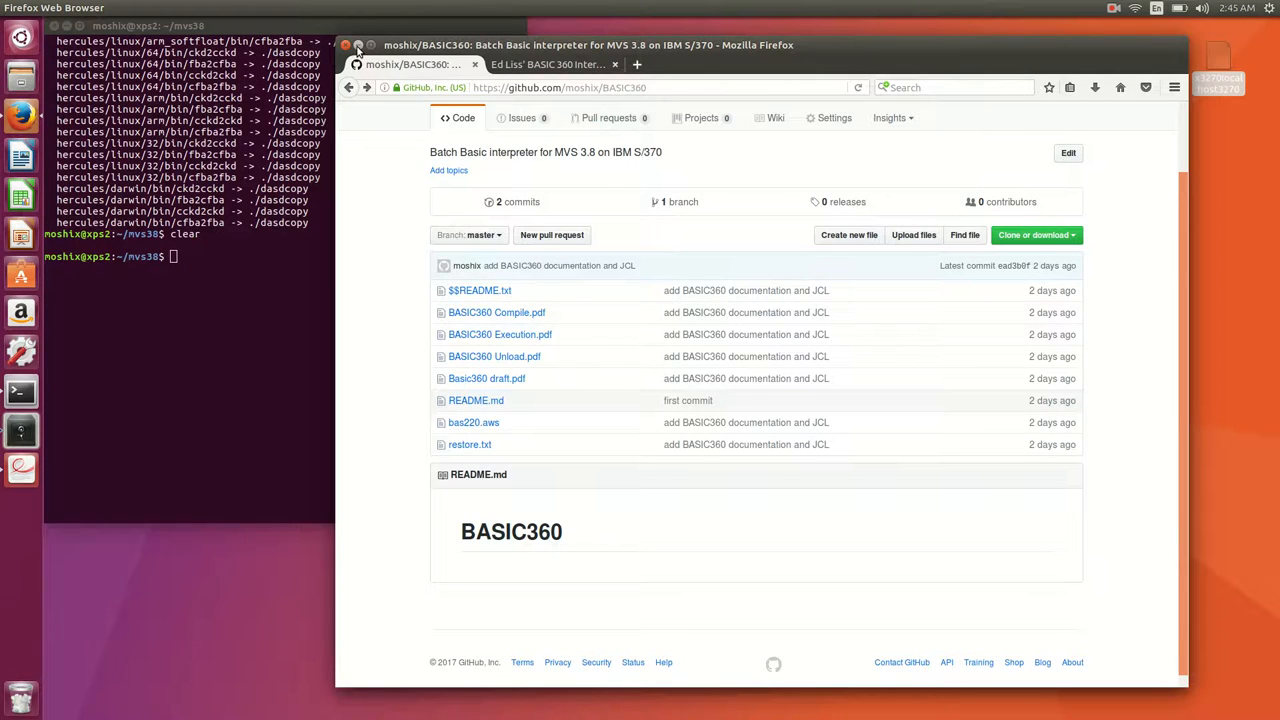
Run ./set_console_mode in the unattended folder, then go back to mvs38.
click(345, 45)
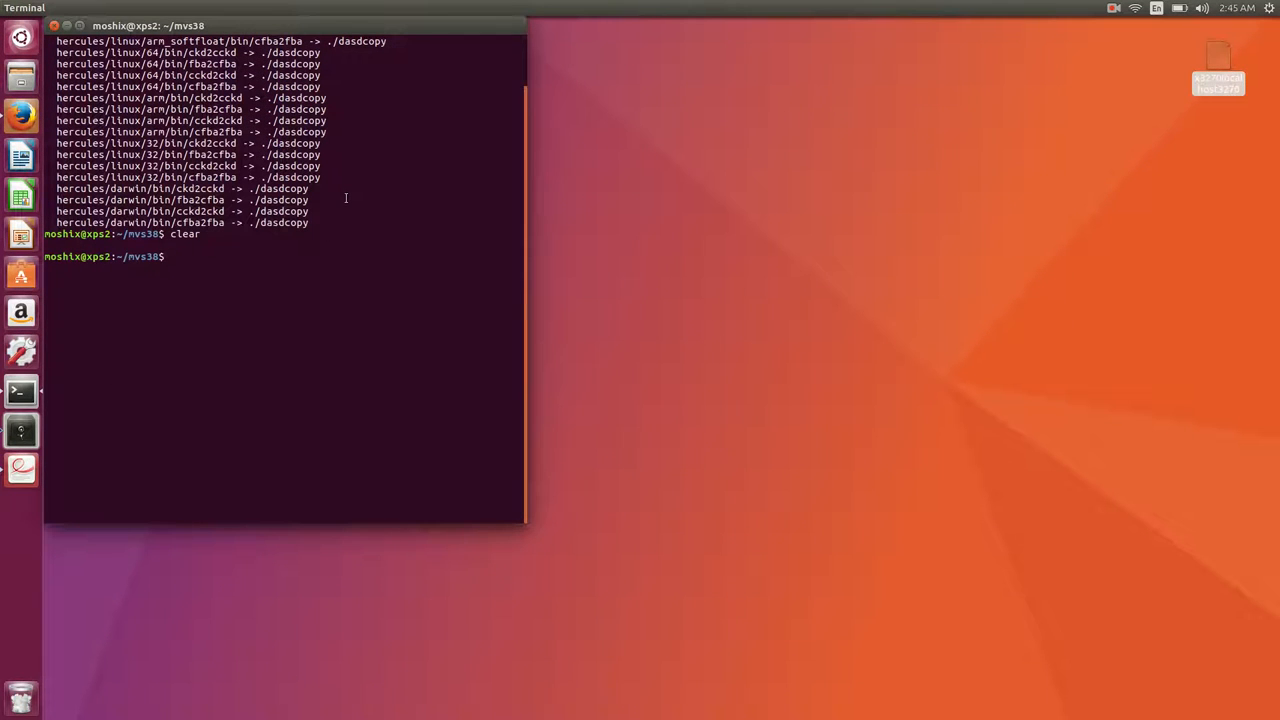
text(ls)
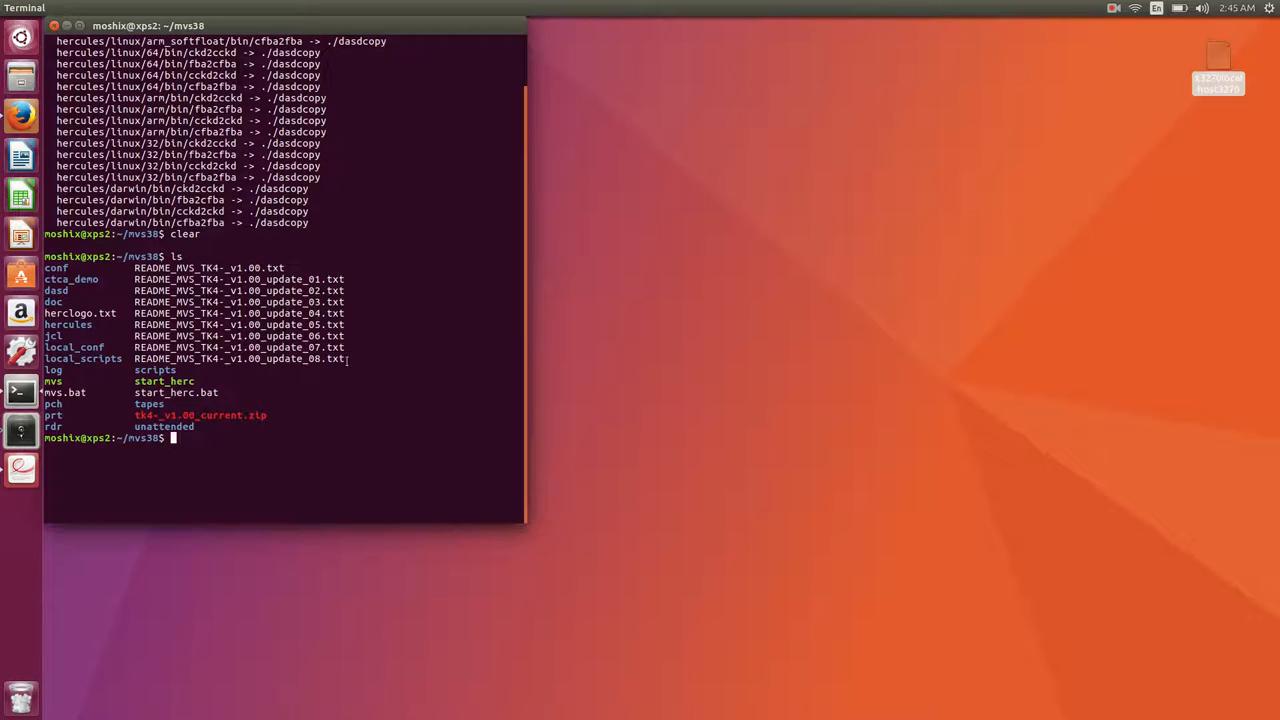
double_click(238, 358)
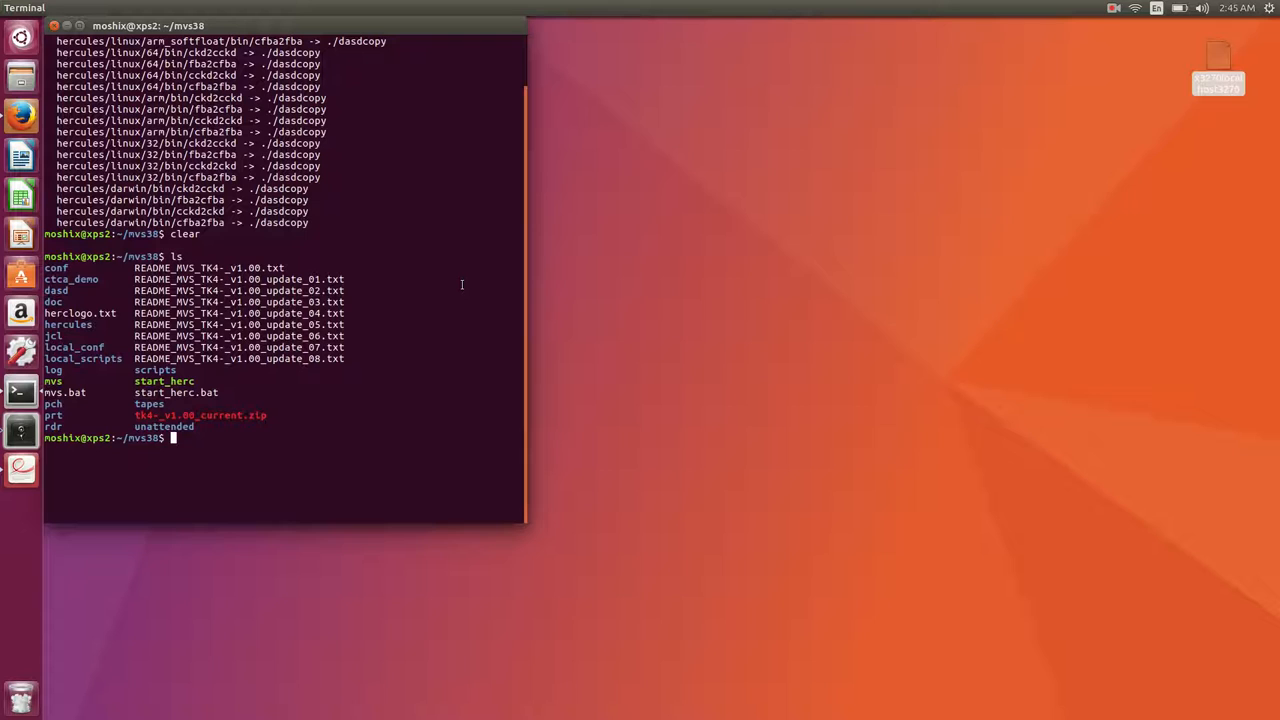
text(cd unattended/)
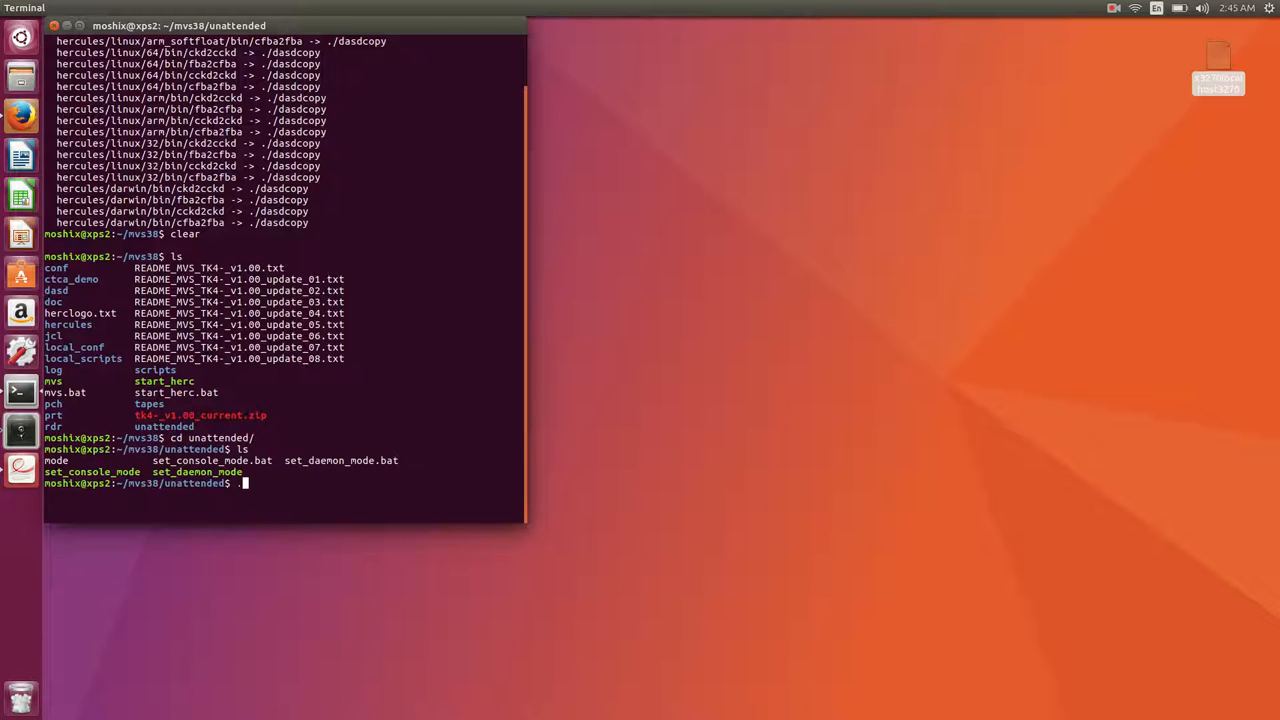
text(./)
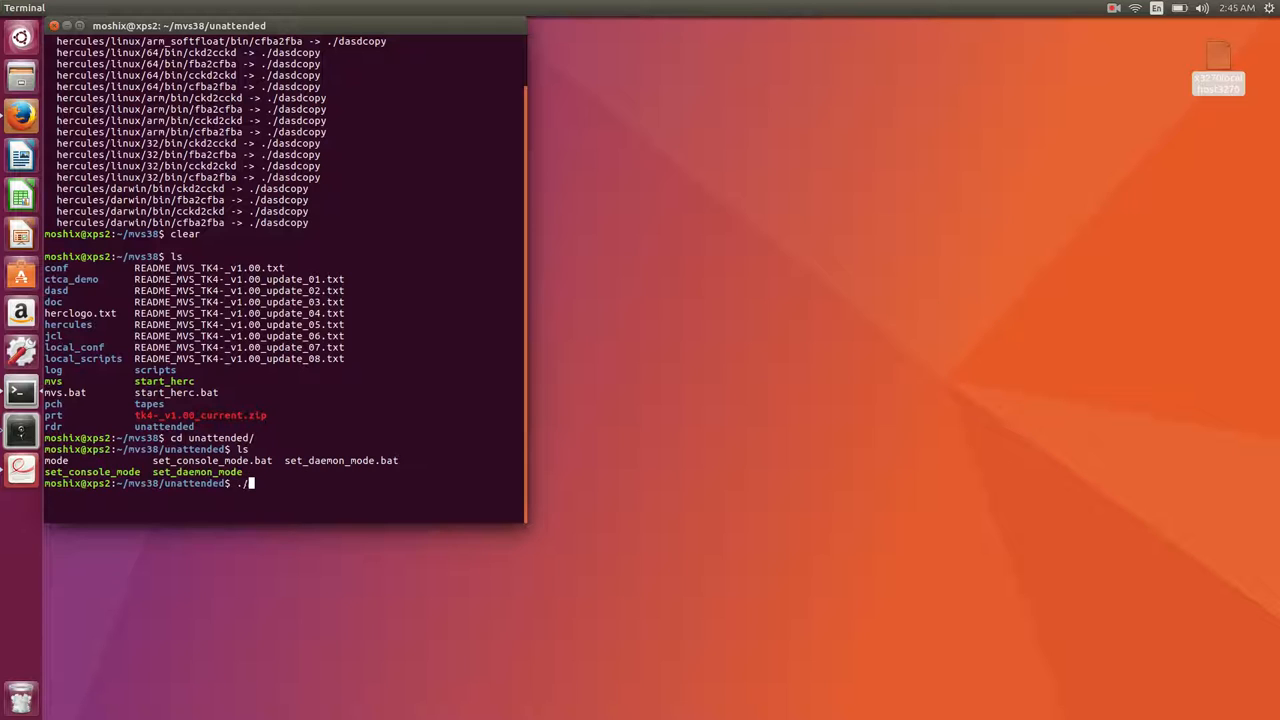
text(set_console_mode)
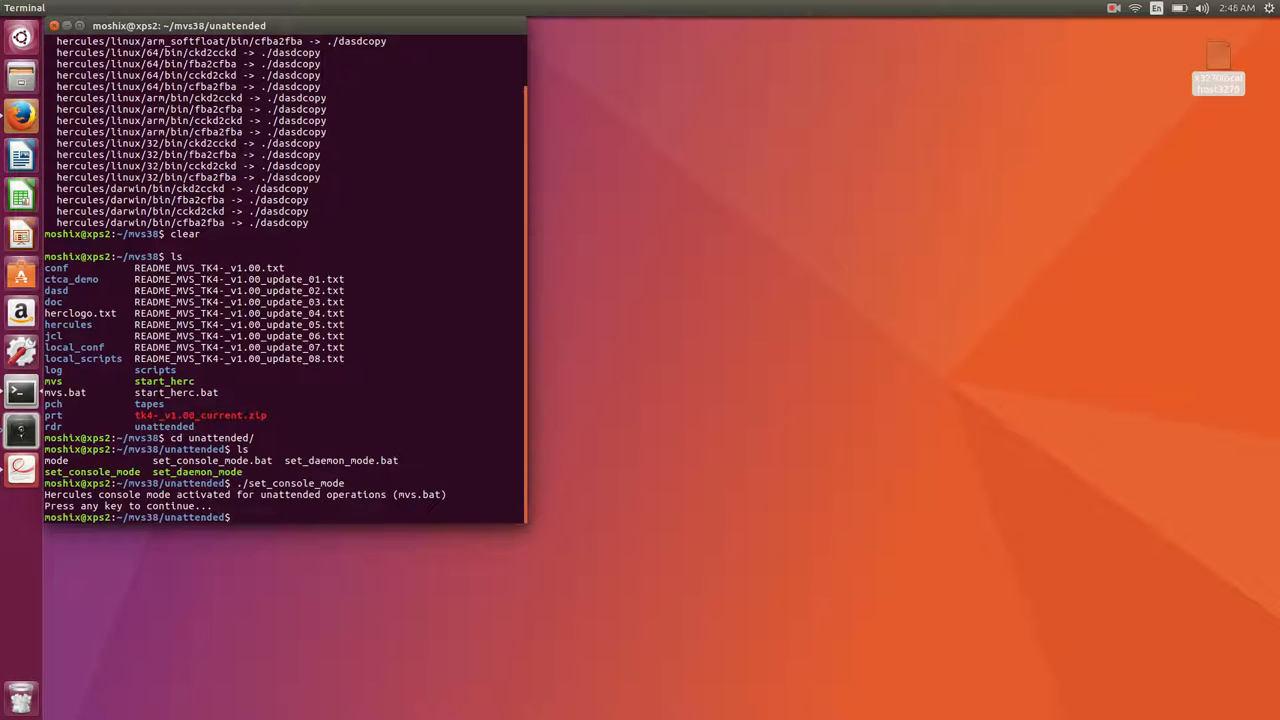
text(cd ..)
text(./mvs)
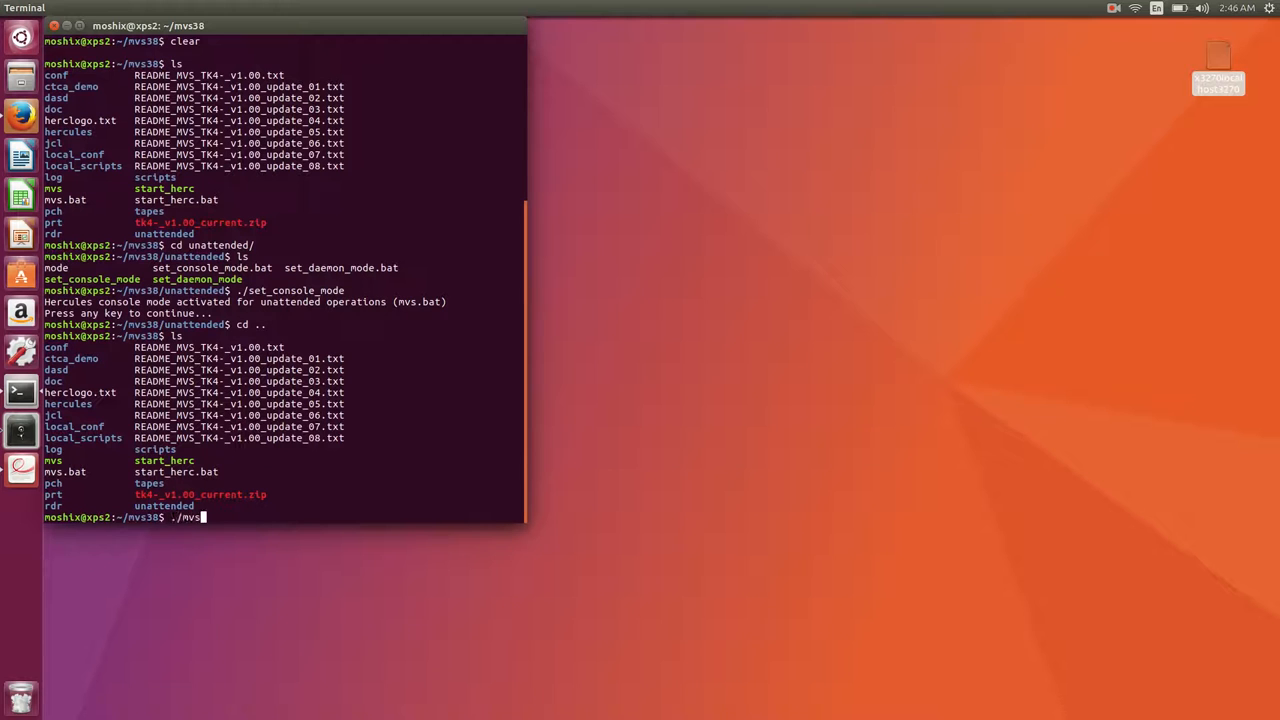
Start MVS with ./mvs and enter /d a,l to display active jobs.
key(Return)
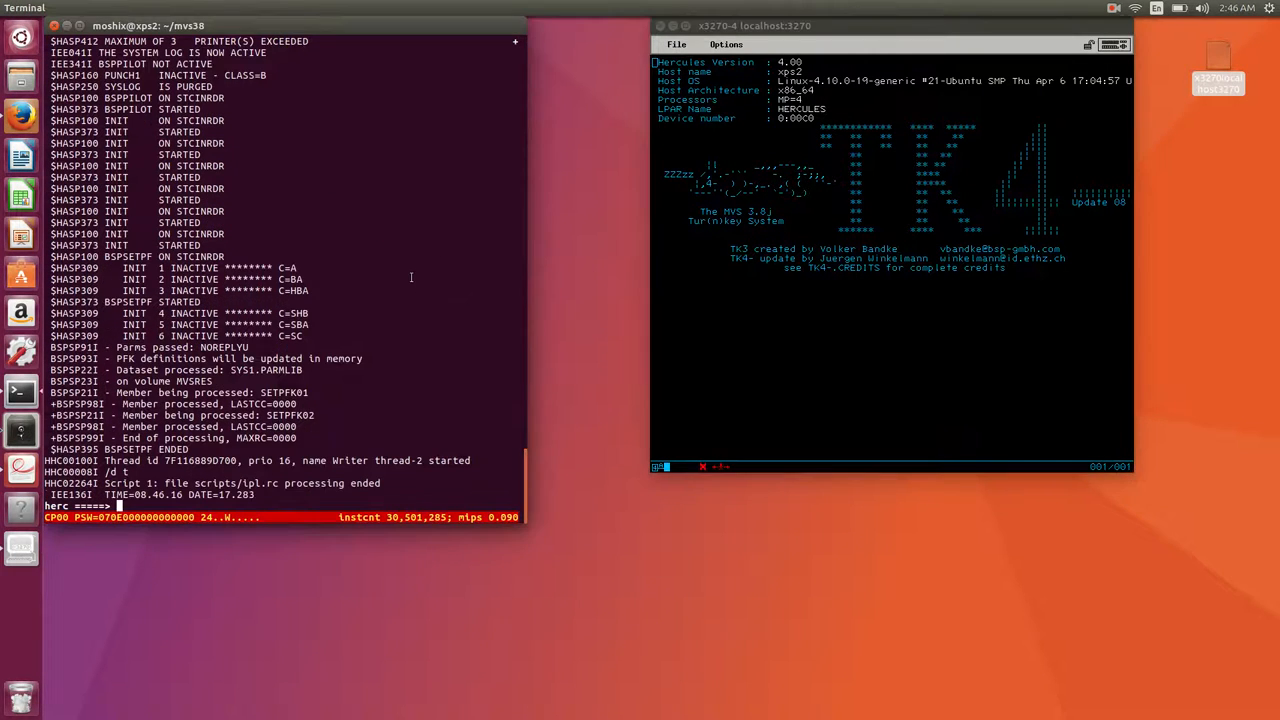
text(/d a,l)
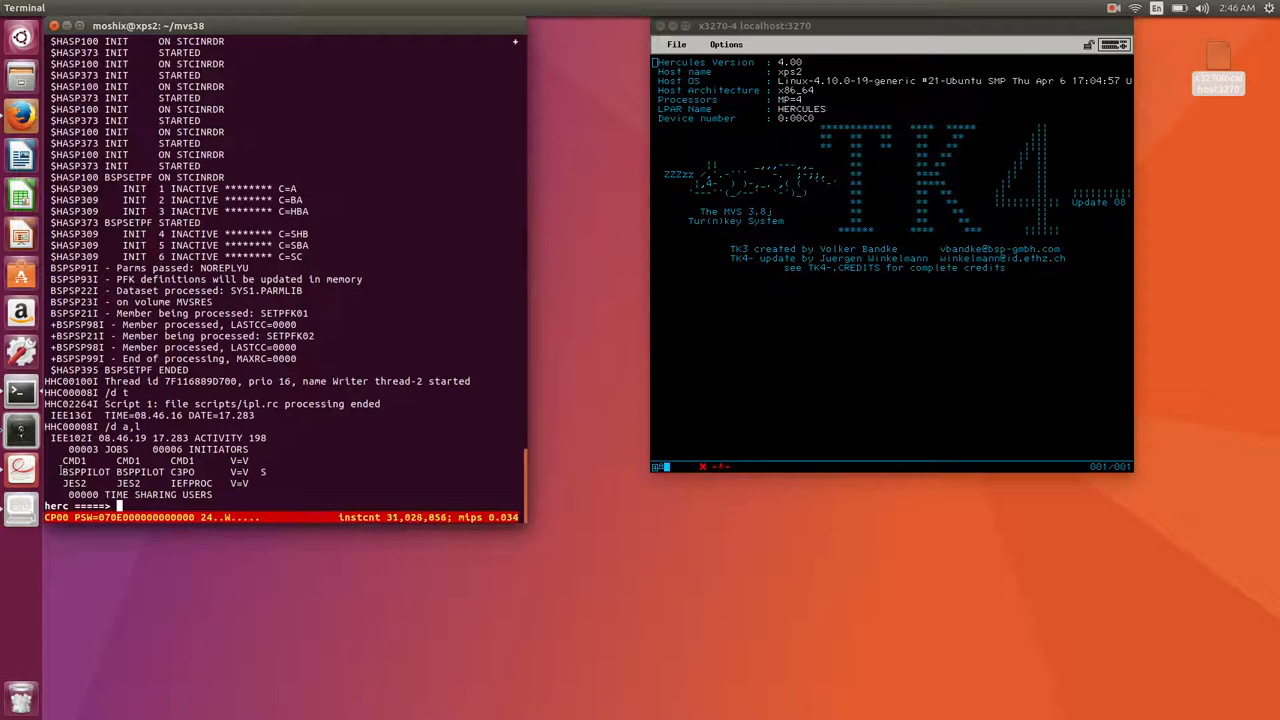
double_click(74, 461)
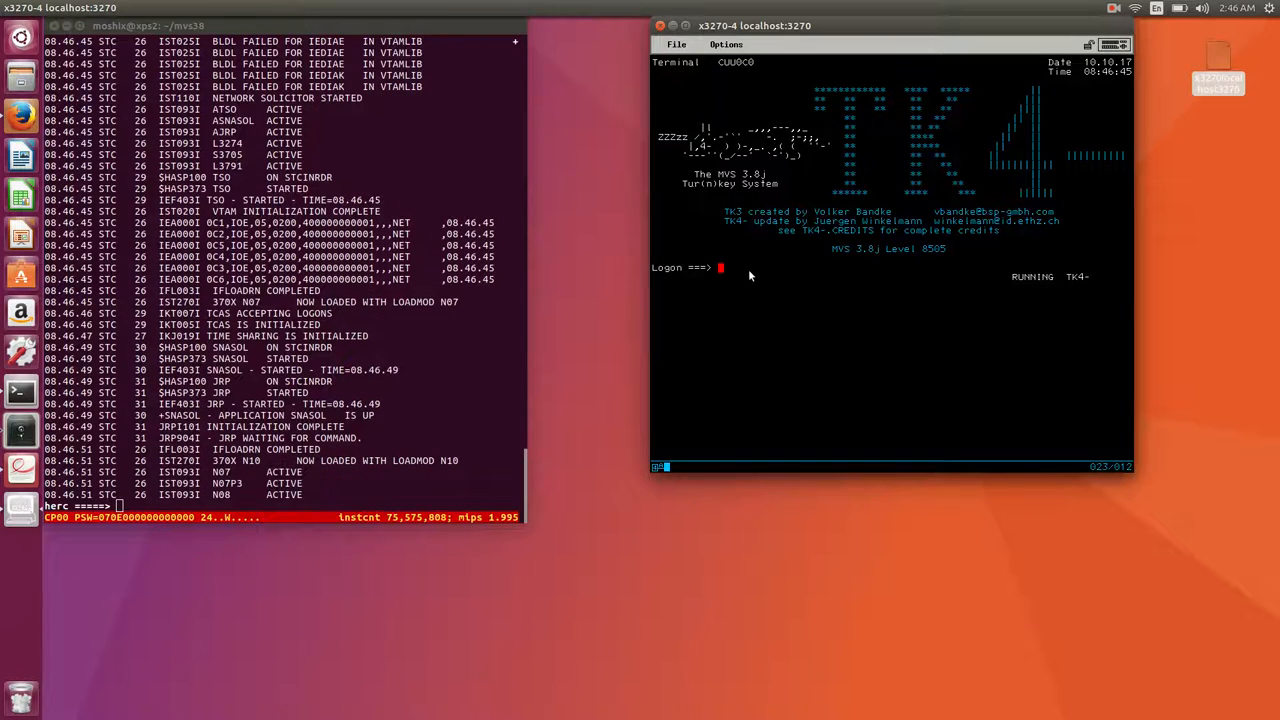
Log on to TSO as herc01 and list the HERC01 data sets in RFE DSLIST.
text(herc01)
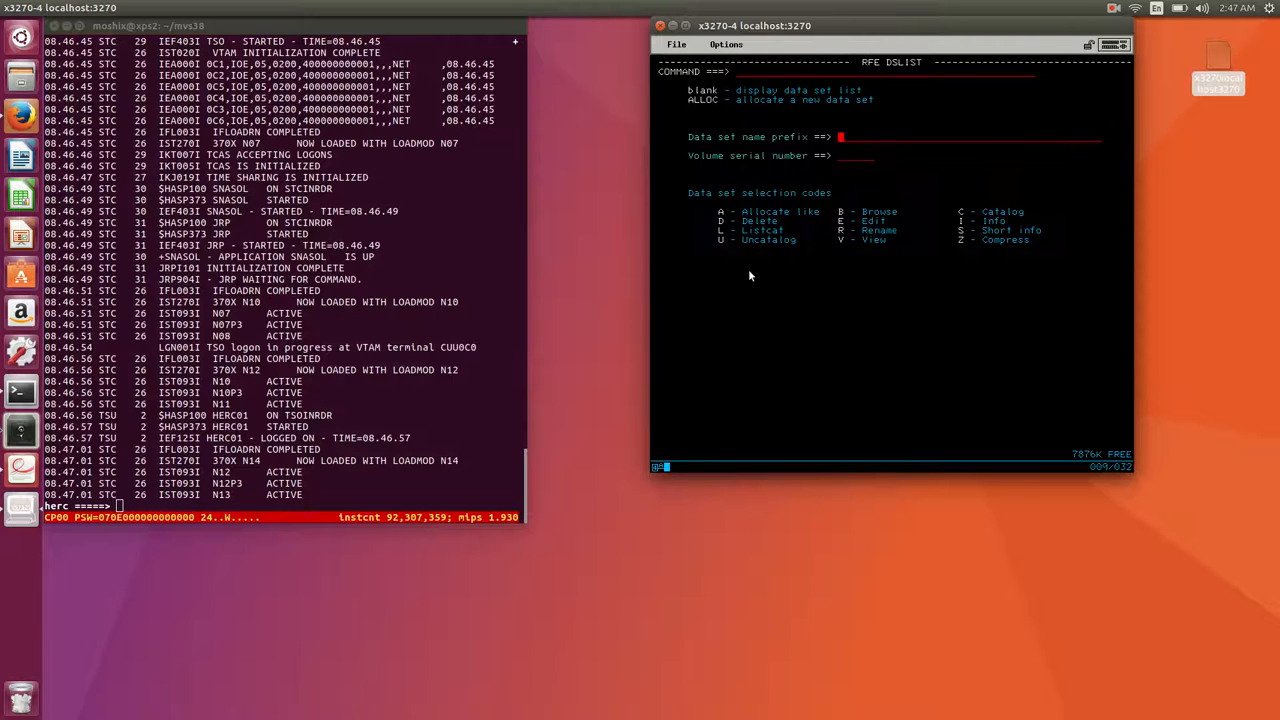
text(herc01)
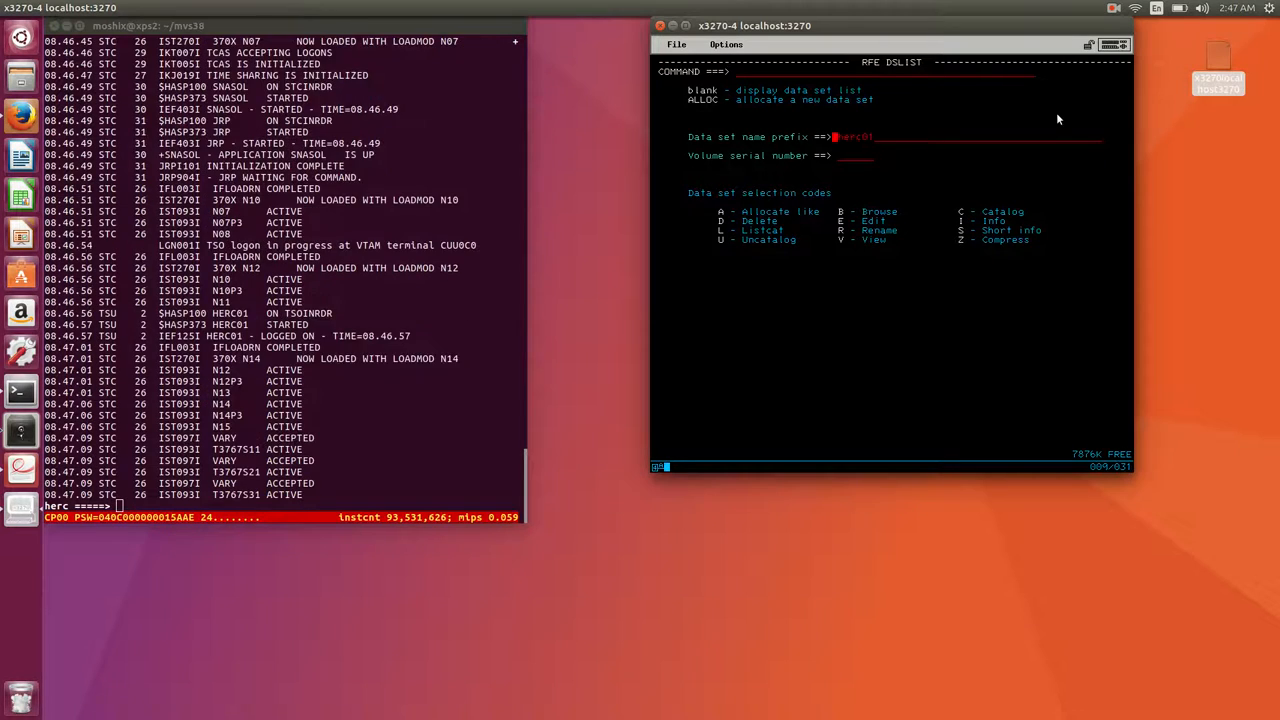
key(Return)
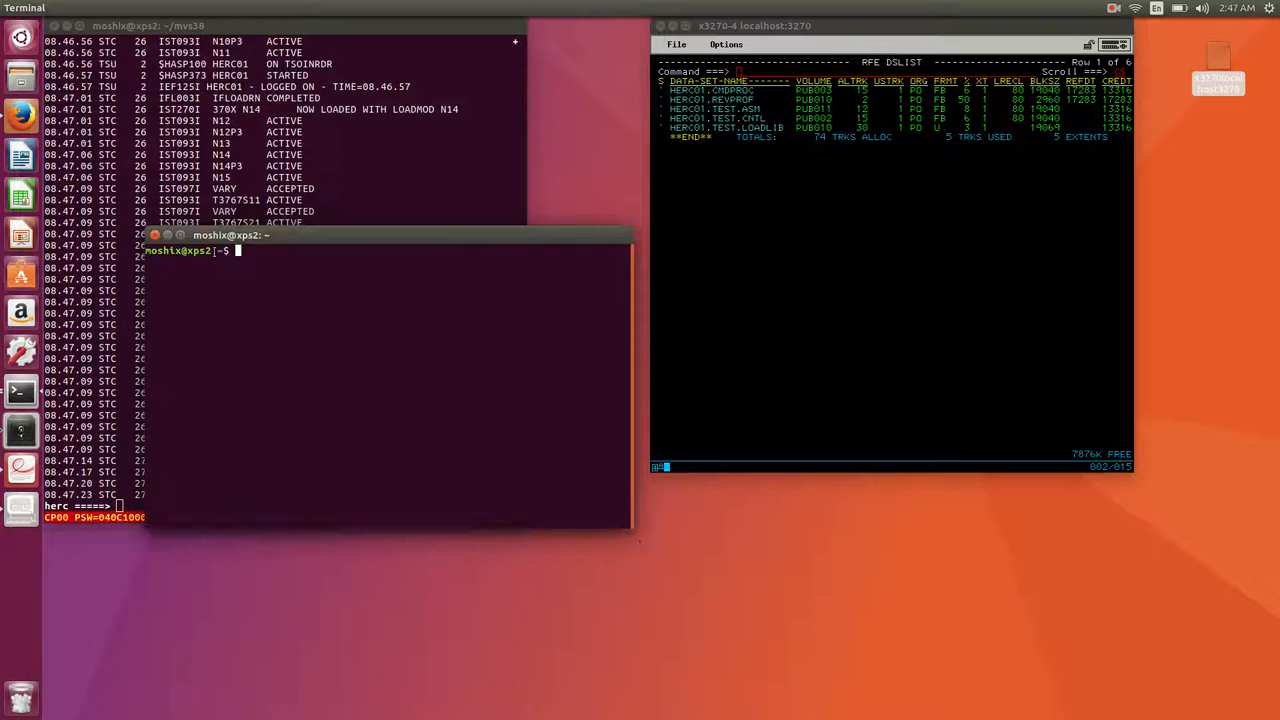
Set the Unnamed Terminal profile to a custom Monospace Regular font, size 15.
click(63, 8)
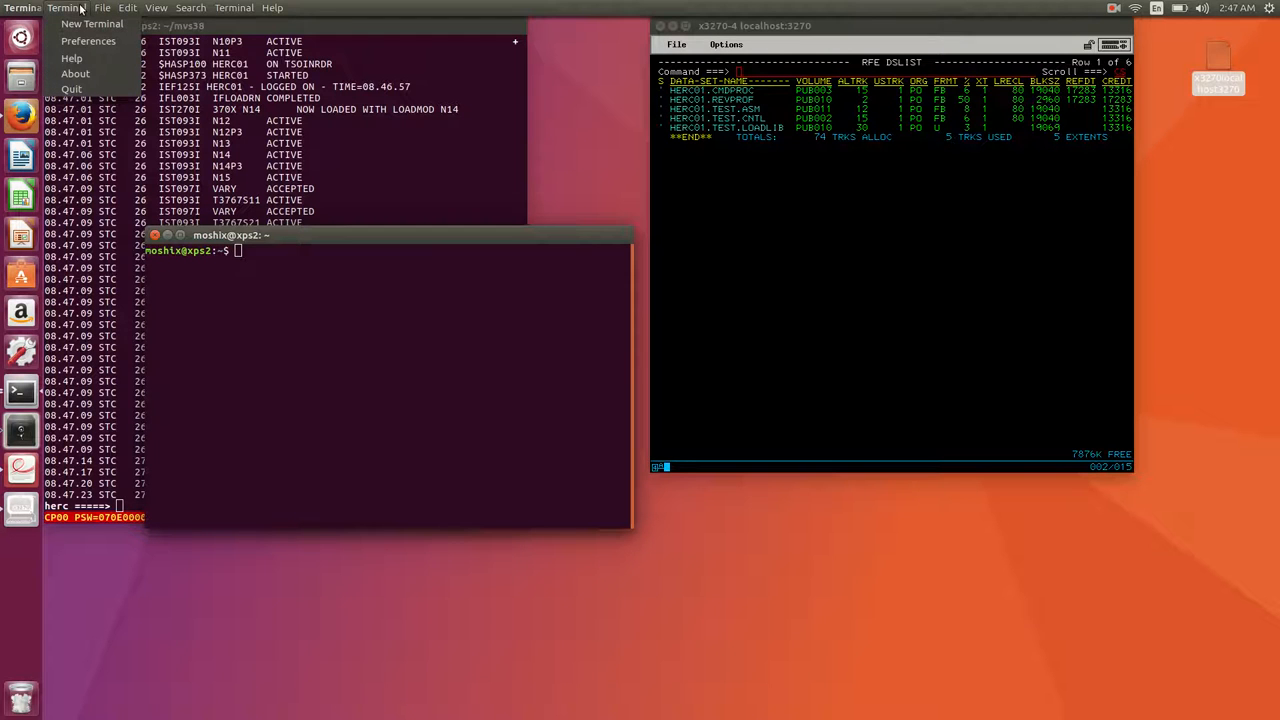
click(88, 41)
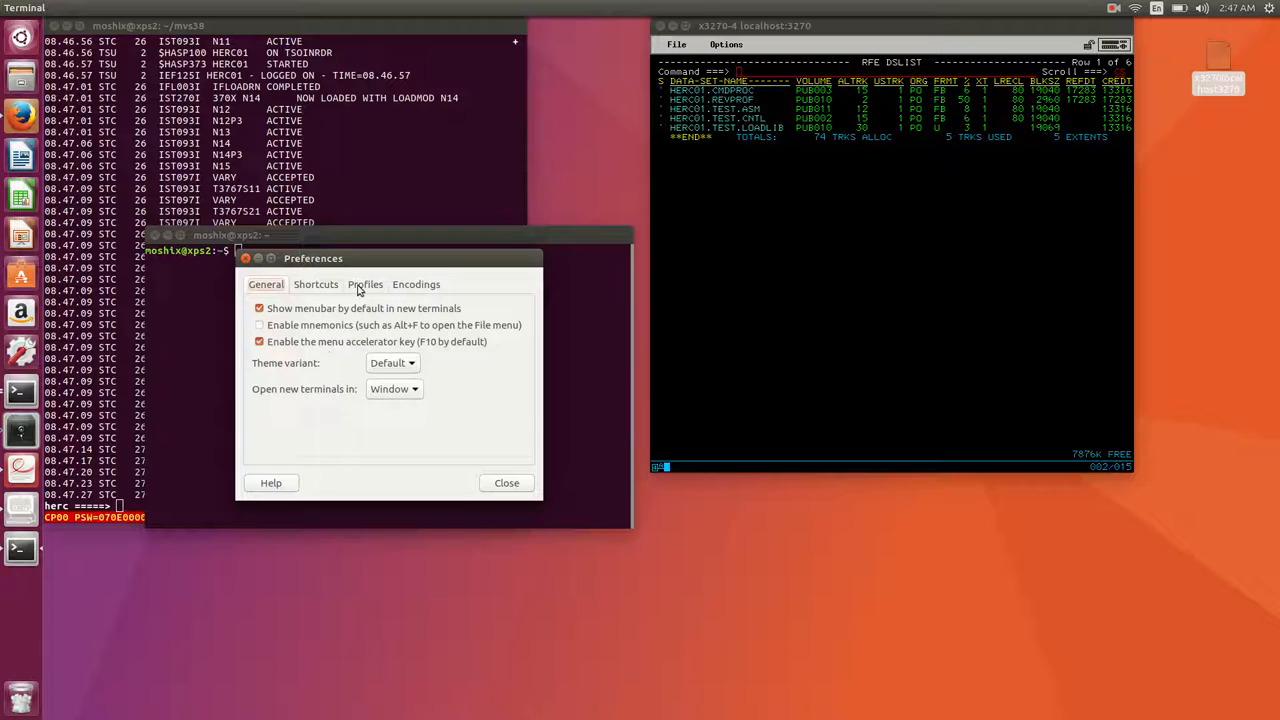
click(364, 284)
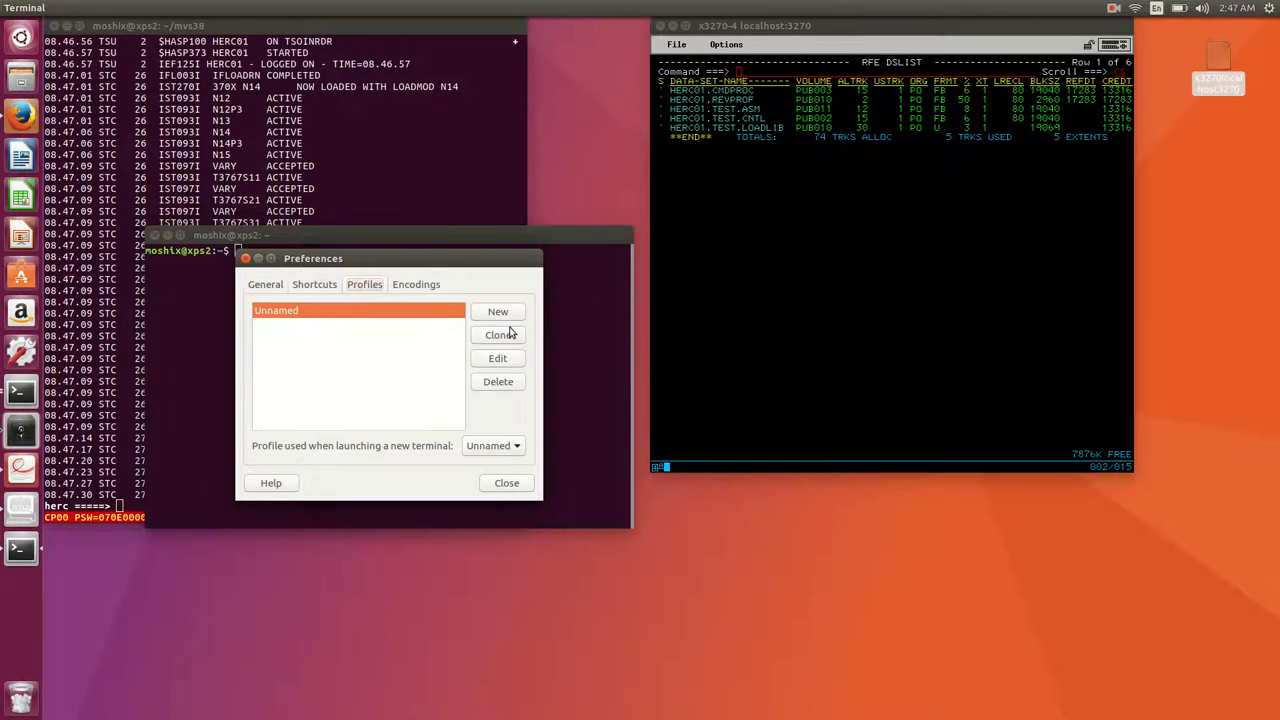
click(497, 358)
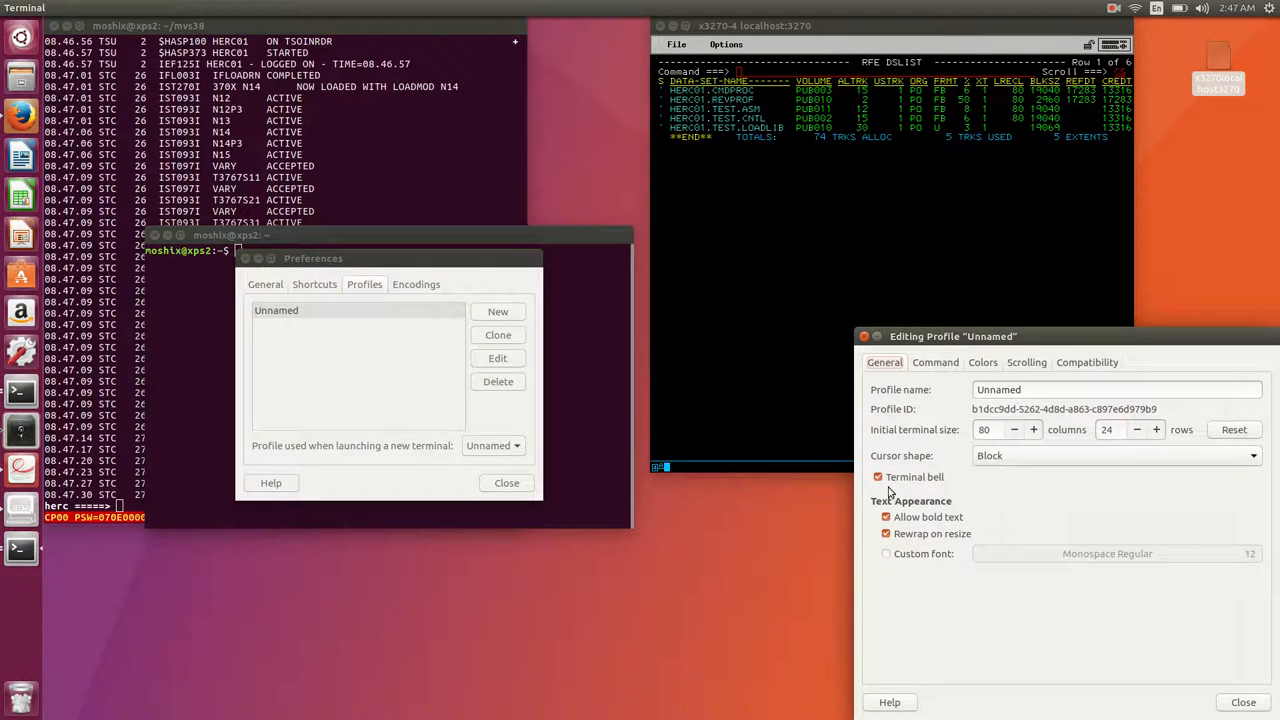
click(885, 553)
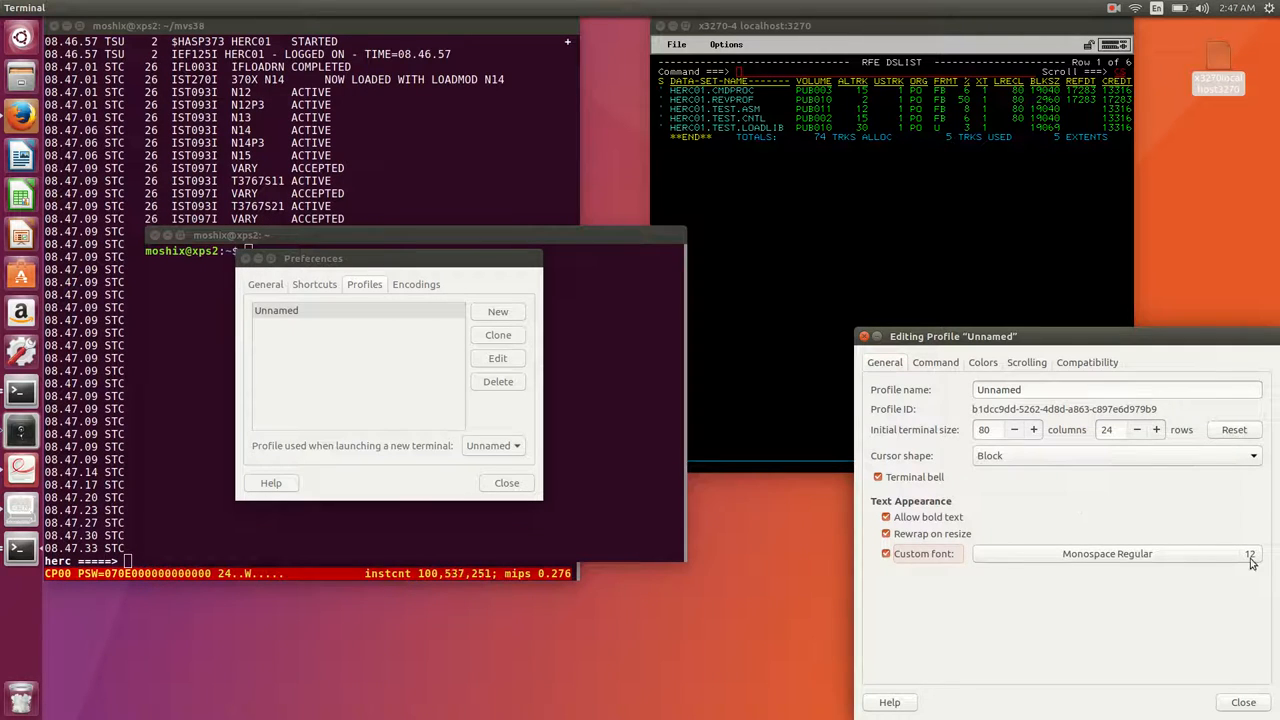
click(1107, 553)
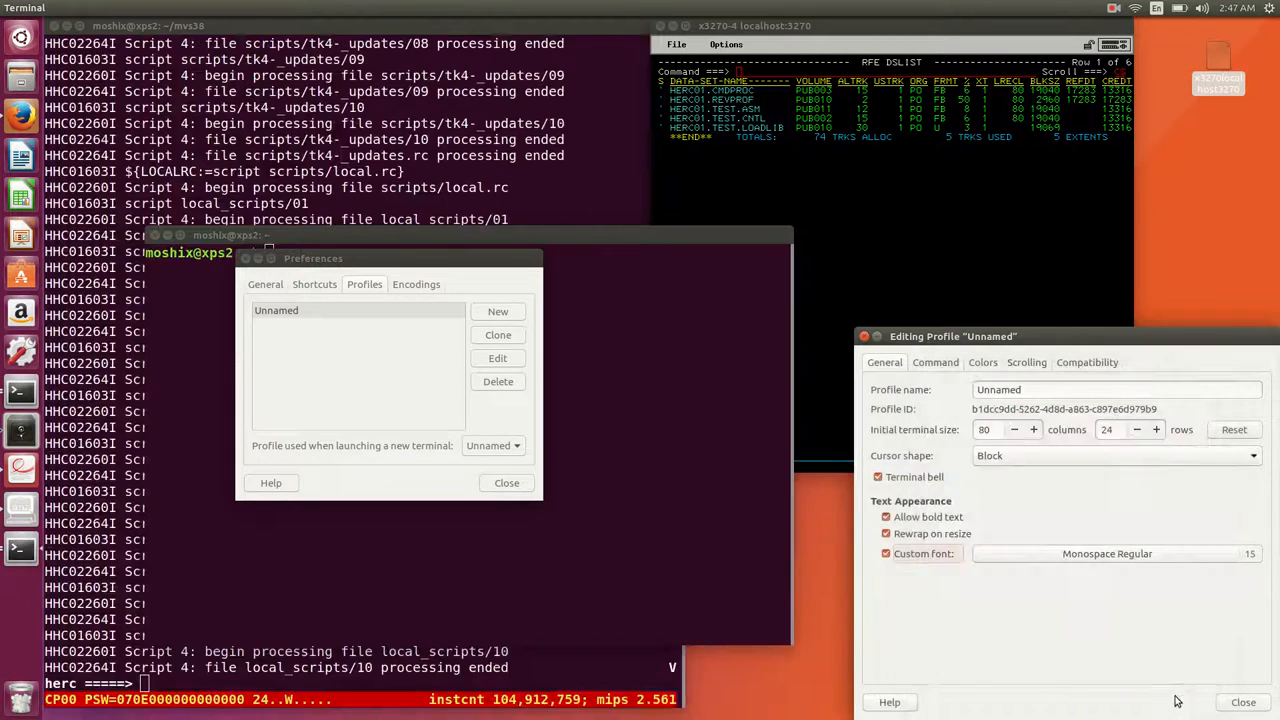
click(506, 483)
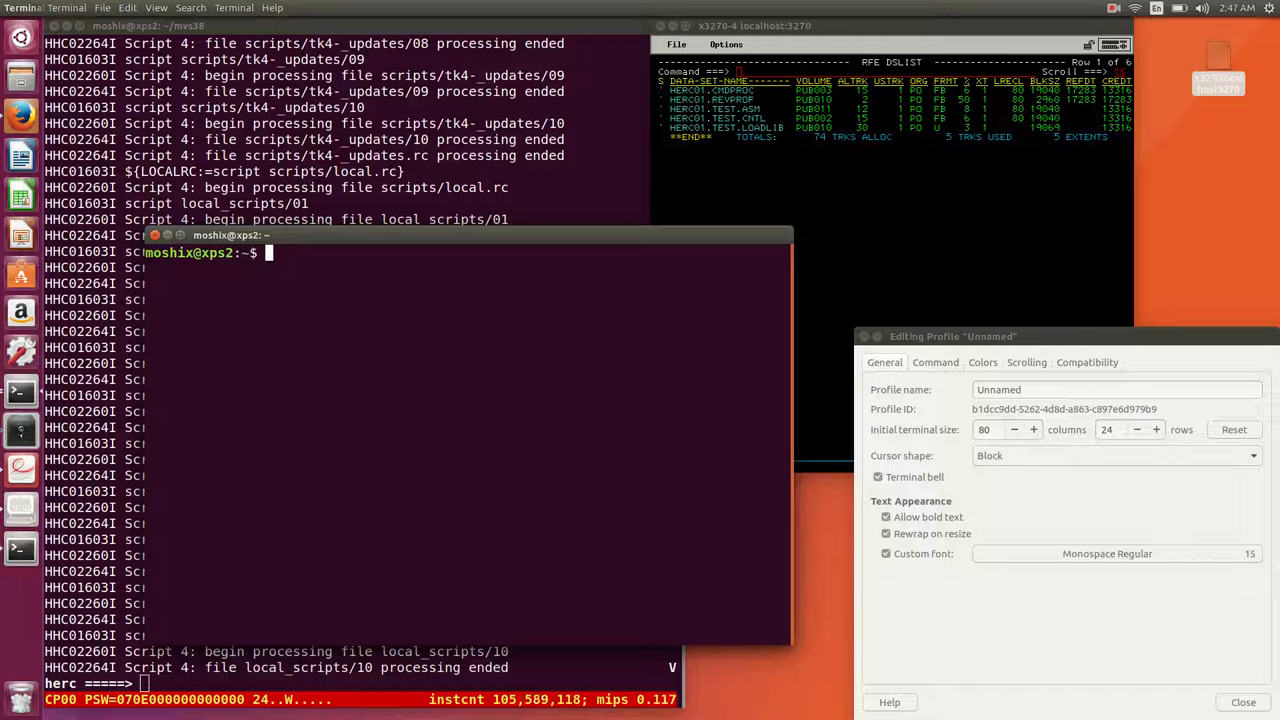
Change into the basic200 folder and list its files, including bas220.aws and restore.txt.
click(1243, 702)
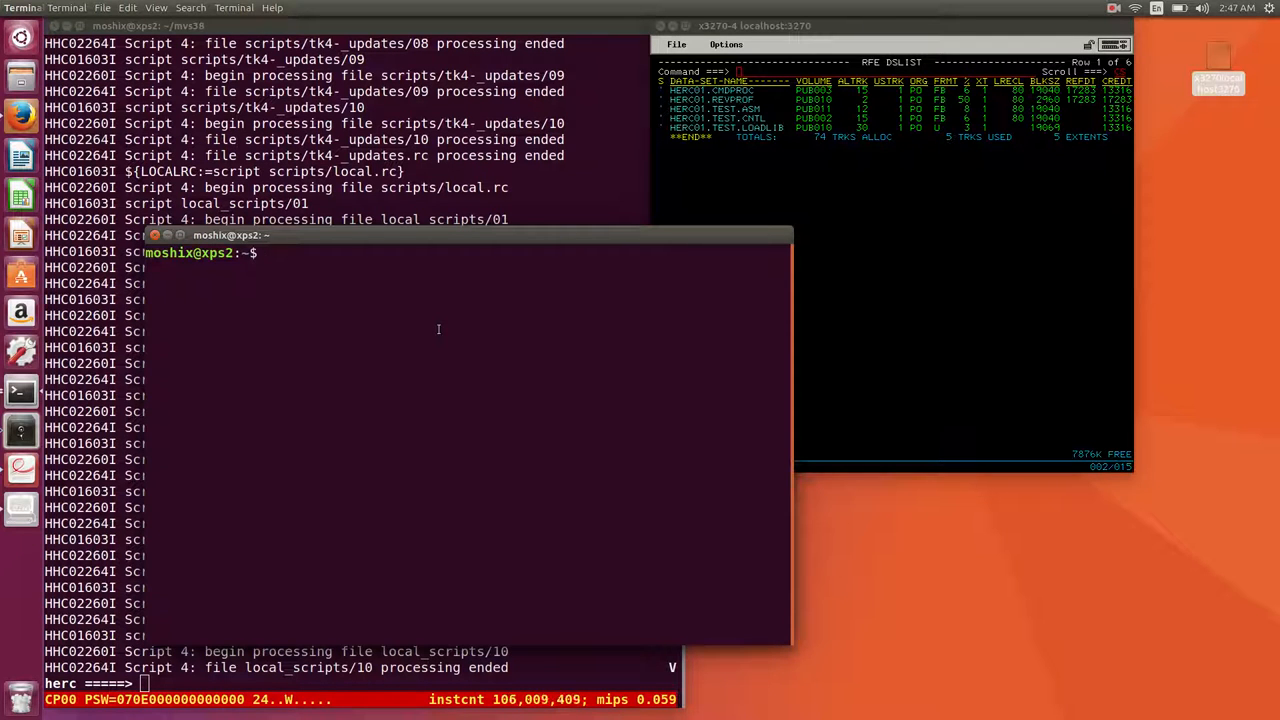
text(cd basic/)
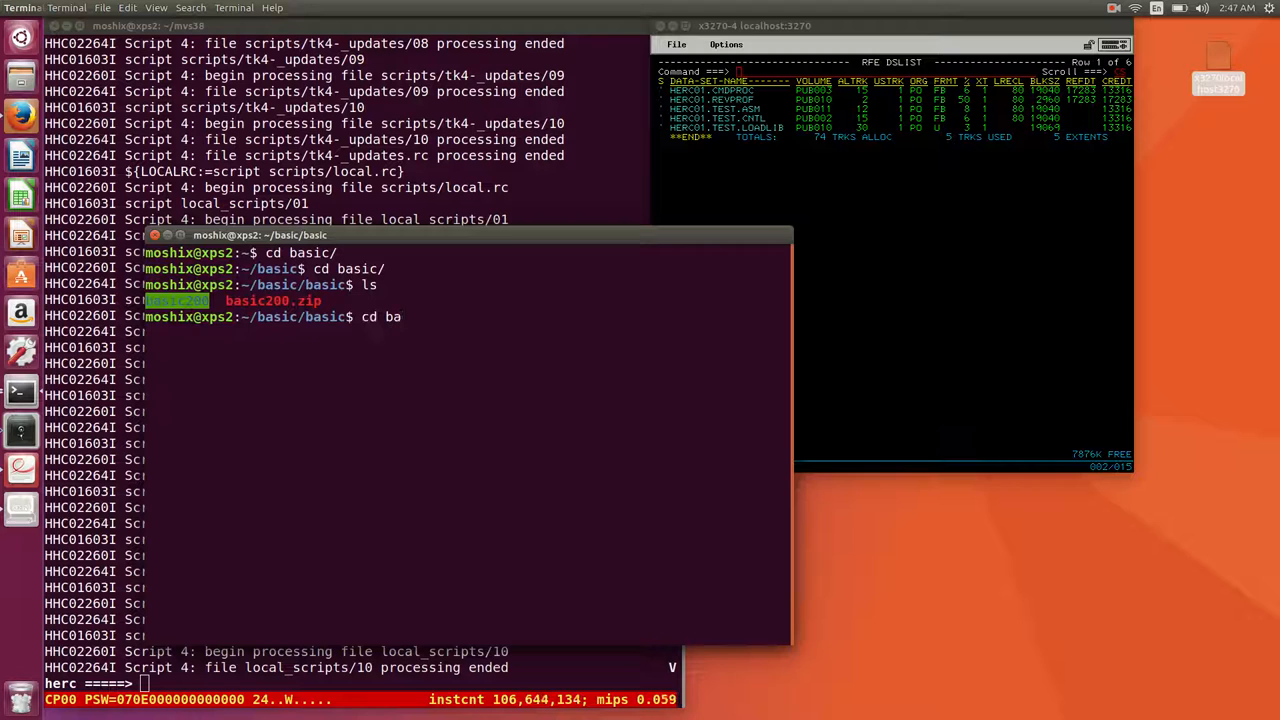
key(Return)
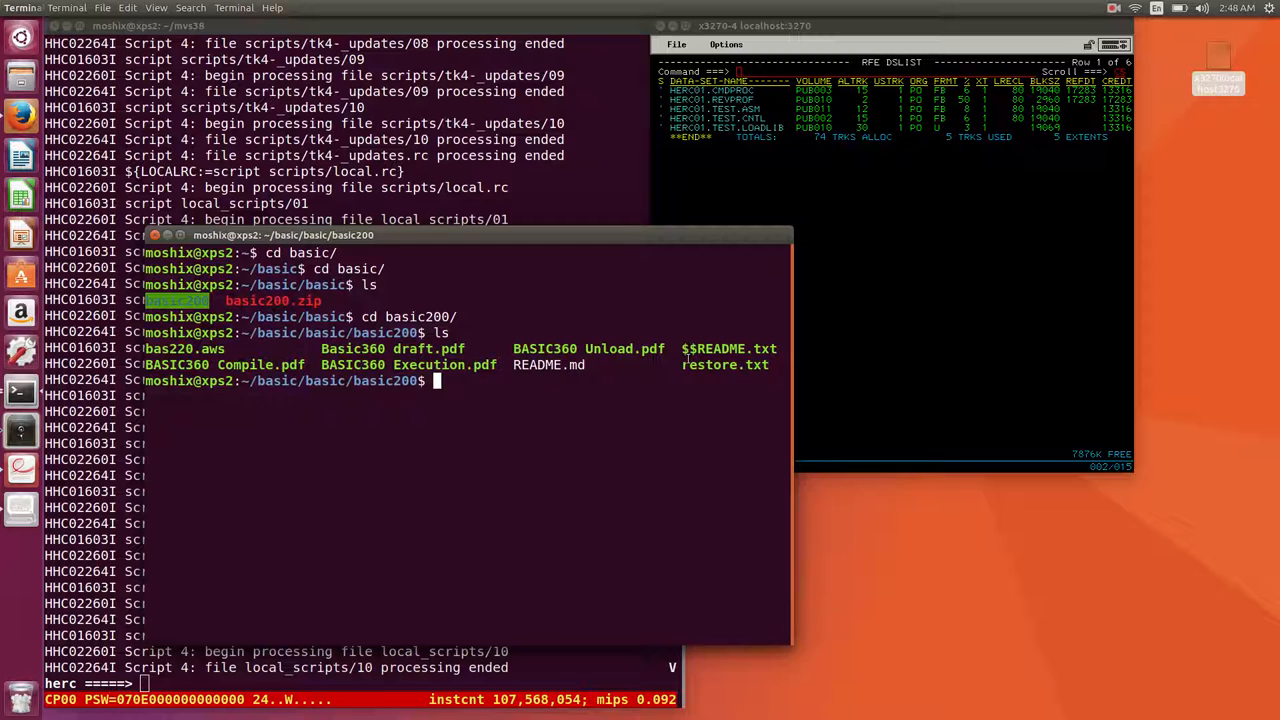
Open restore.txt in vi and inspect its IDCAMS delete and IEFBR14 allocate steps.
text(vi restore.txt)
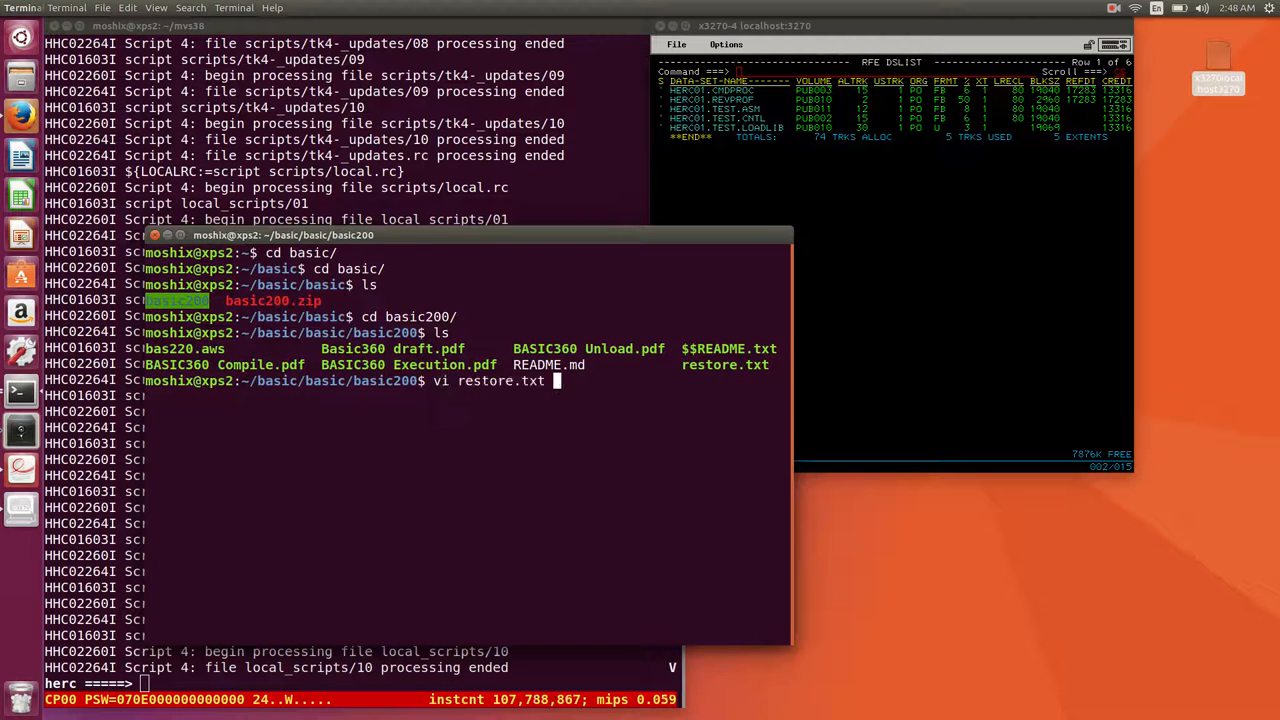
key(Return)
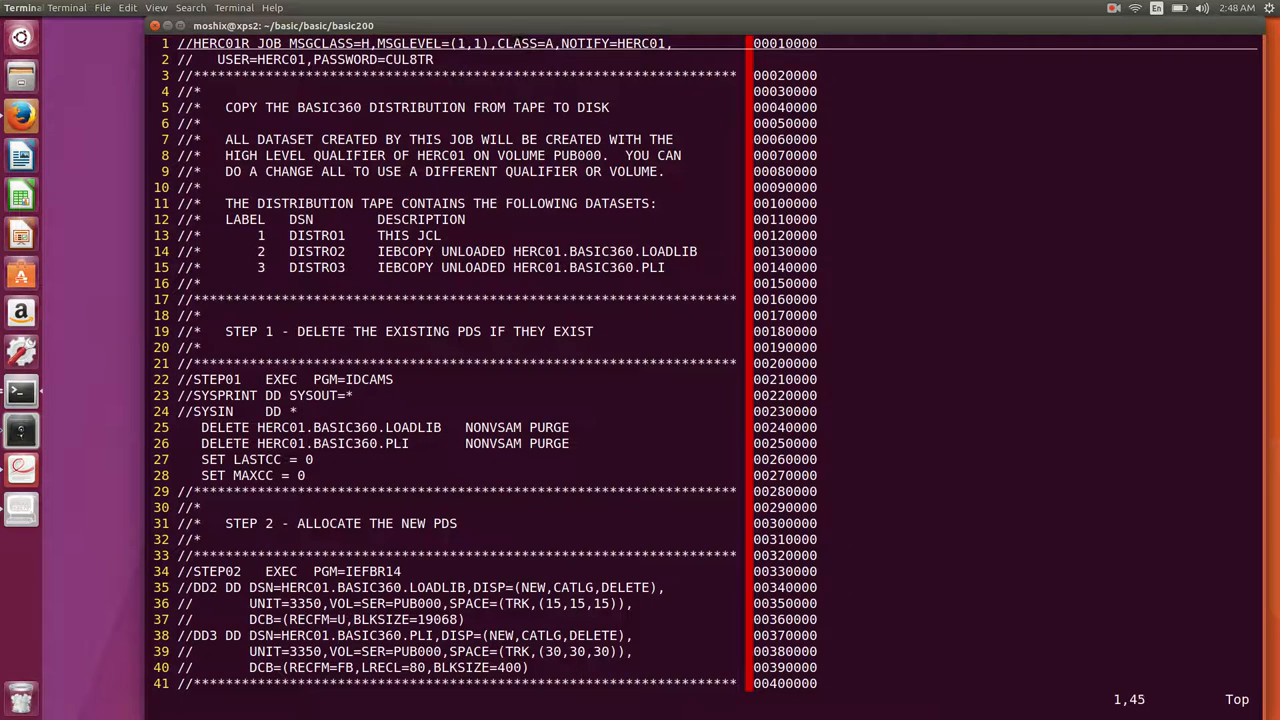
click(425, 59)
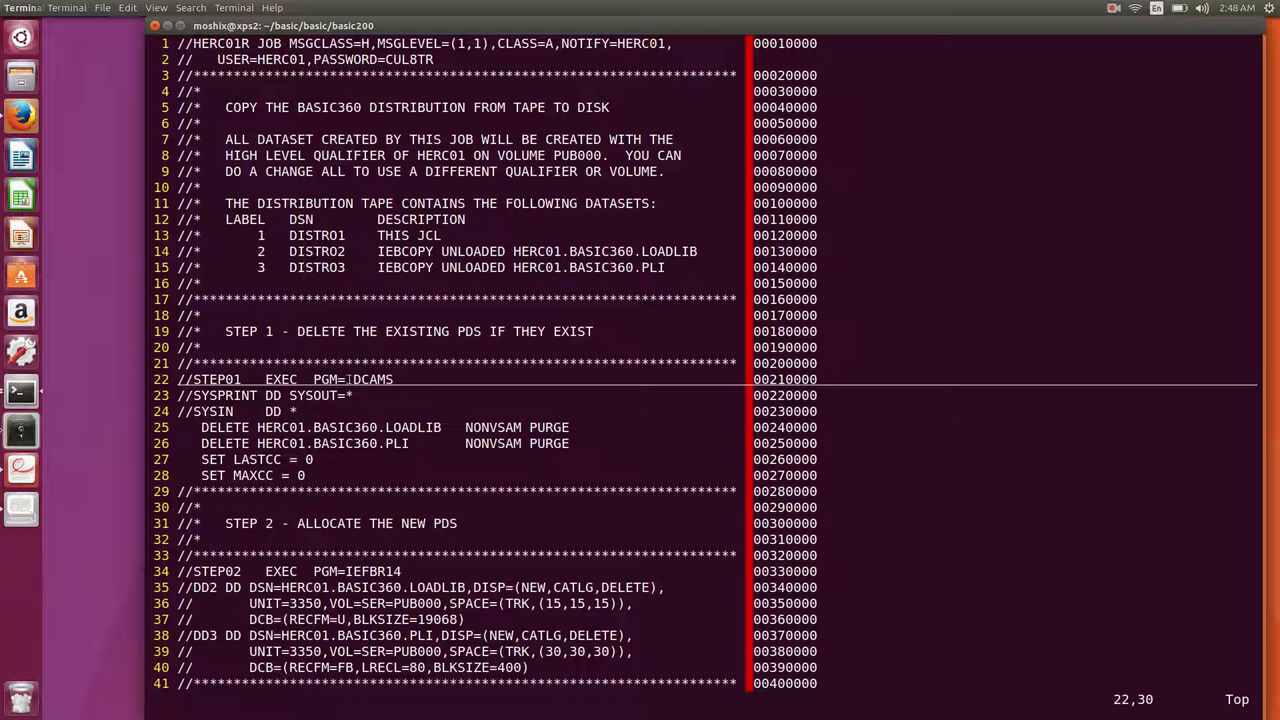
double_click(367, 379)
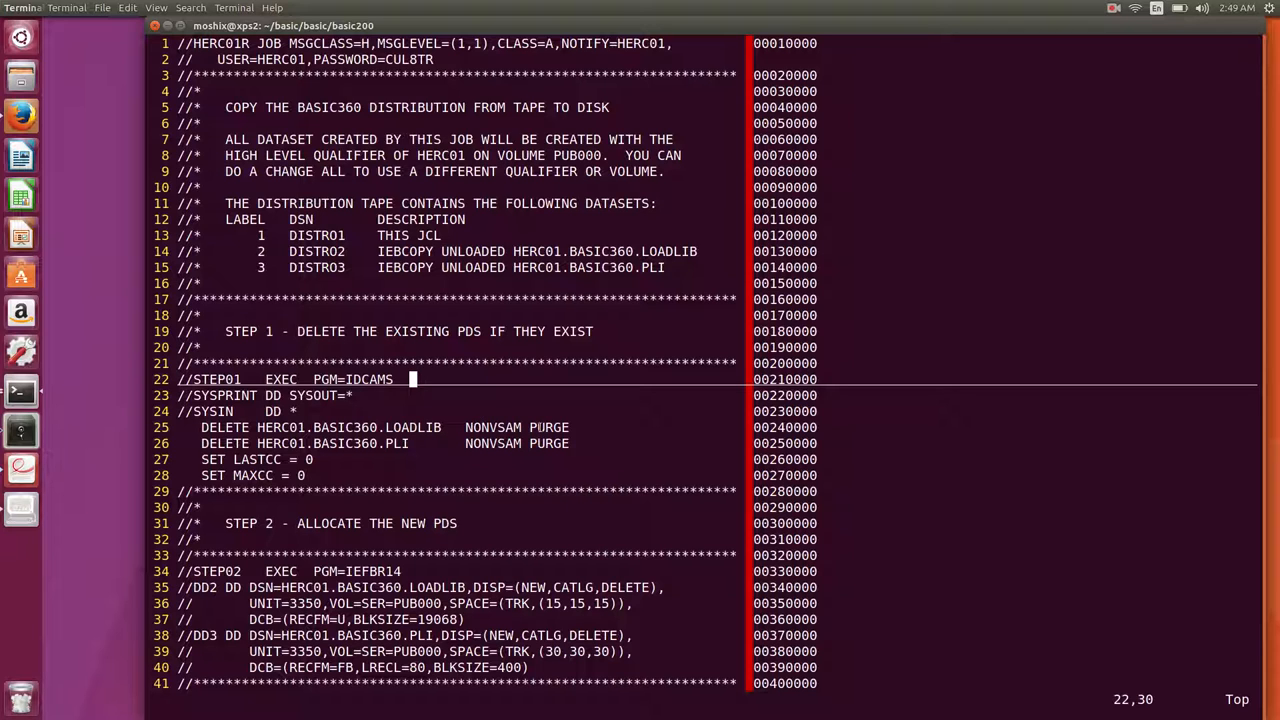
double_click(490, 427)
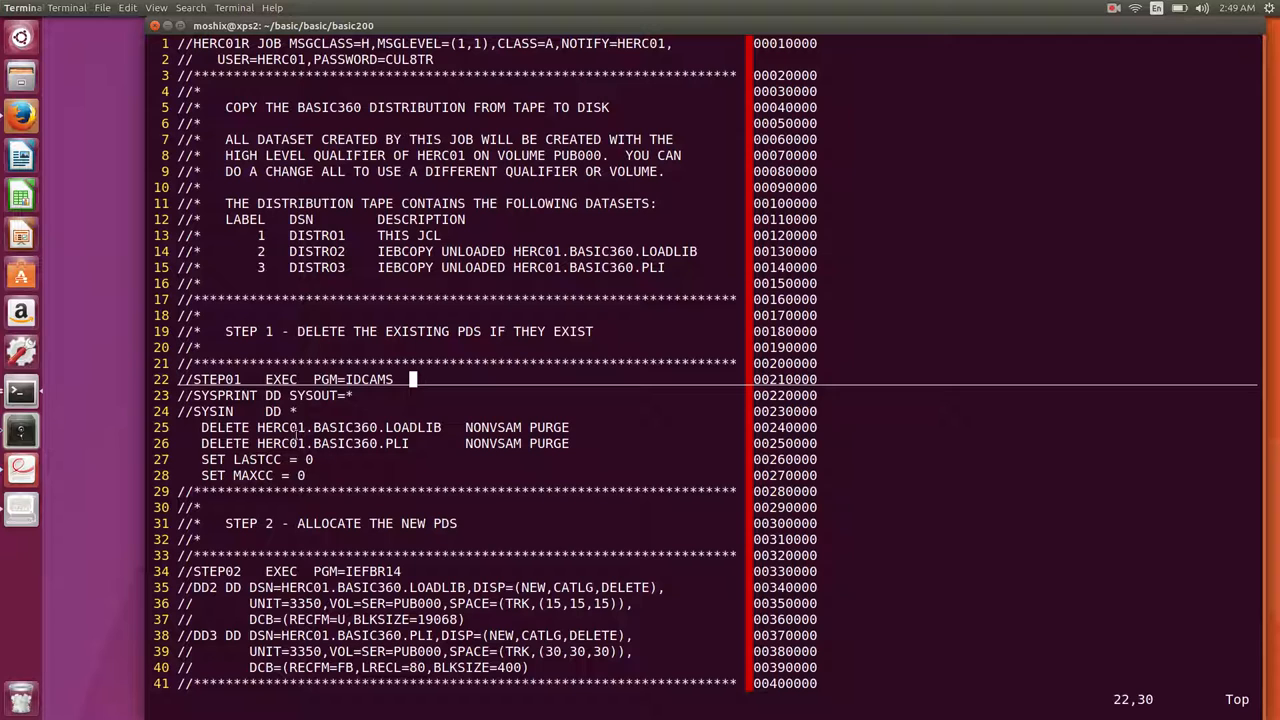
double_click(290, 443)
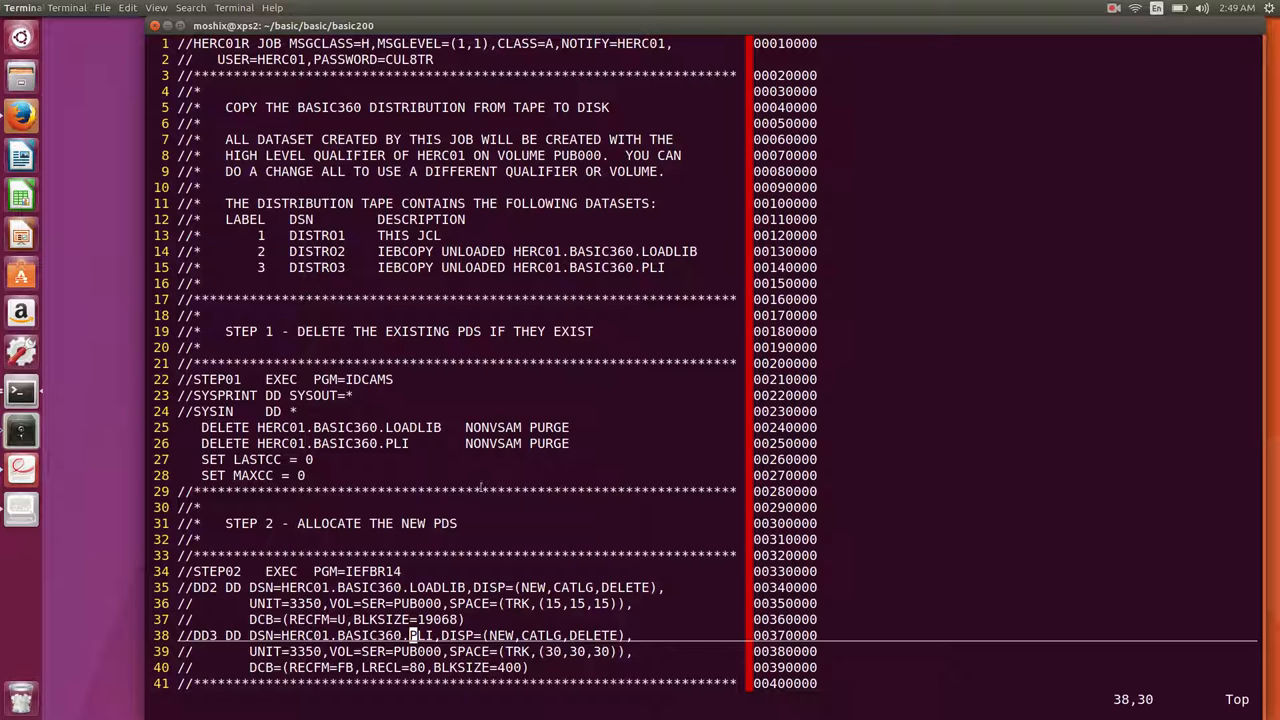
mouse_move(424, 561)
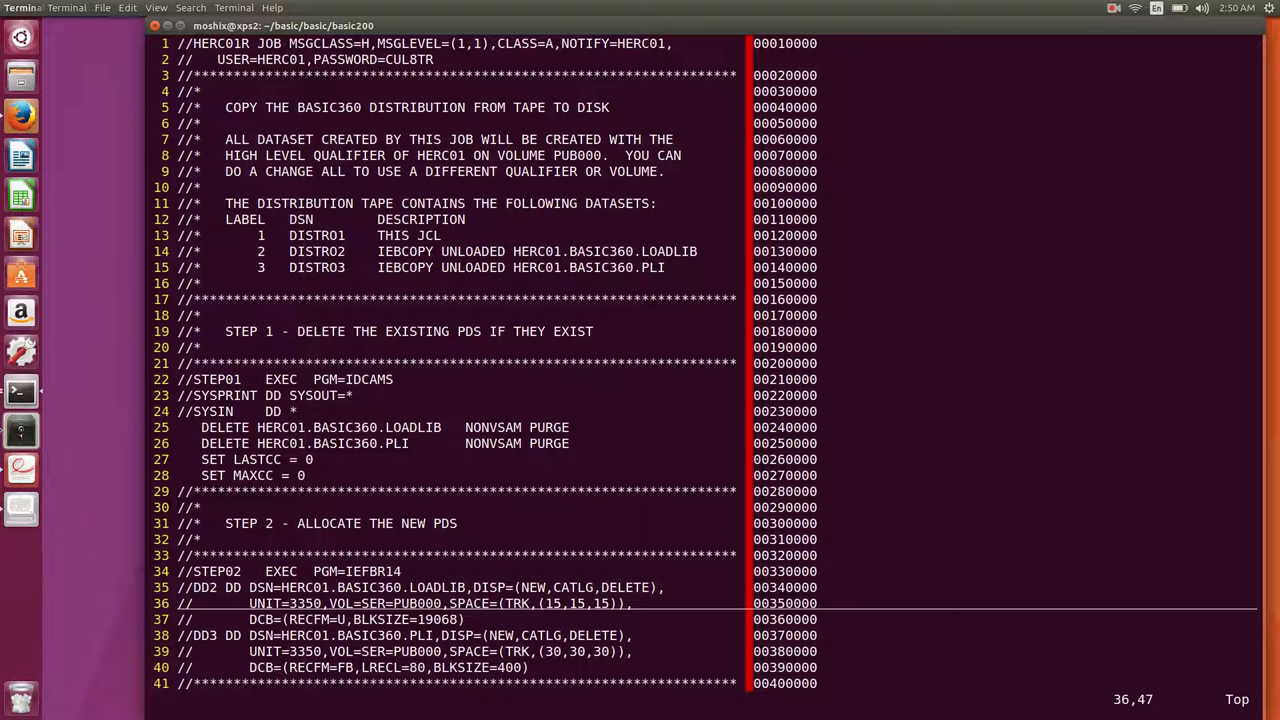
Change line 37's LOADLIB allocation to SPACE=(TRK,(25,15,15)), then save restore.txt and quit vi.
text(2)
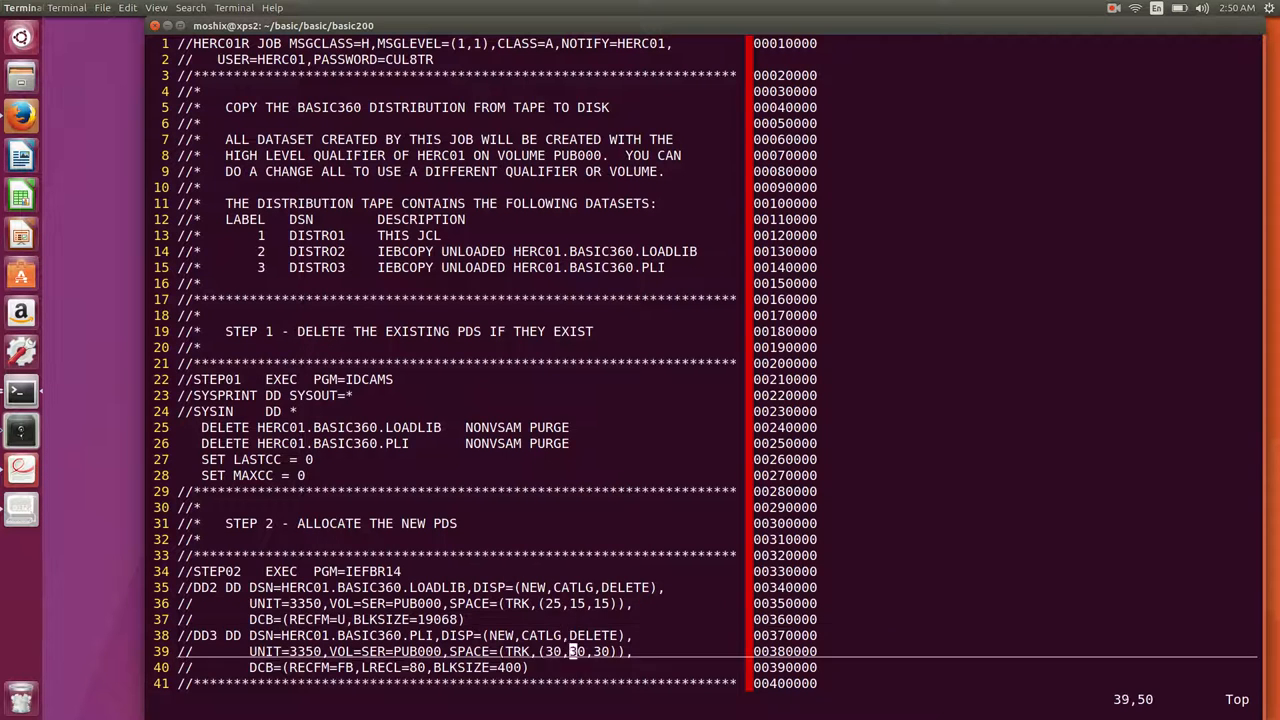
scroll(down, 3)
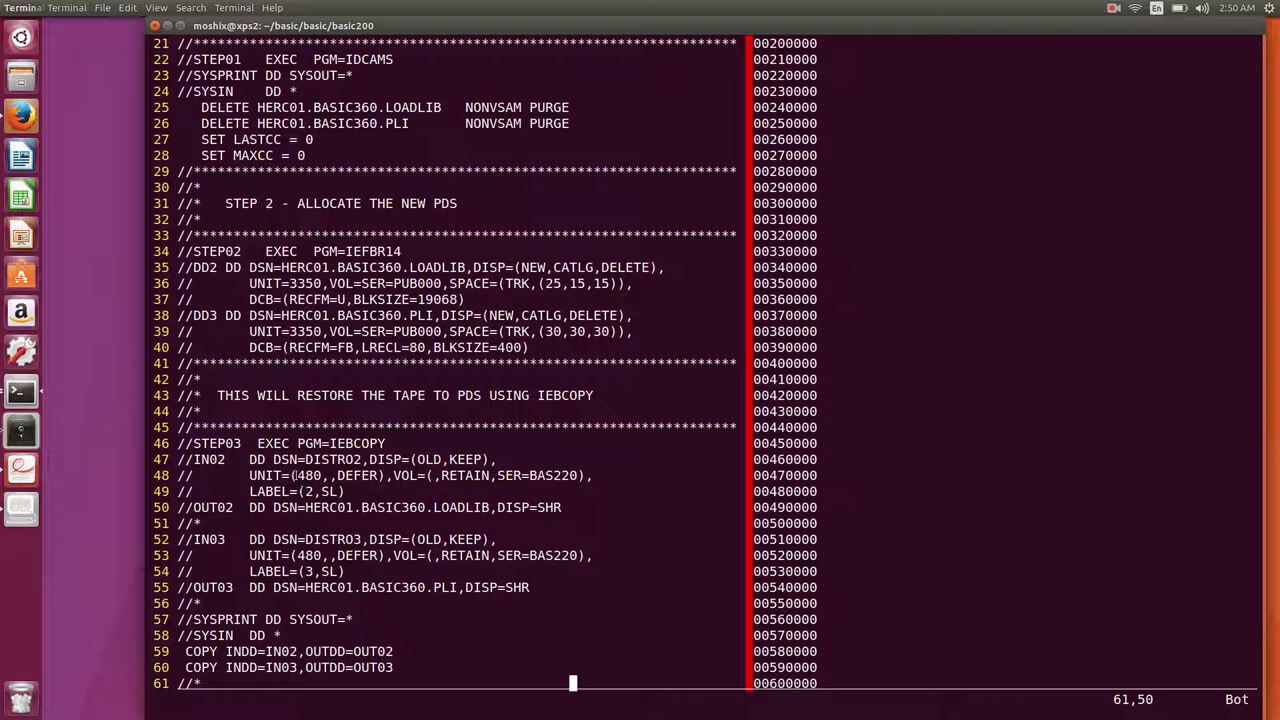
double_click(307, 475)
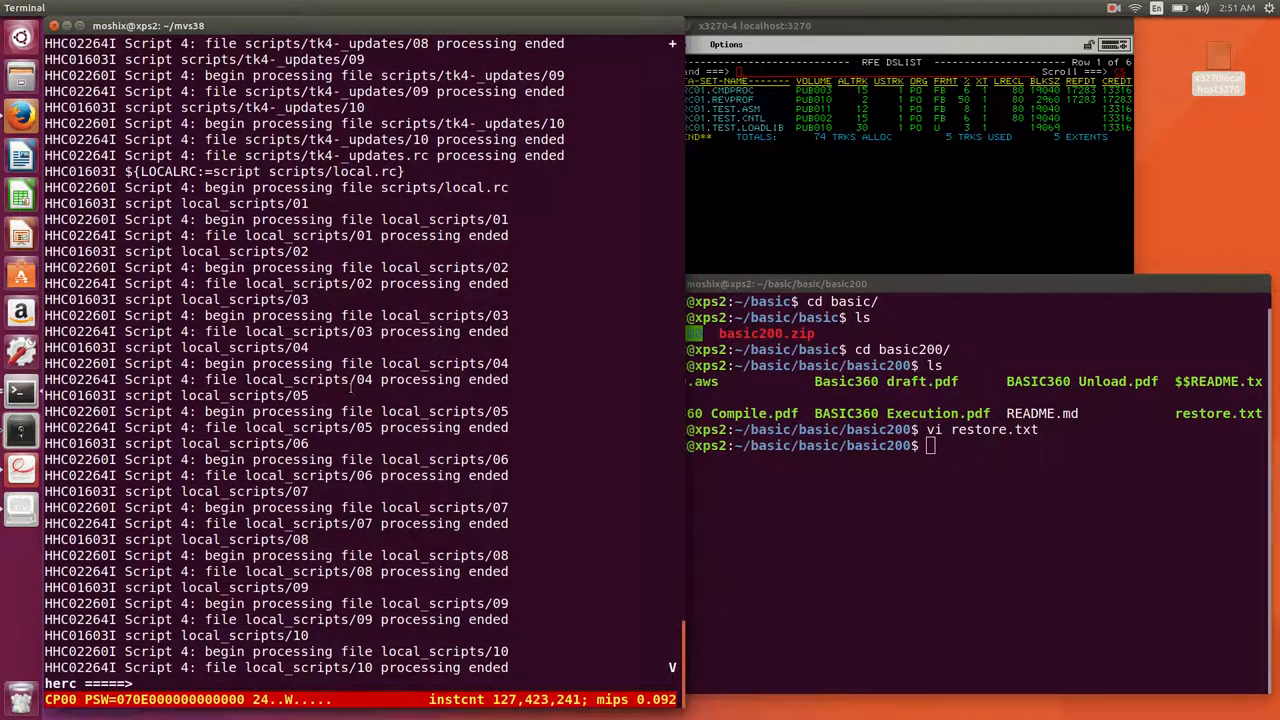
Display active tasks with /d a,l and cancel the MF1 job with /c mf1.
text(/)
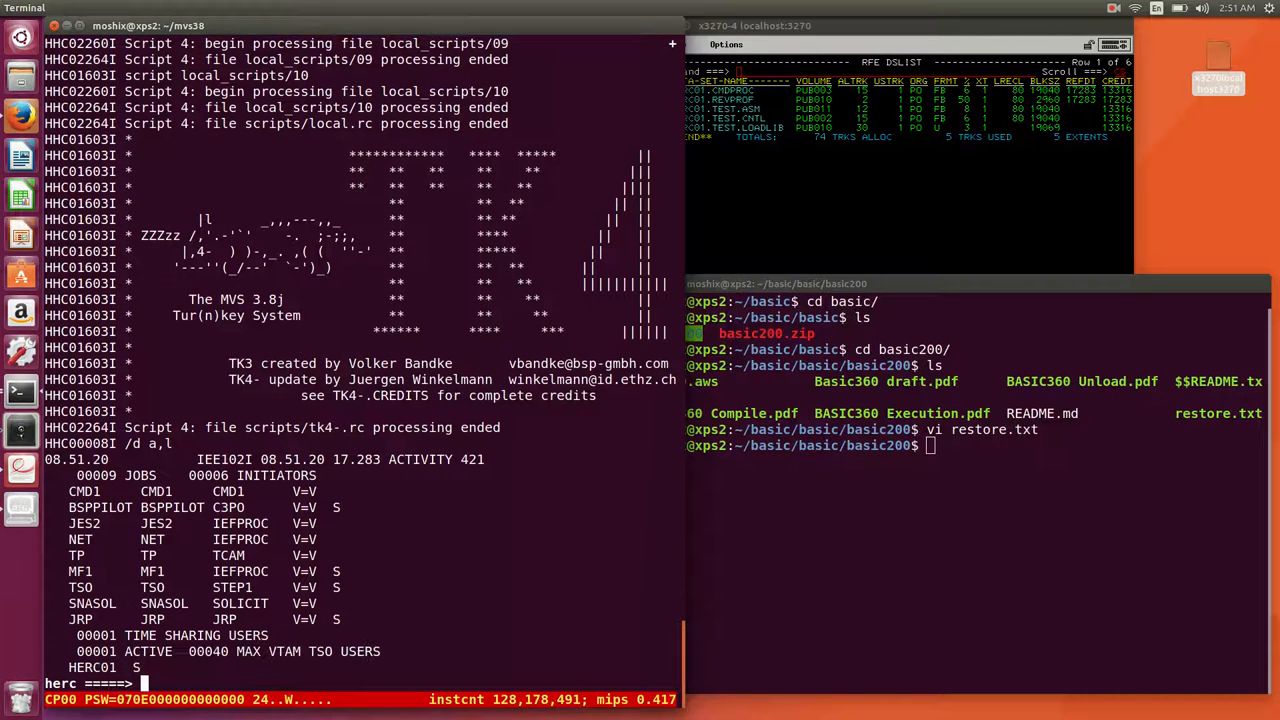
text(/c m)
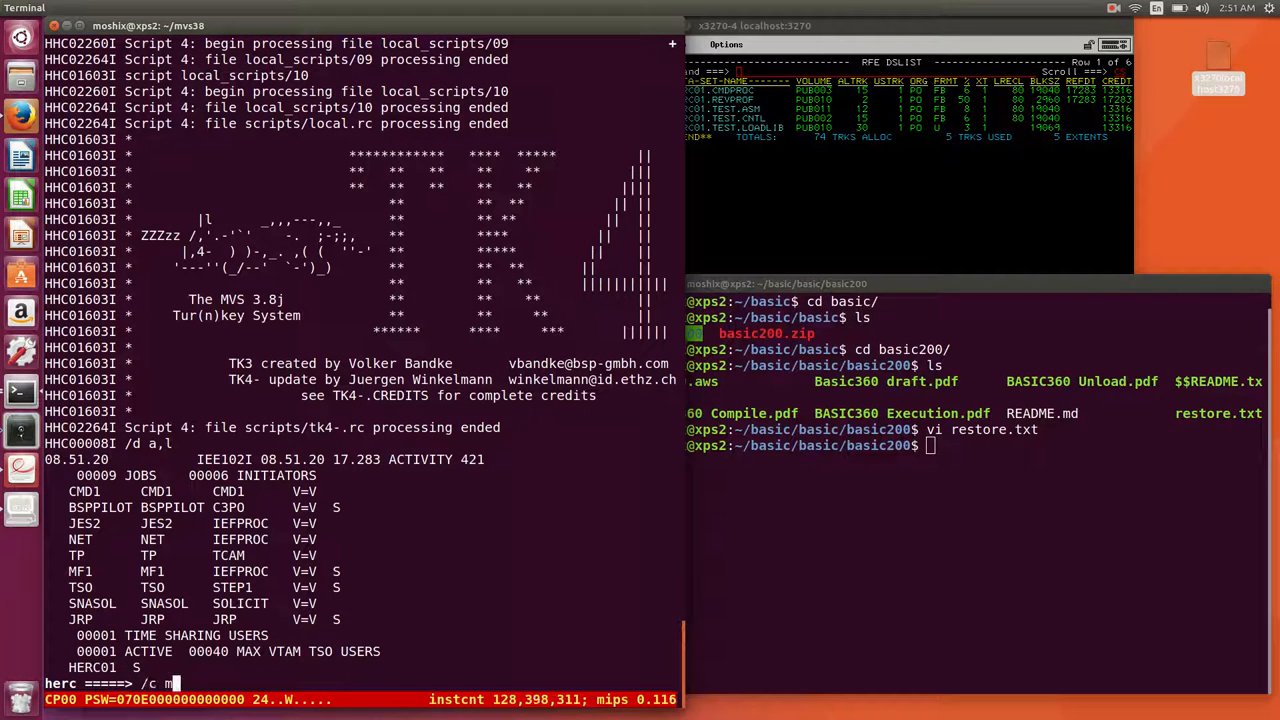
text(f1)
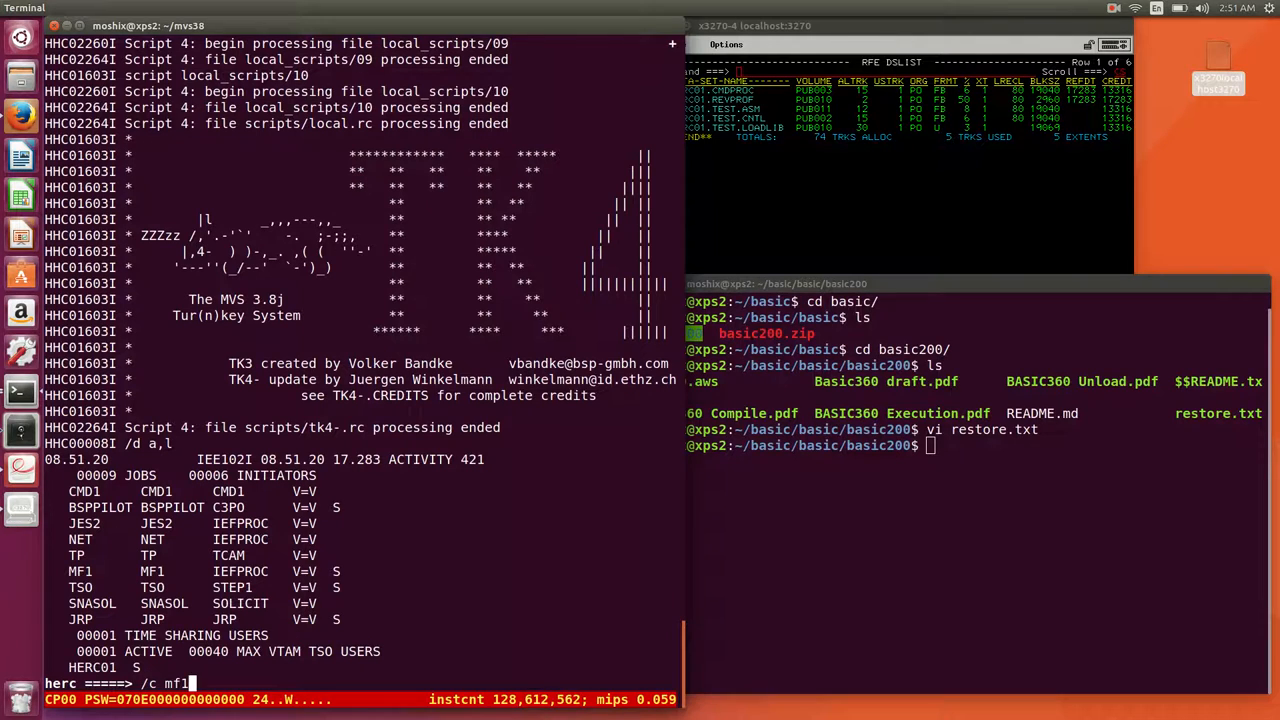
key(Return)
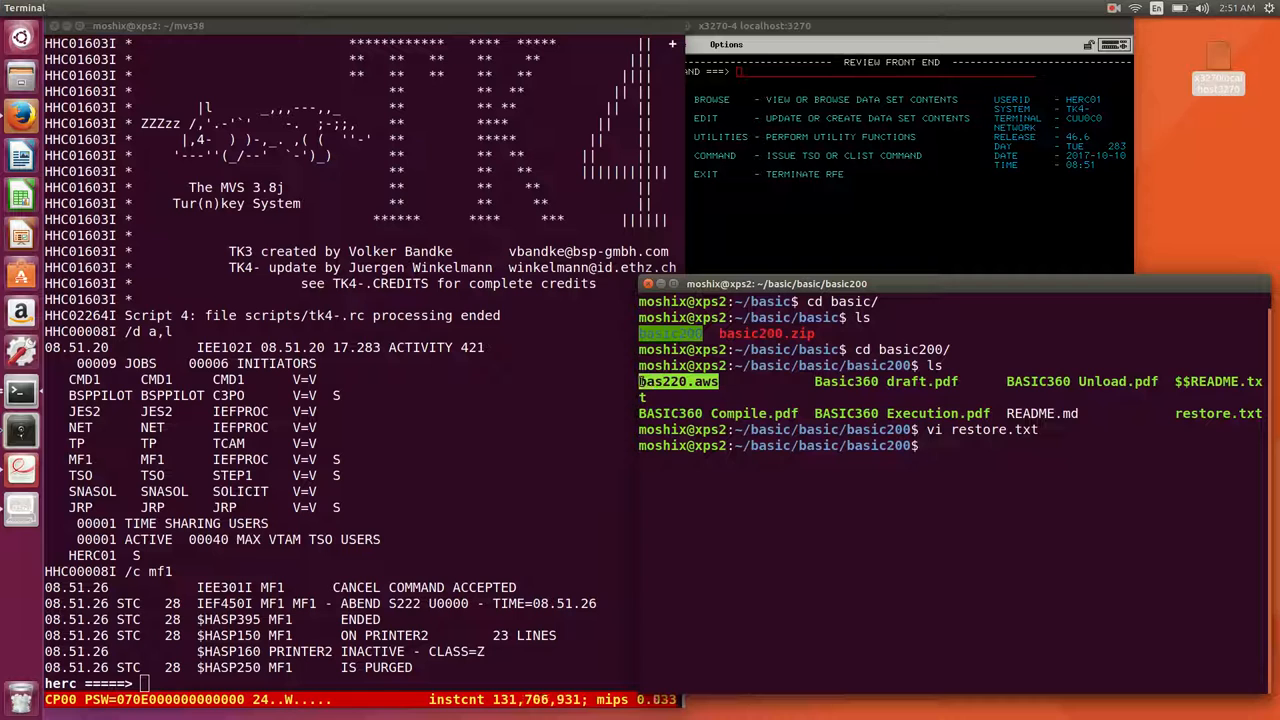
mouse_move(870, 428)
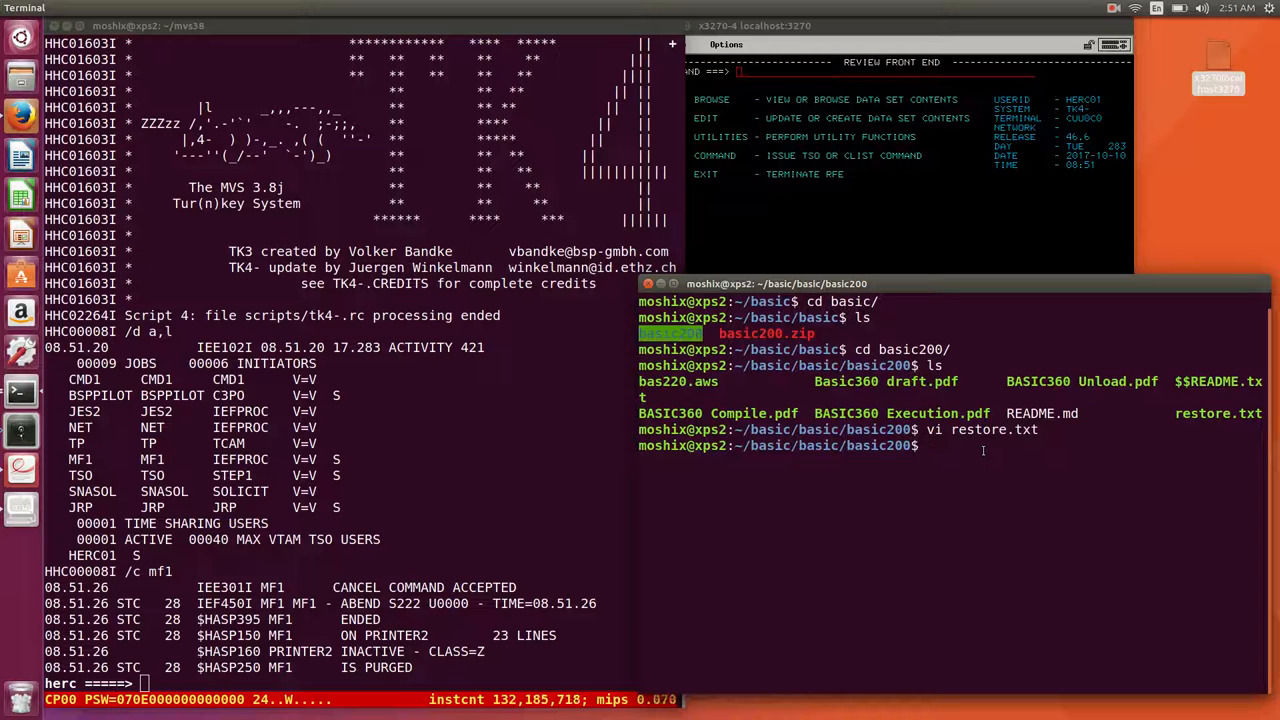
mouse_move(556, 477)
text(/)
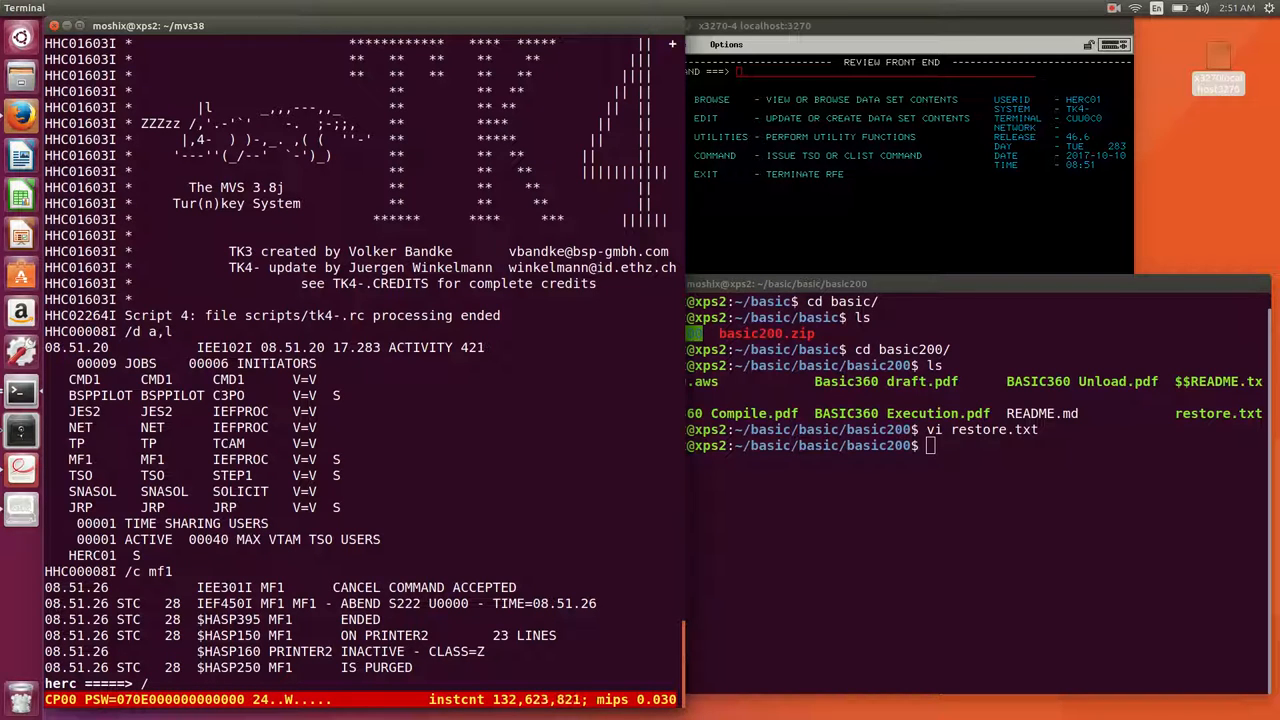
Load restore.txt into card reader 00c with devinit to start the HERC01R job.
text(devinit 00c /h)
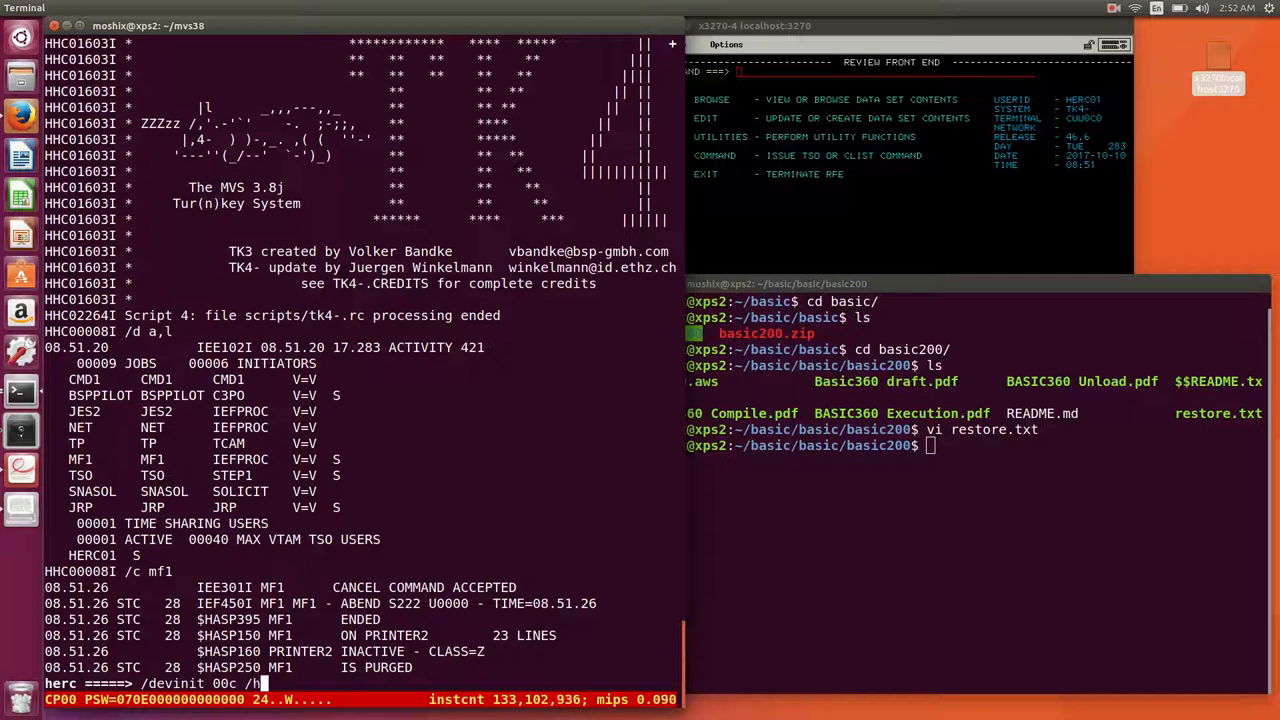
text(ome/moshix/bas)
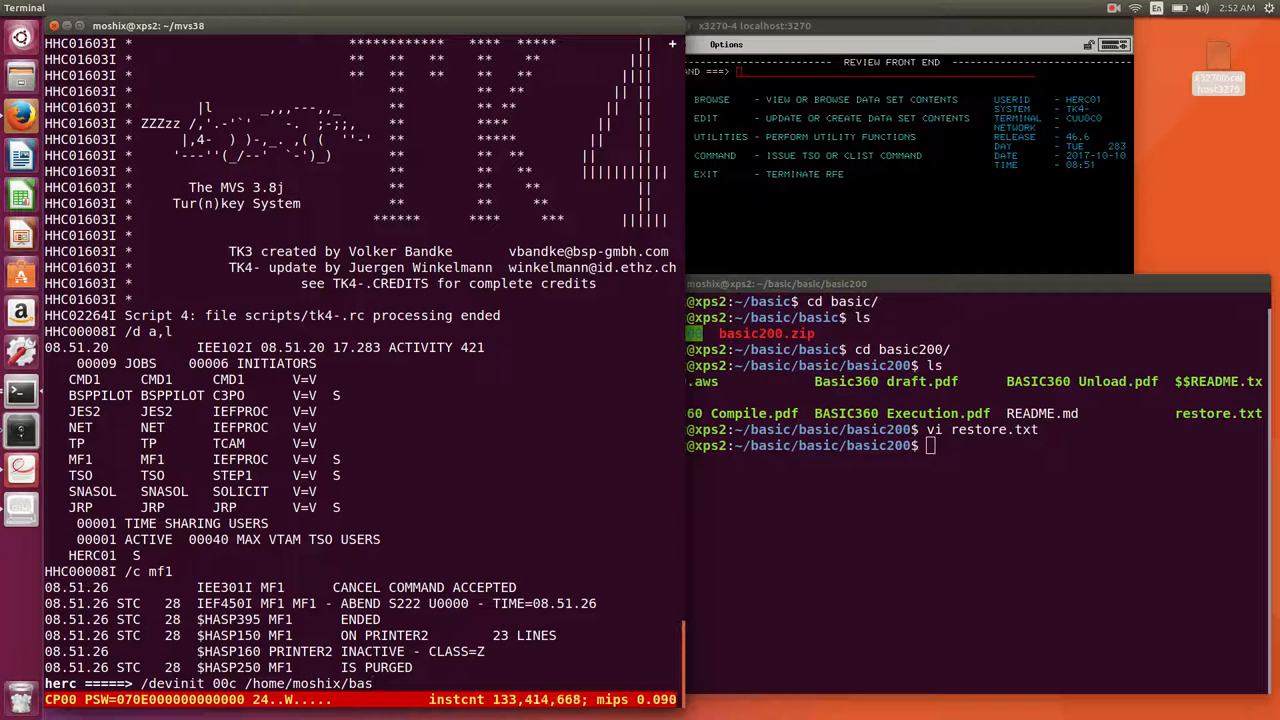
text(basic/)
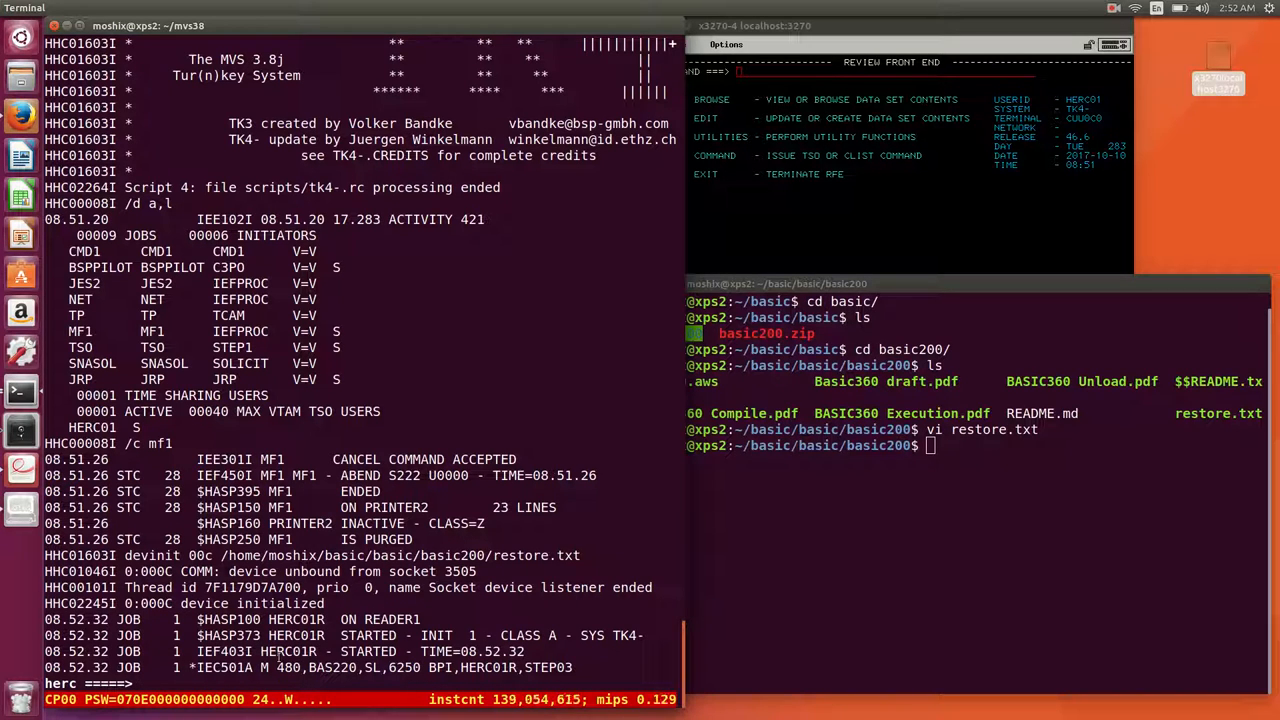
Mount the basic200/bas220.aws tape image on drive 480 with devinit.
text(/r)
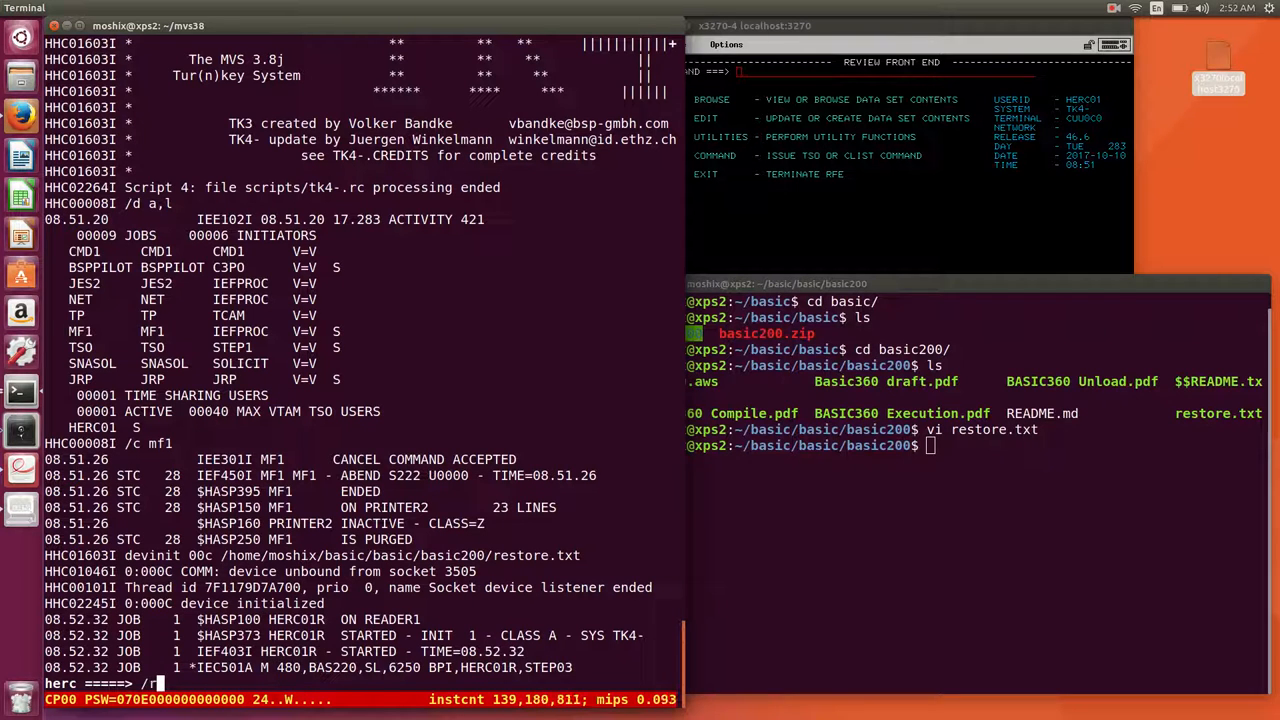
text(dev)
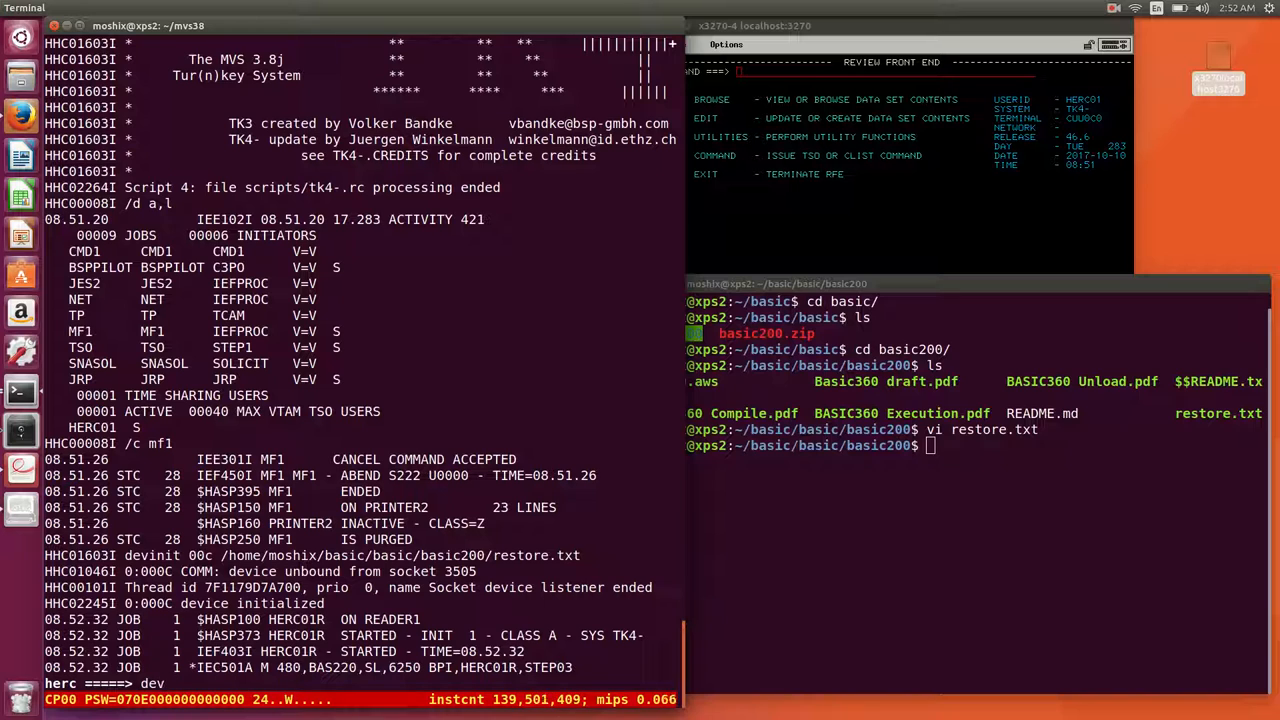
text(devinit)
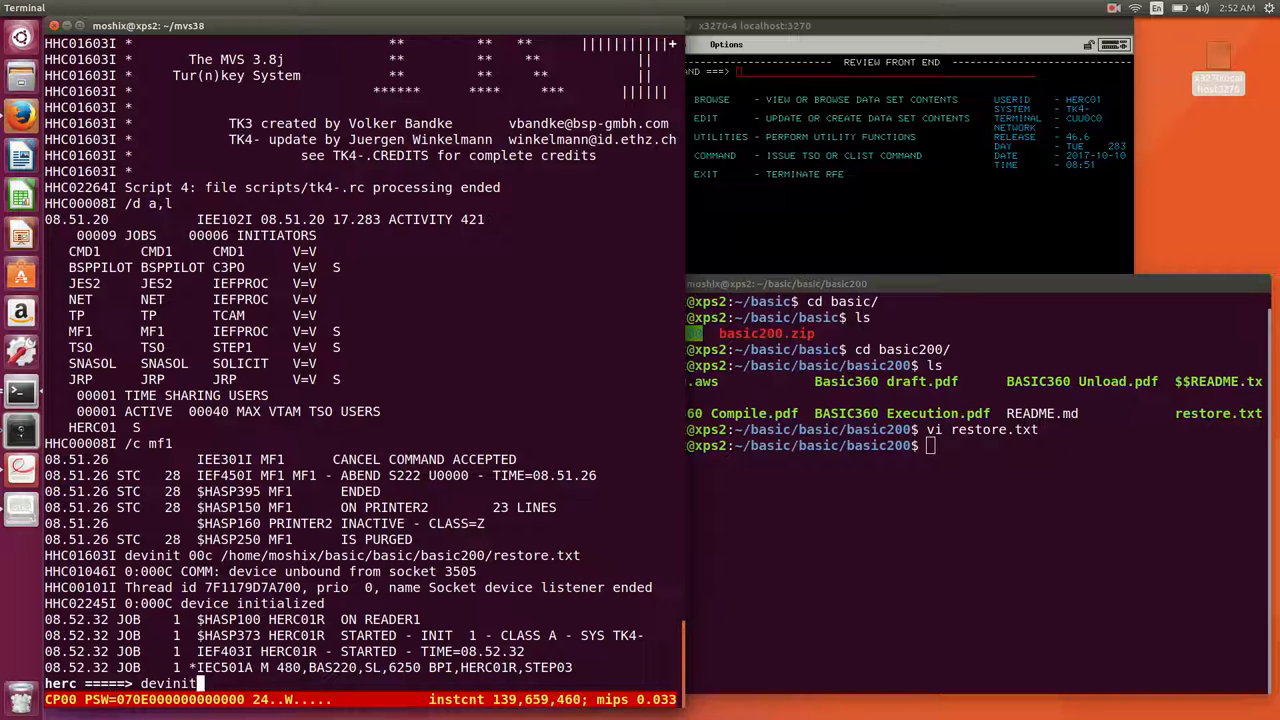
text(480)
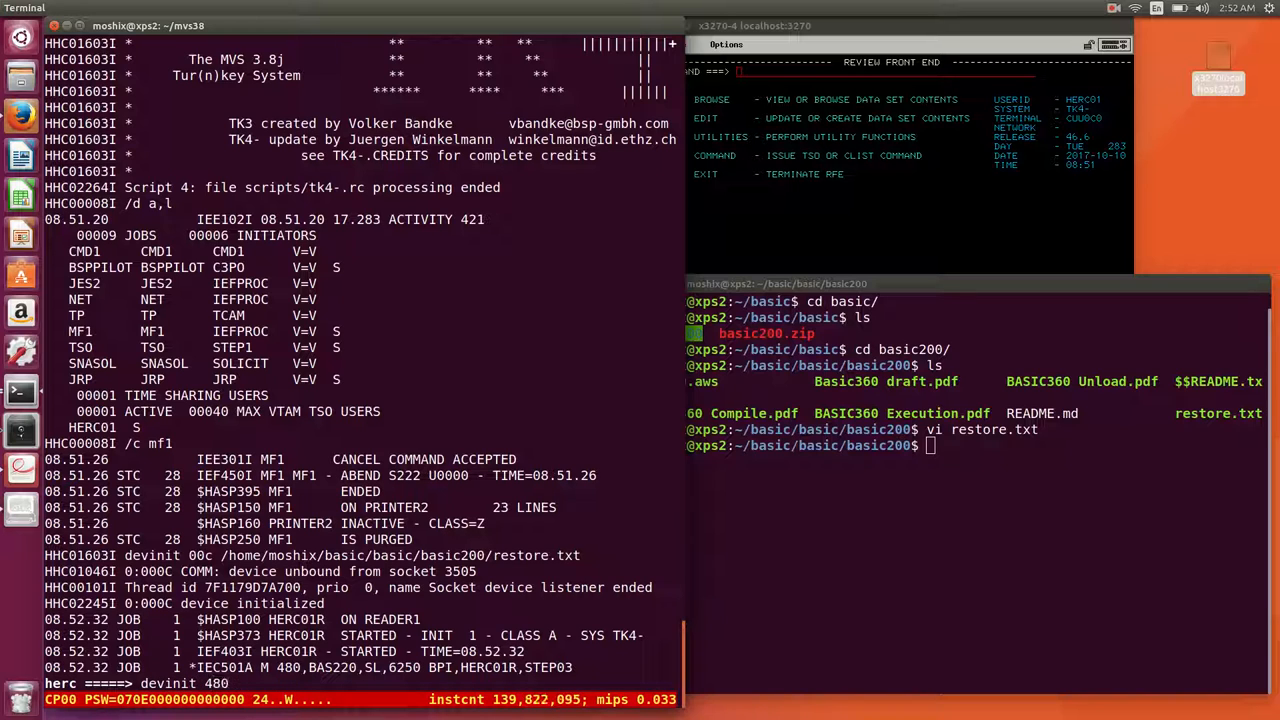
text(/home/moshix/basic/basic/)
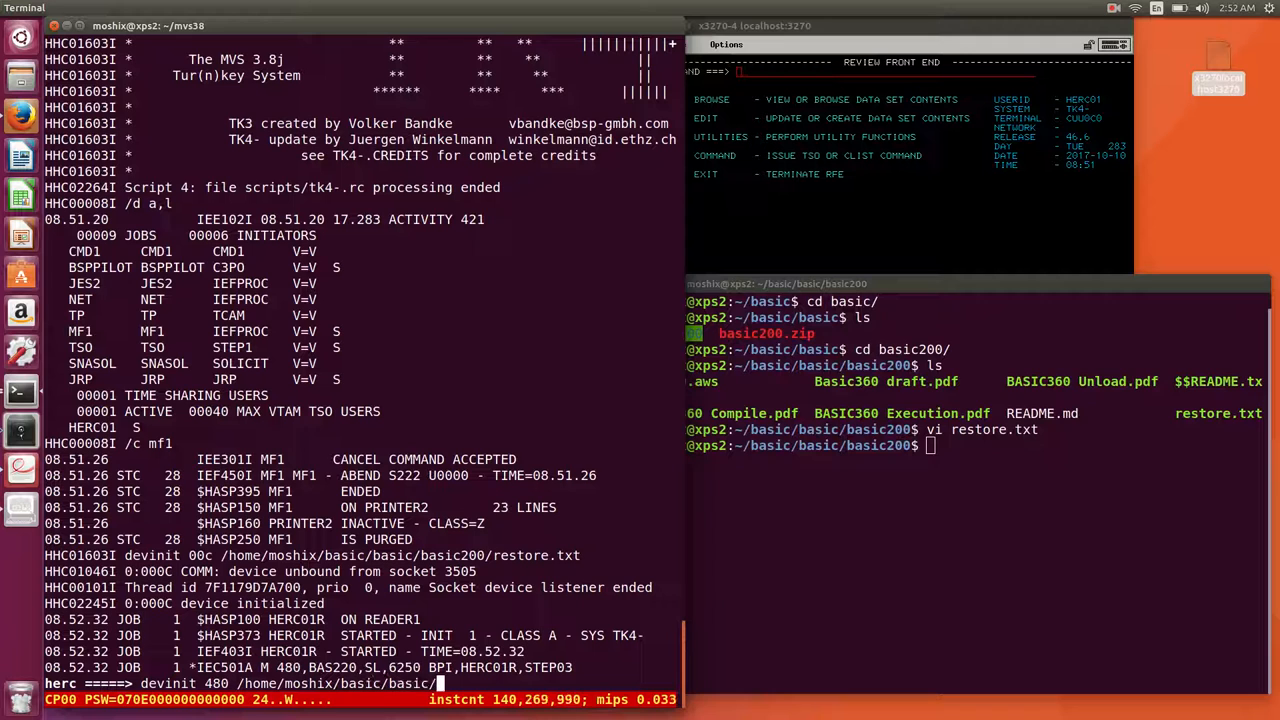
text(basic200)
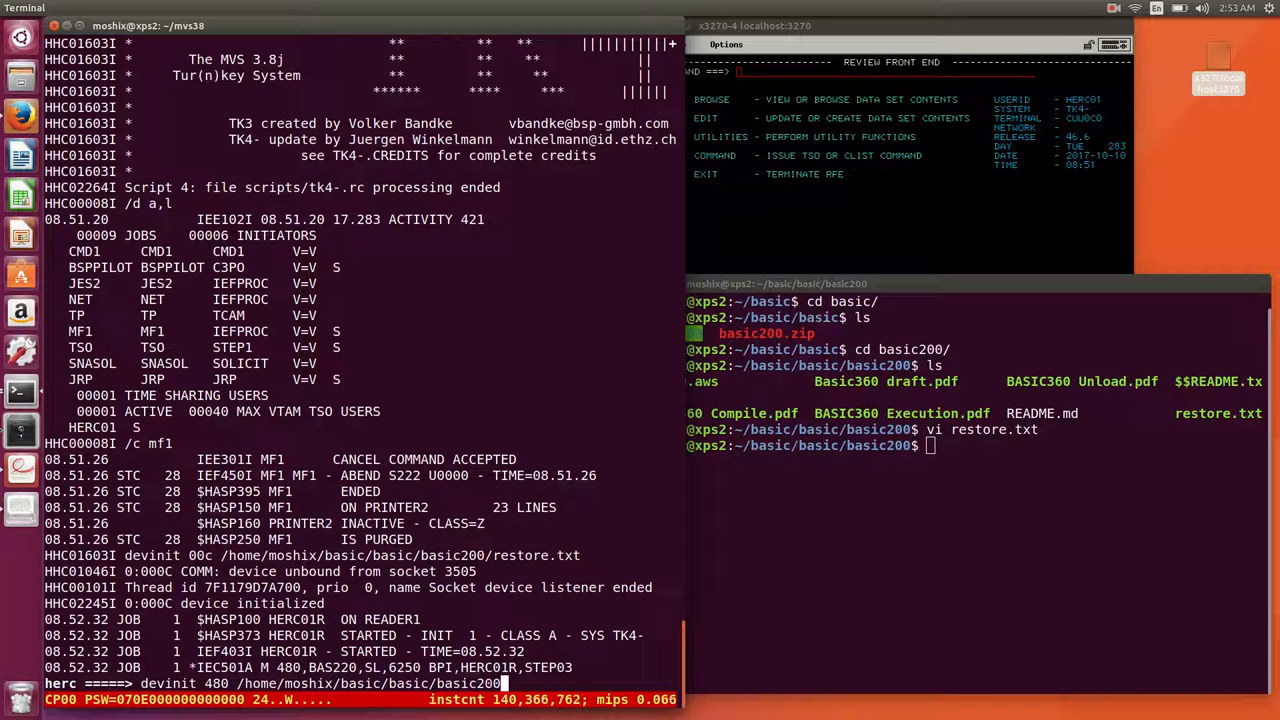
text(/)
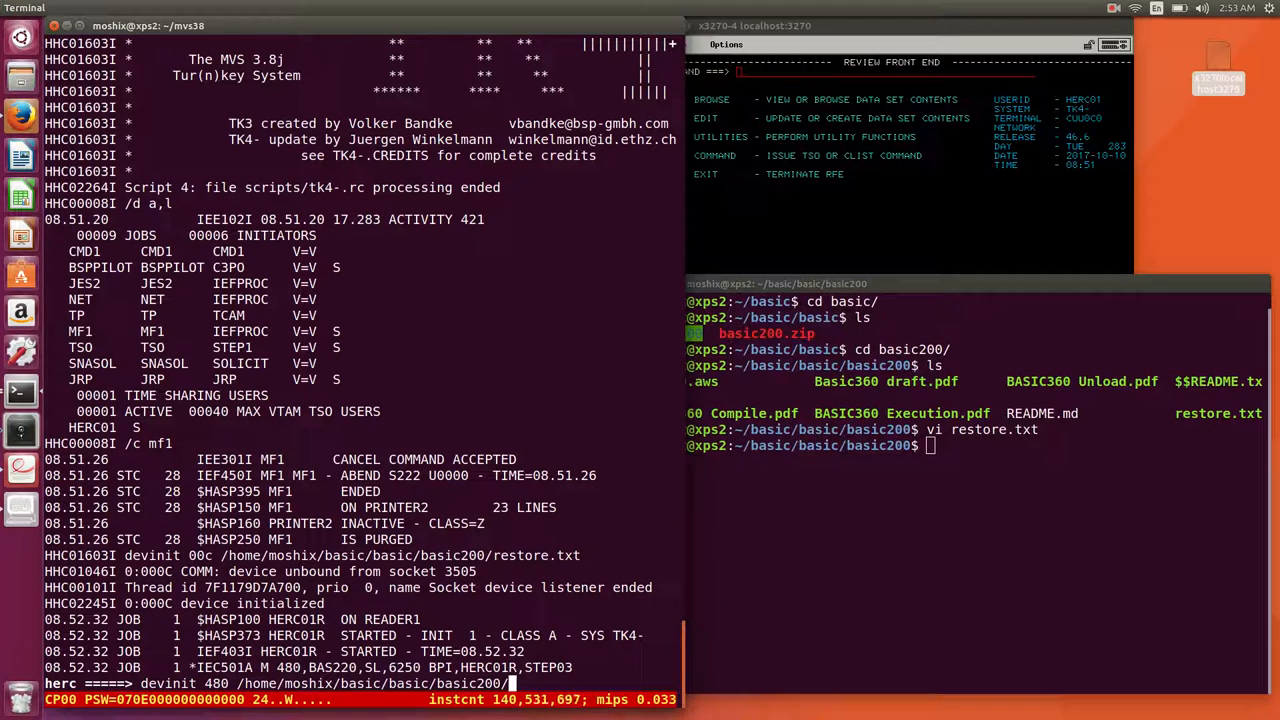
text(bas220.aws)
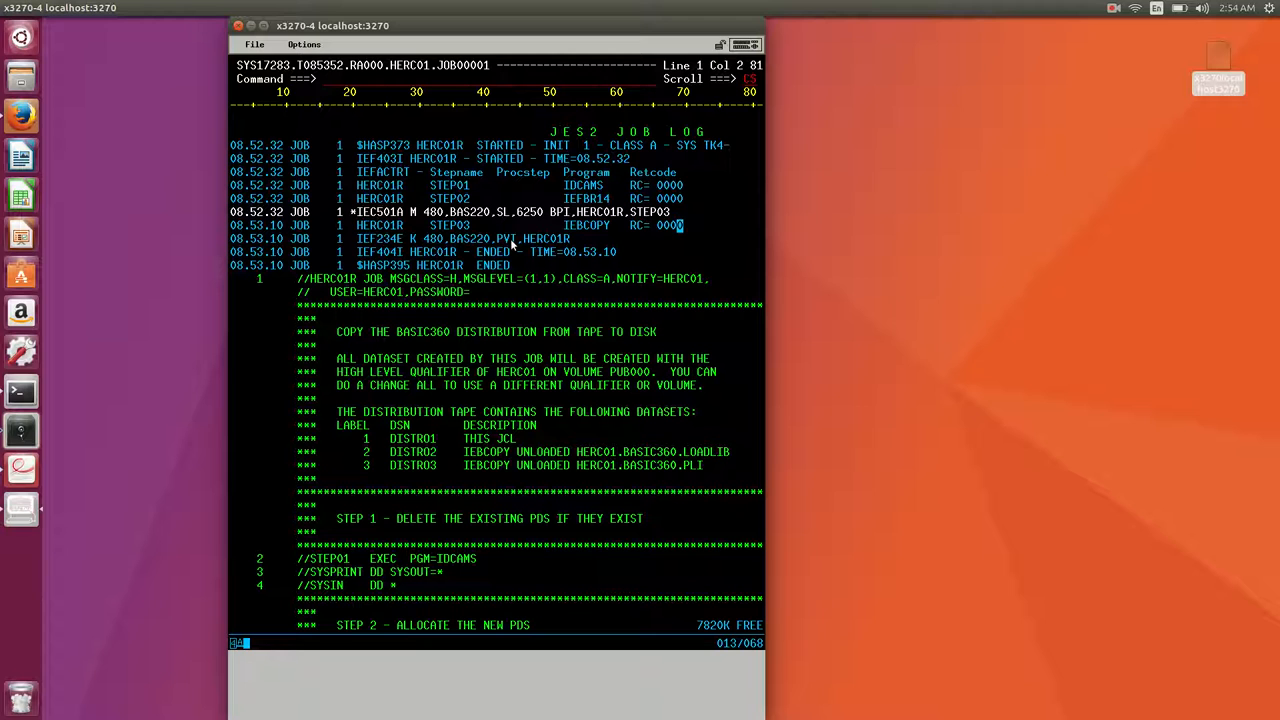
Review the HERC01R job log showing STEP01–STEP03 ending with return code 0000.
scroll(down, 3)
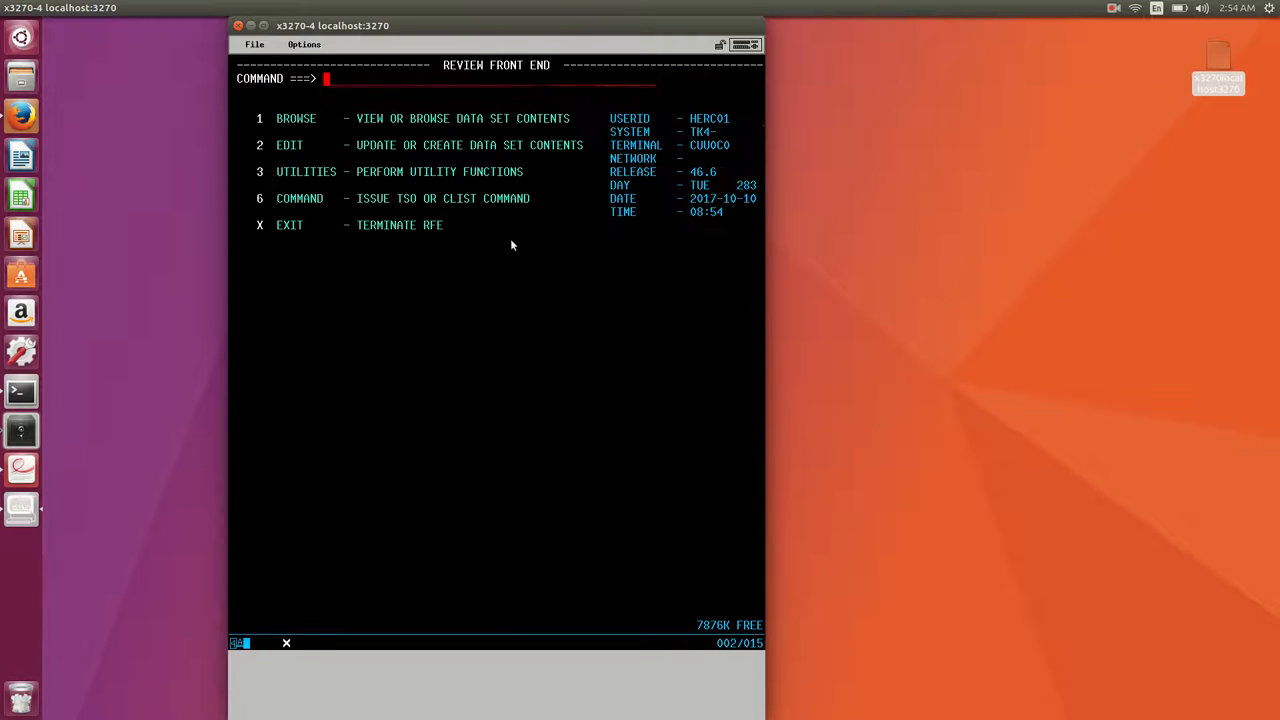
Use option 3.4 to list HERC01.BASIC360 data sets and edit the PLI member BASIC360.
text(3.4)
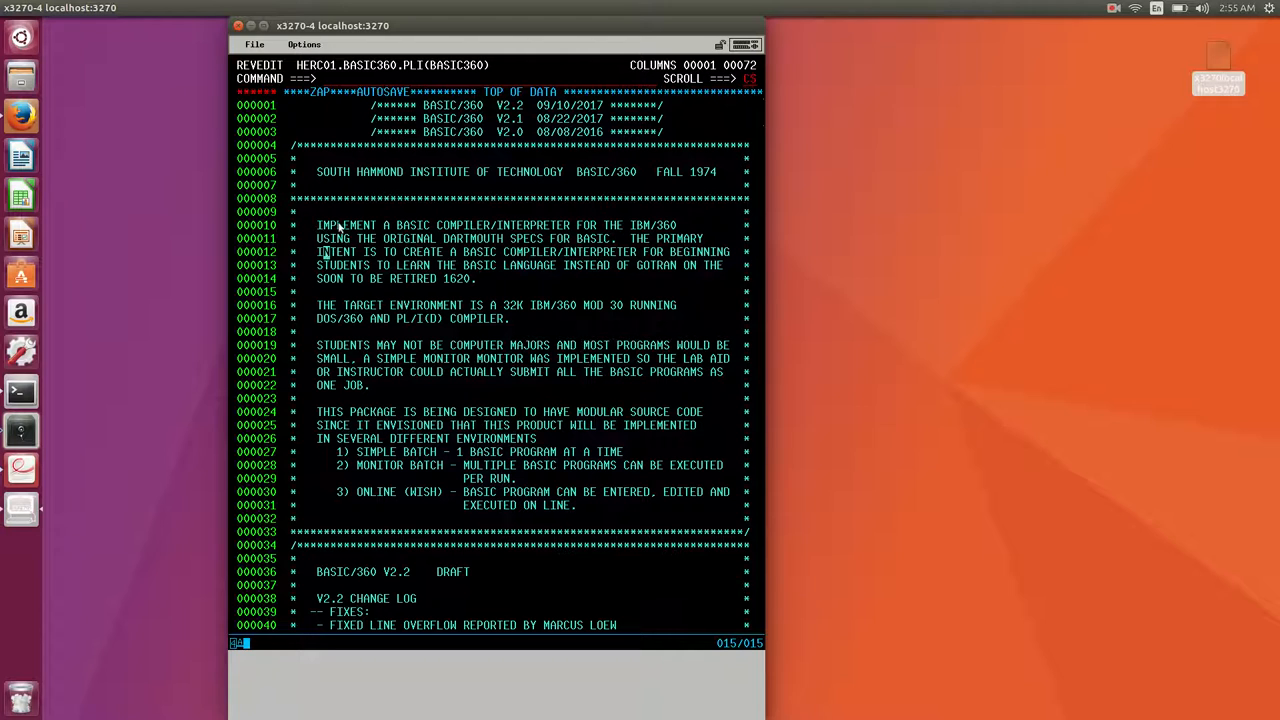
mouse_move(505, 238)
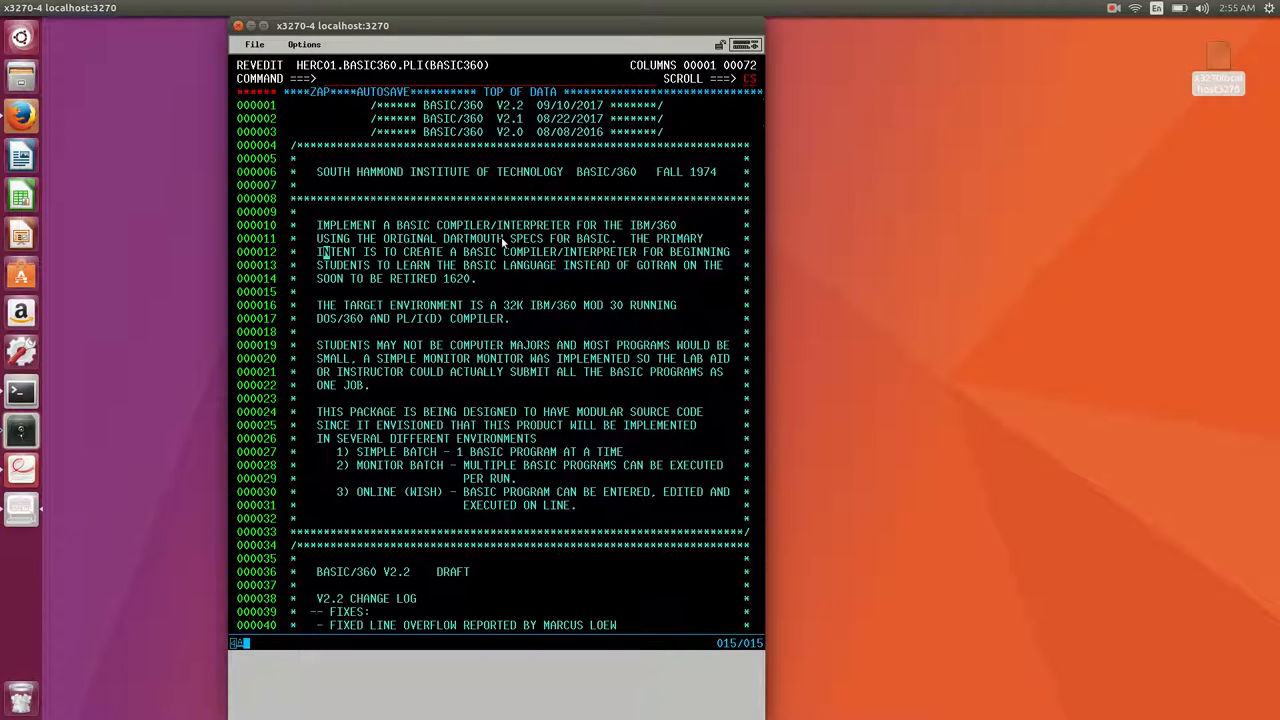
mouse_move(440, 252)
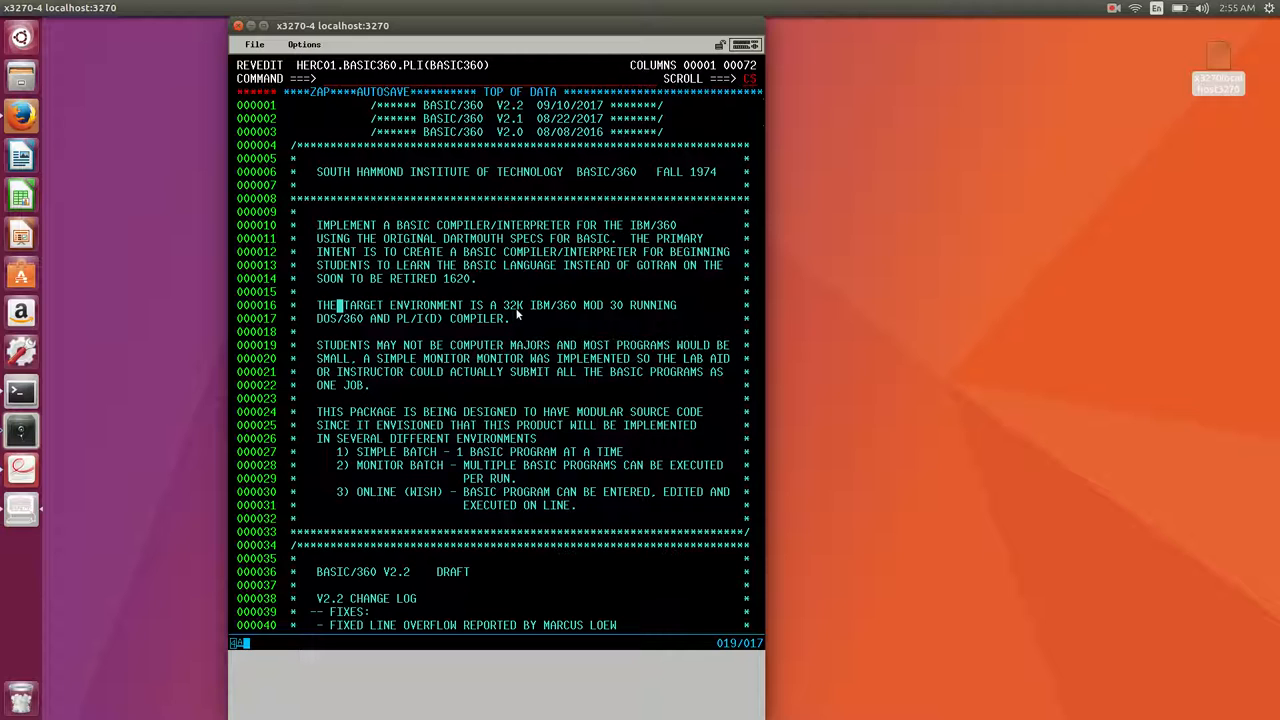
mouse_move(622, 312)
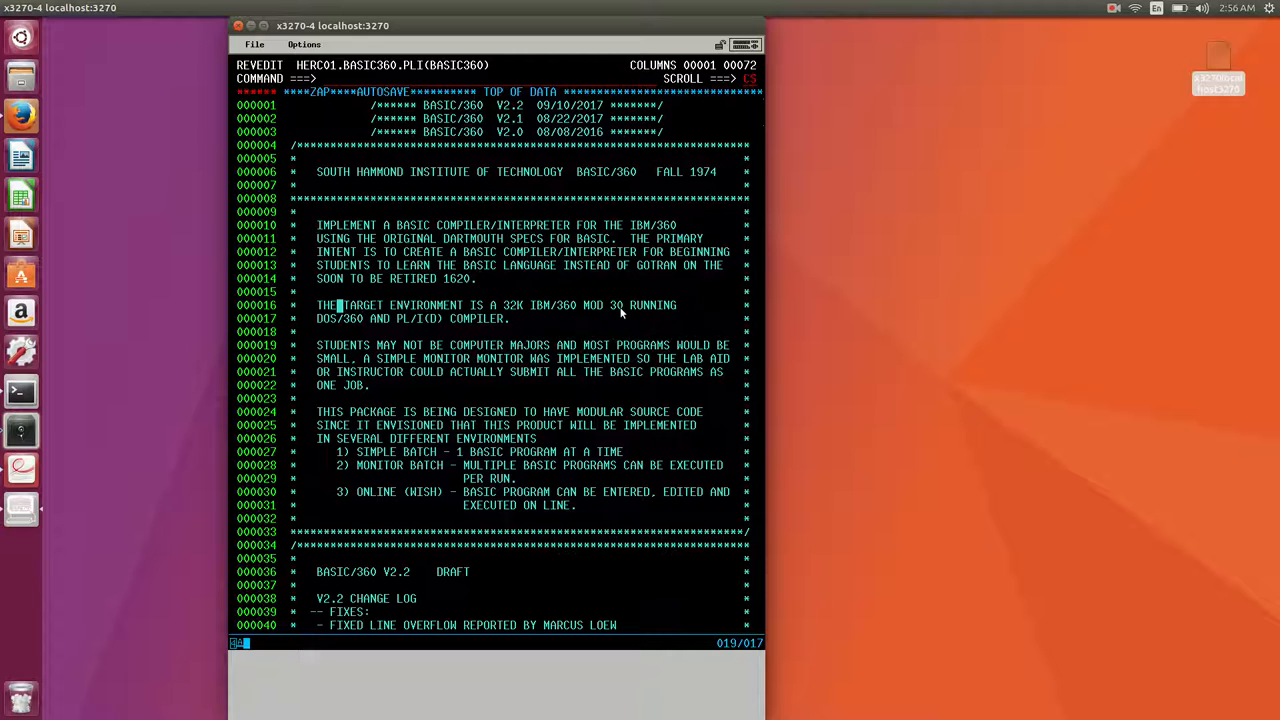
mouse_move(345, 322)
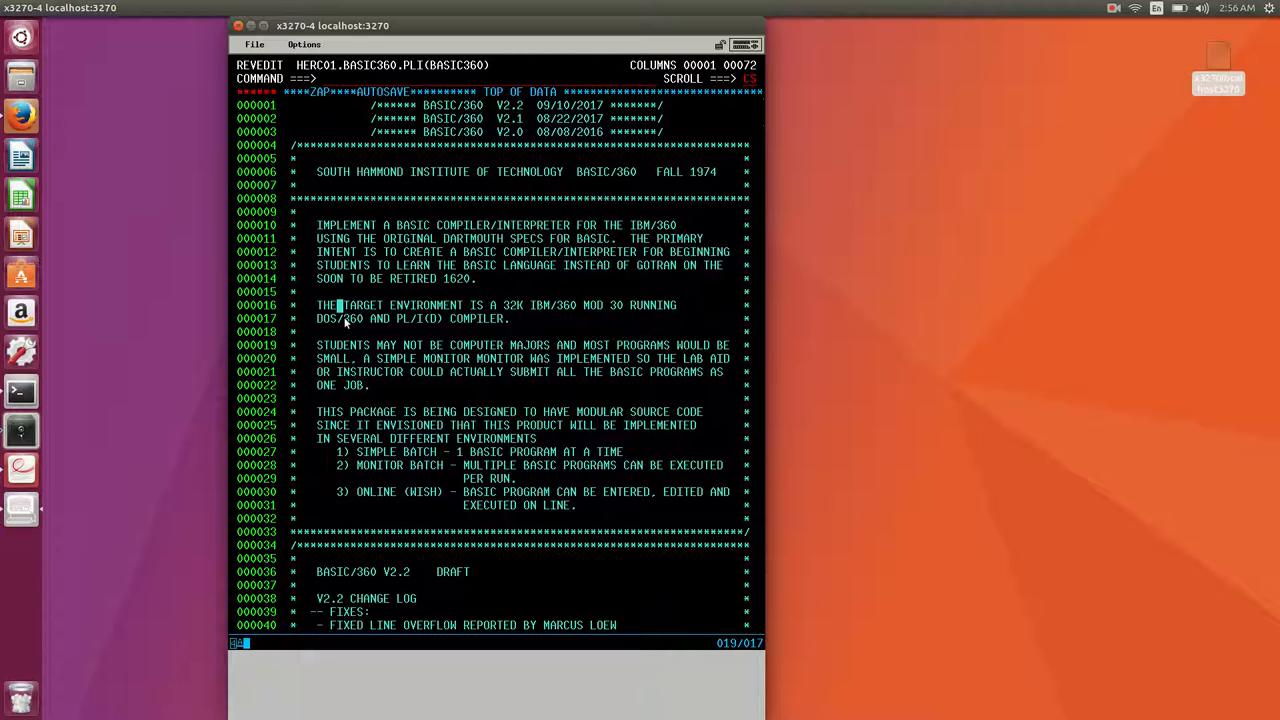
mouse_move(325, 322)
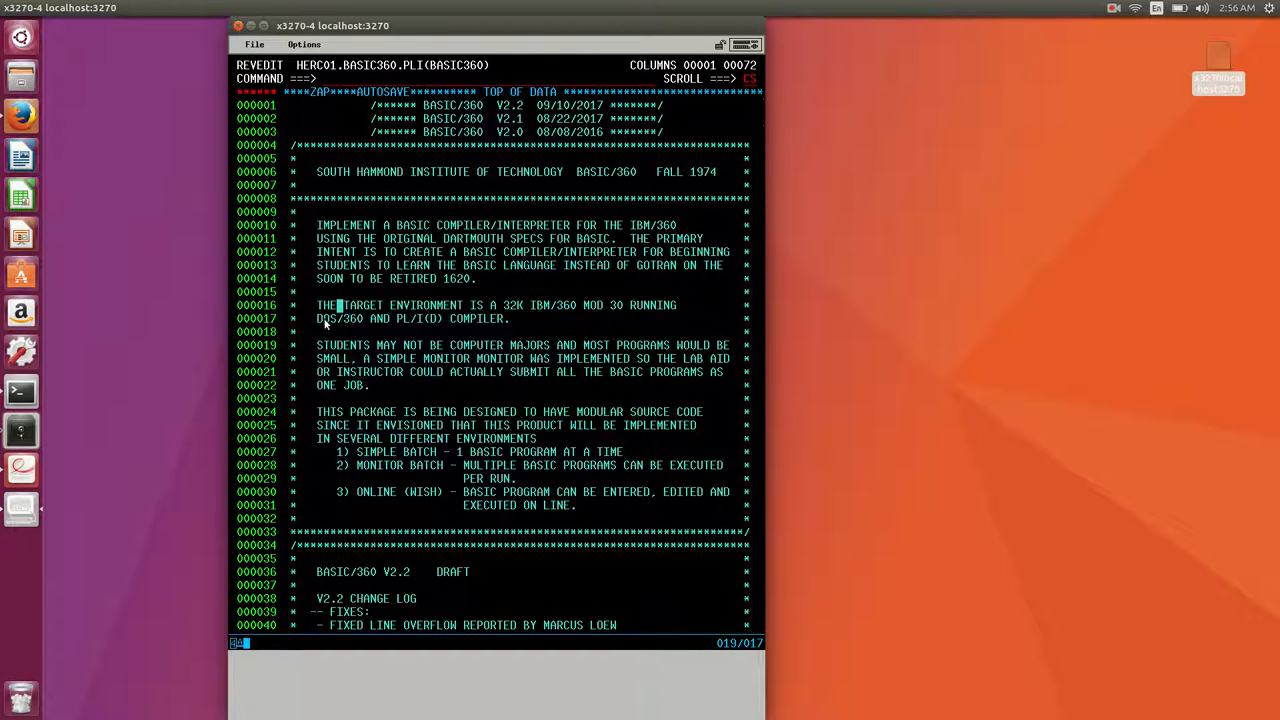
mouse_move(522, 309)
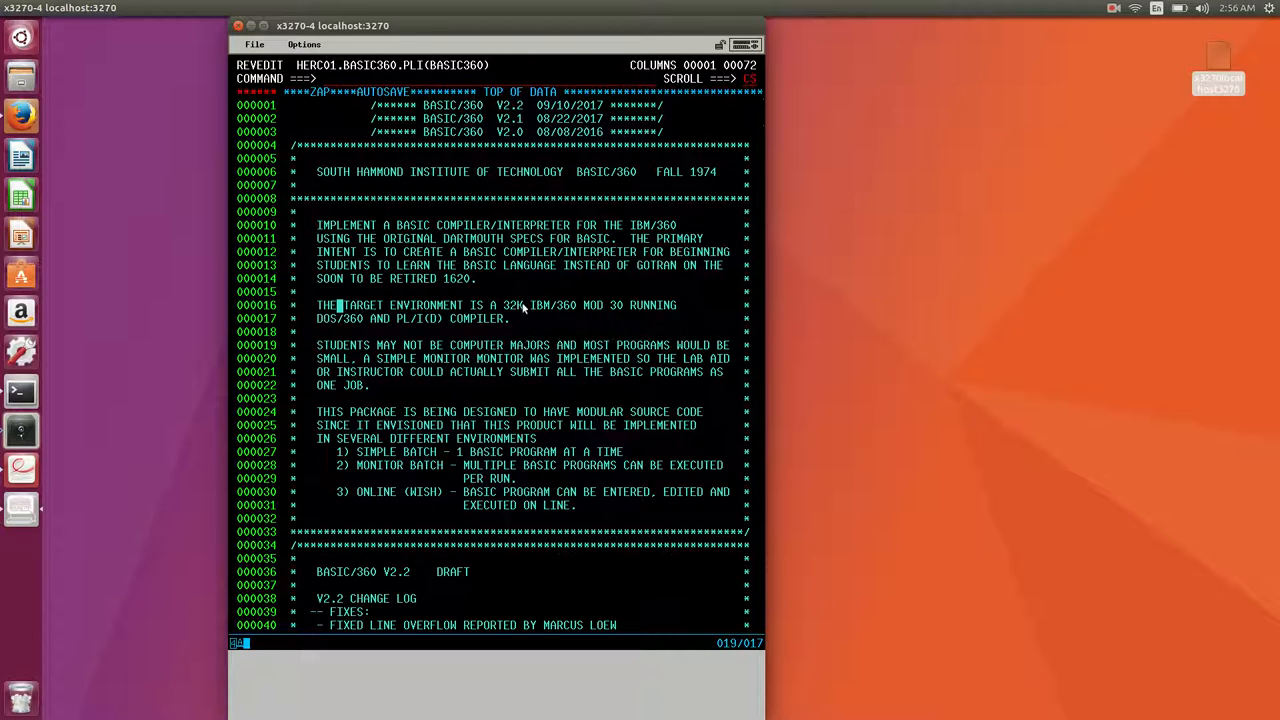
mouse_move(348, 327)
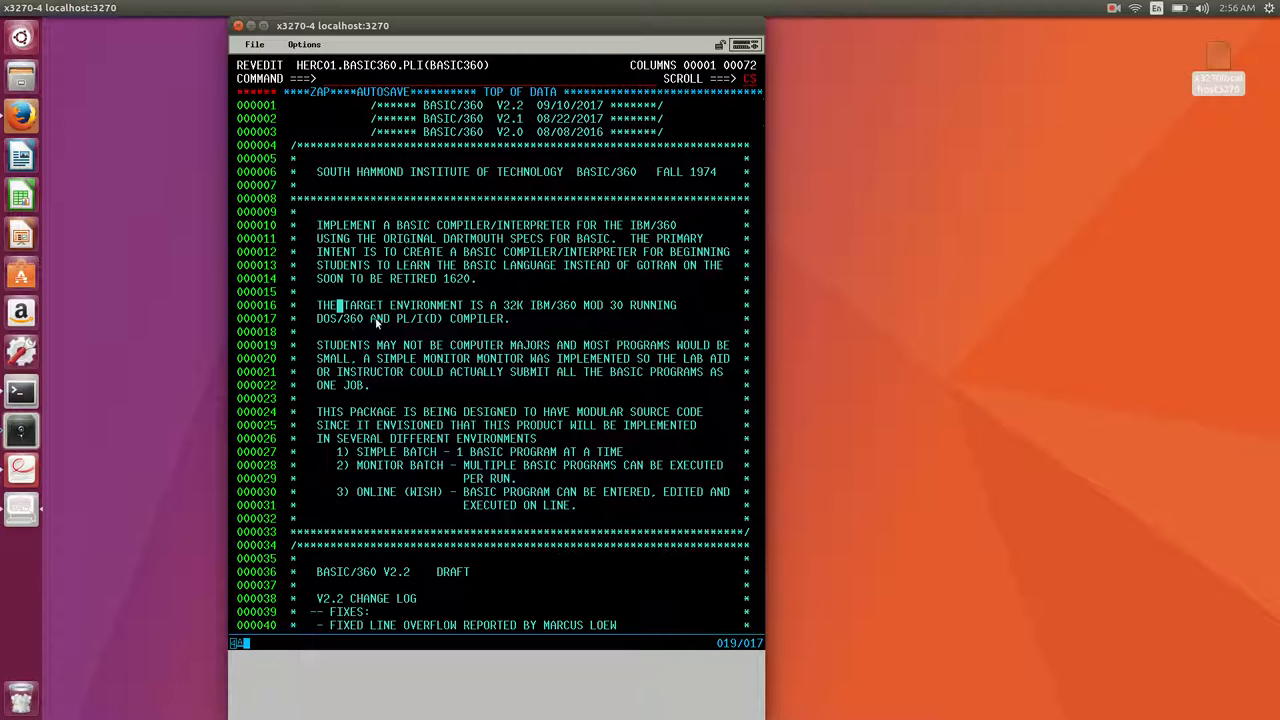
mouse_move(434, 323)
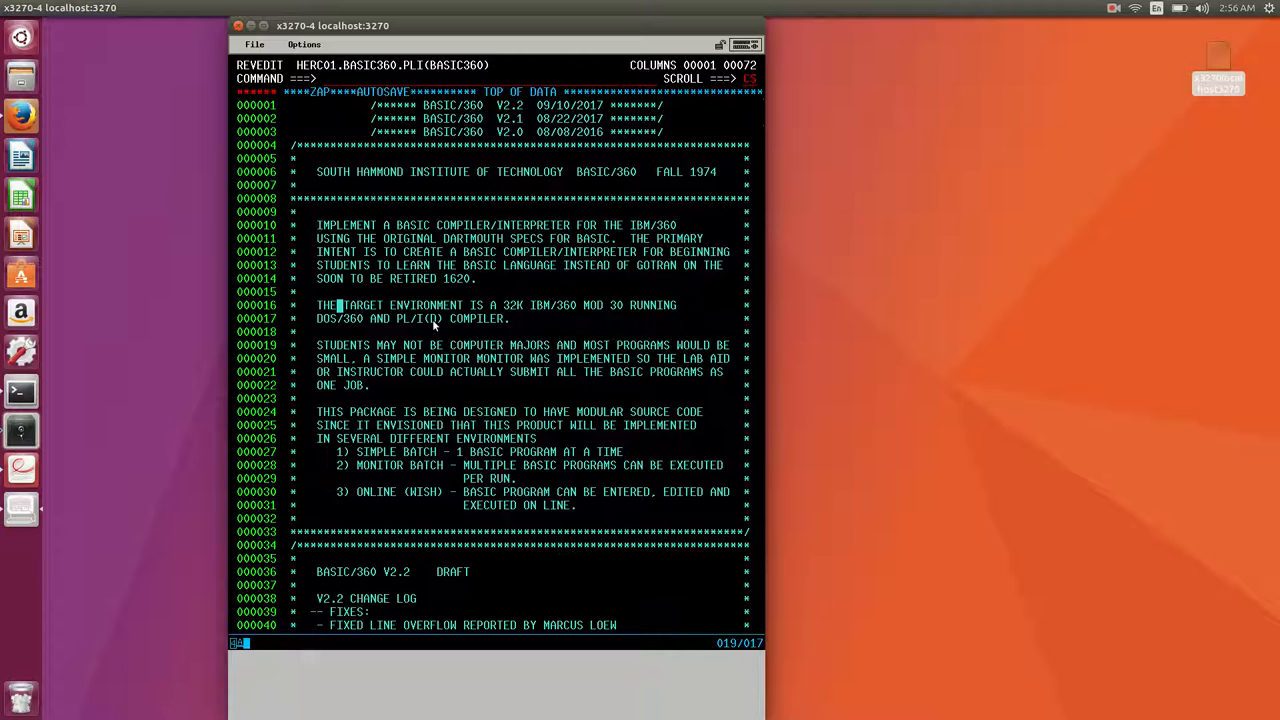
mouse_move(402, 327)
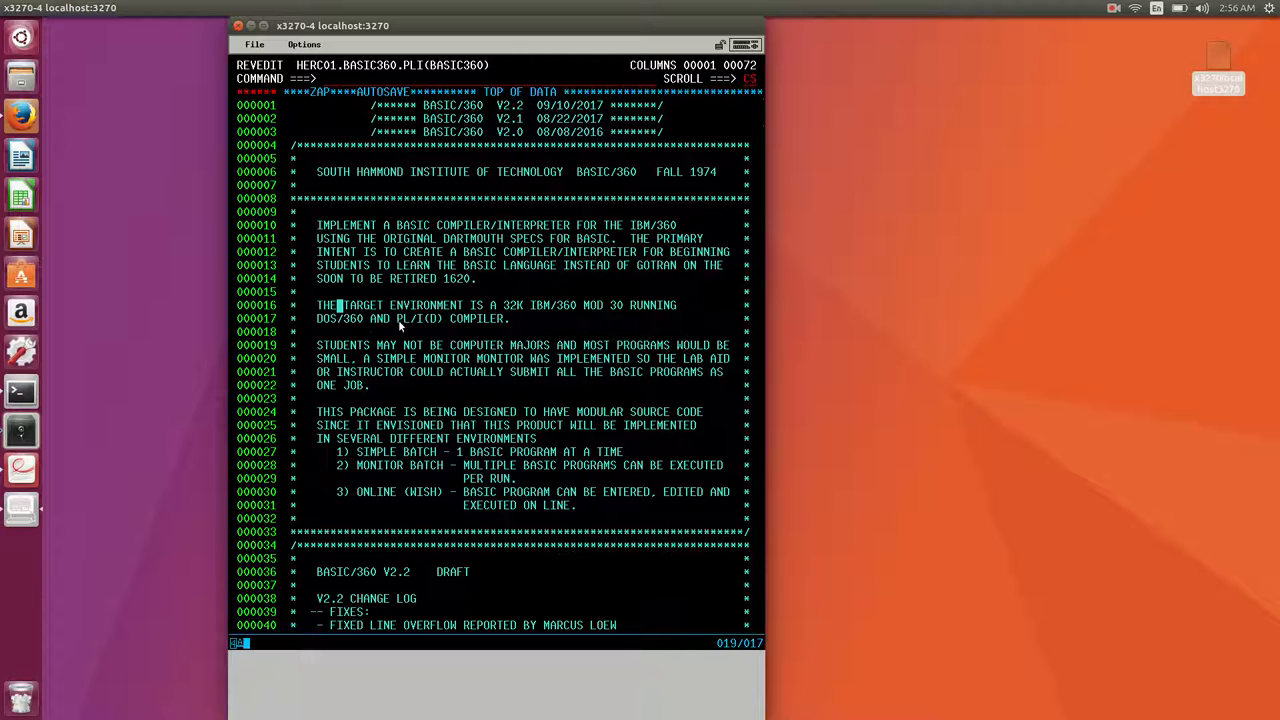
double_click(405, 318)
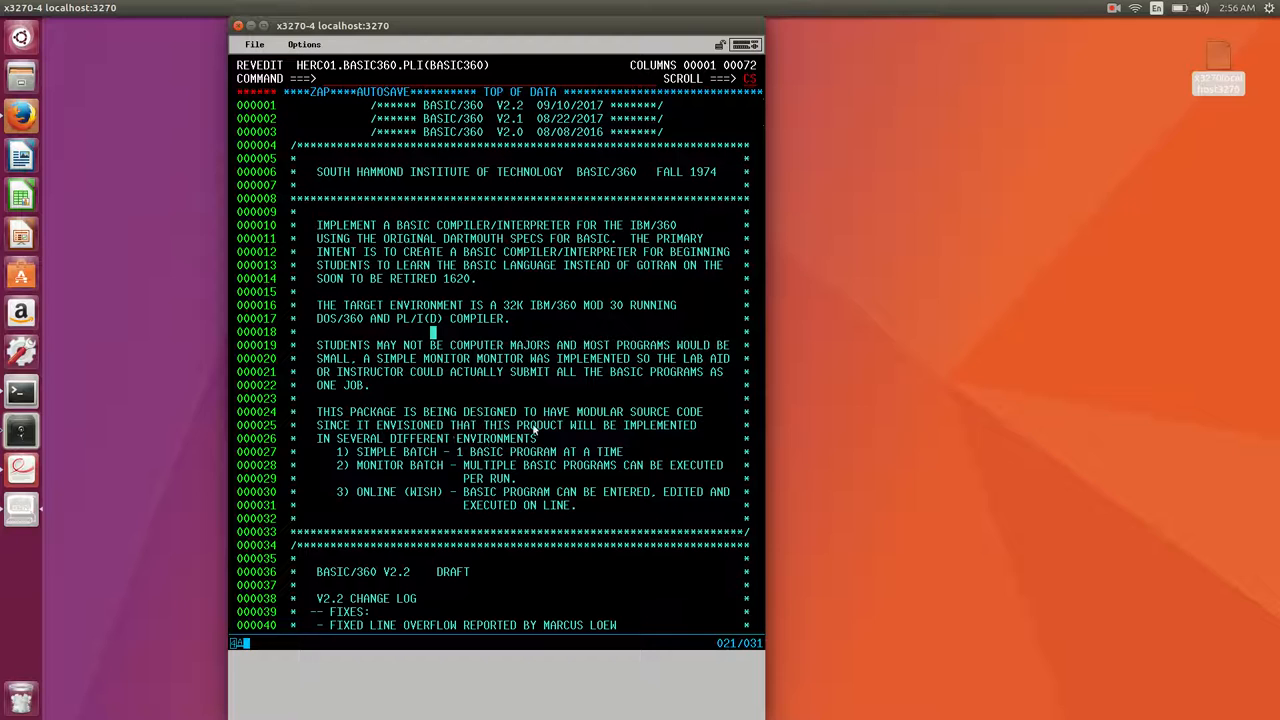
mouse_move(437, 461)
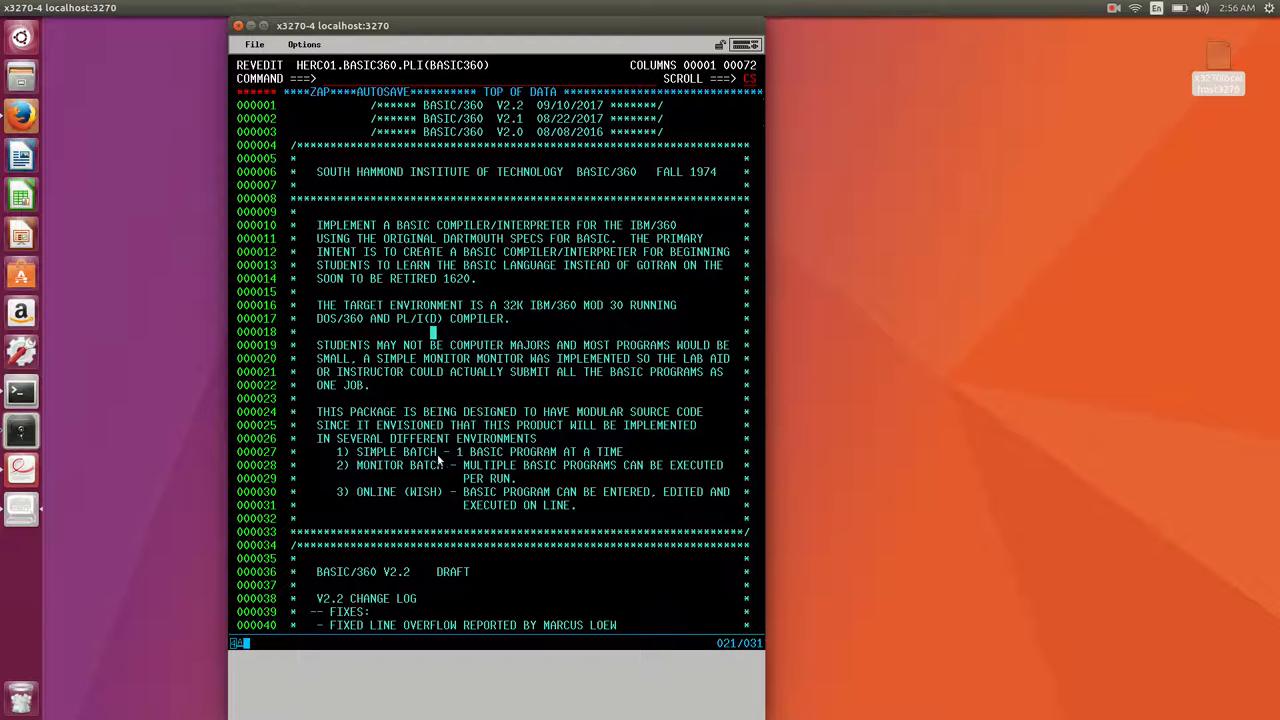
mouse_move(475, 468)
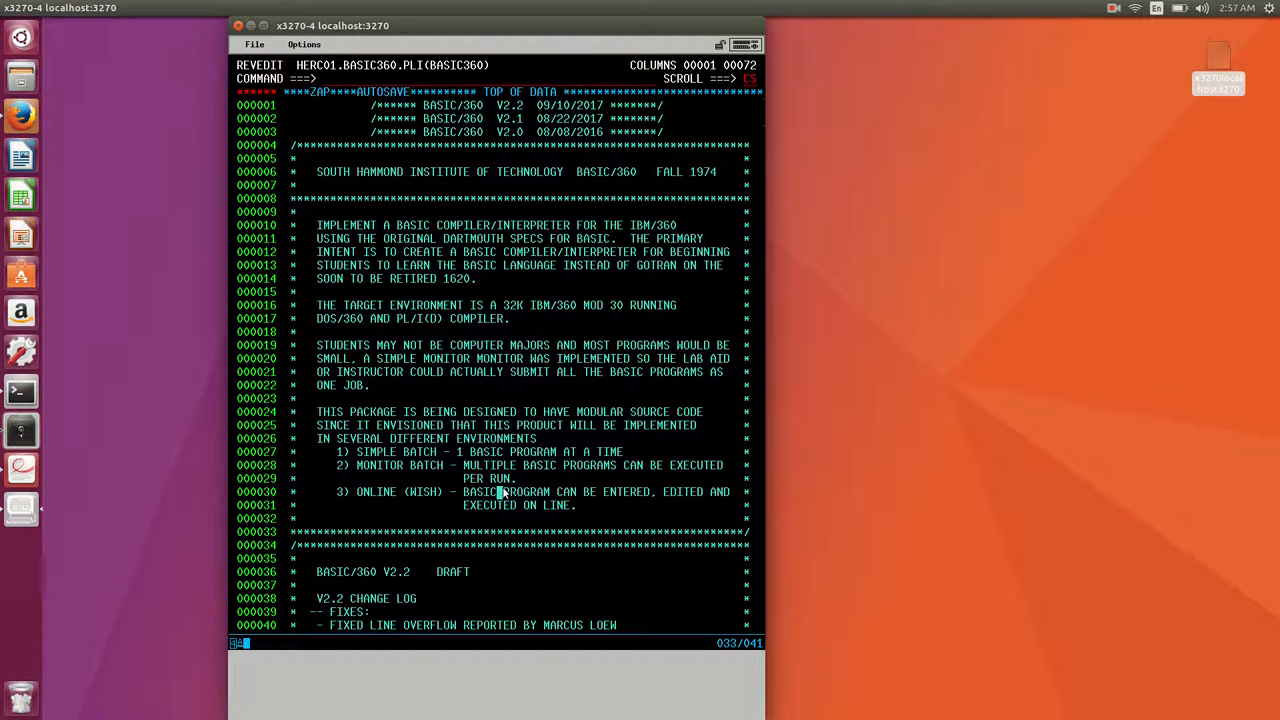
Scroll the source to lines 71–111 showing the V2.0 change log and wish list.
scroll(down, 3)
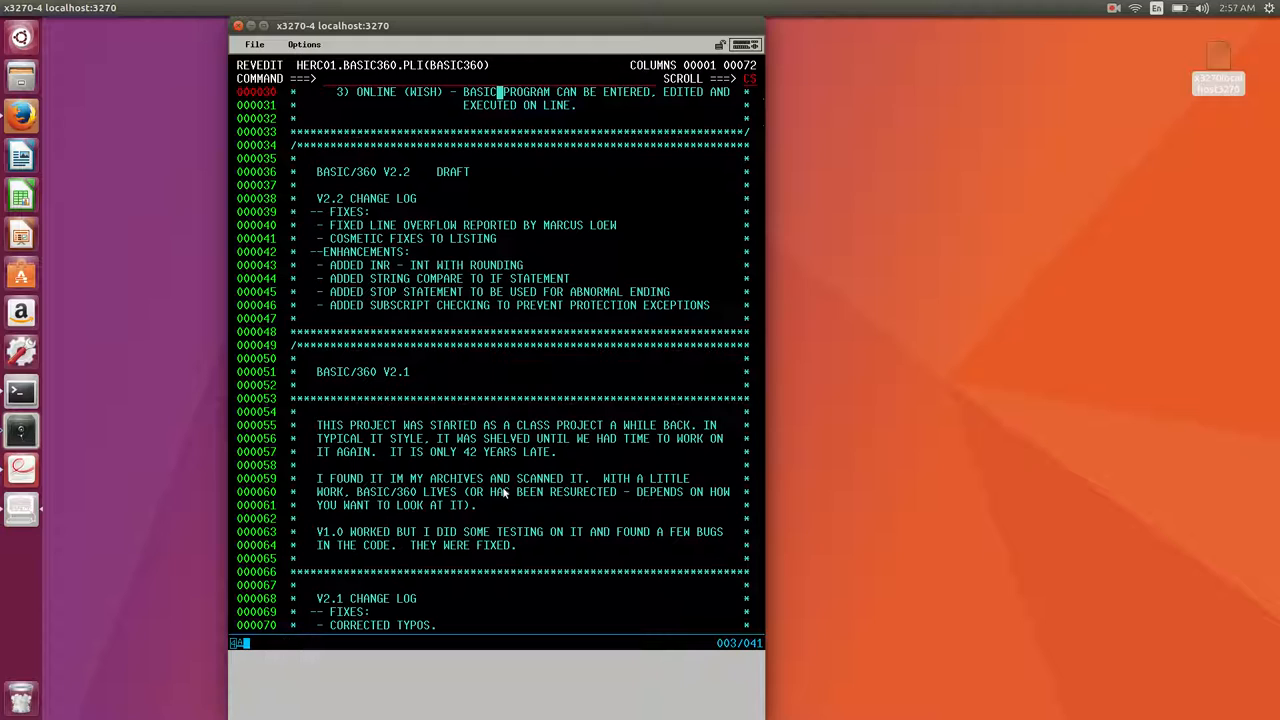
mouse_move(632, 436)
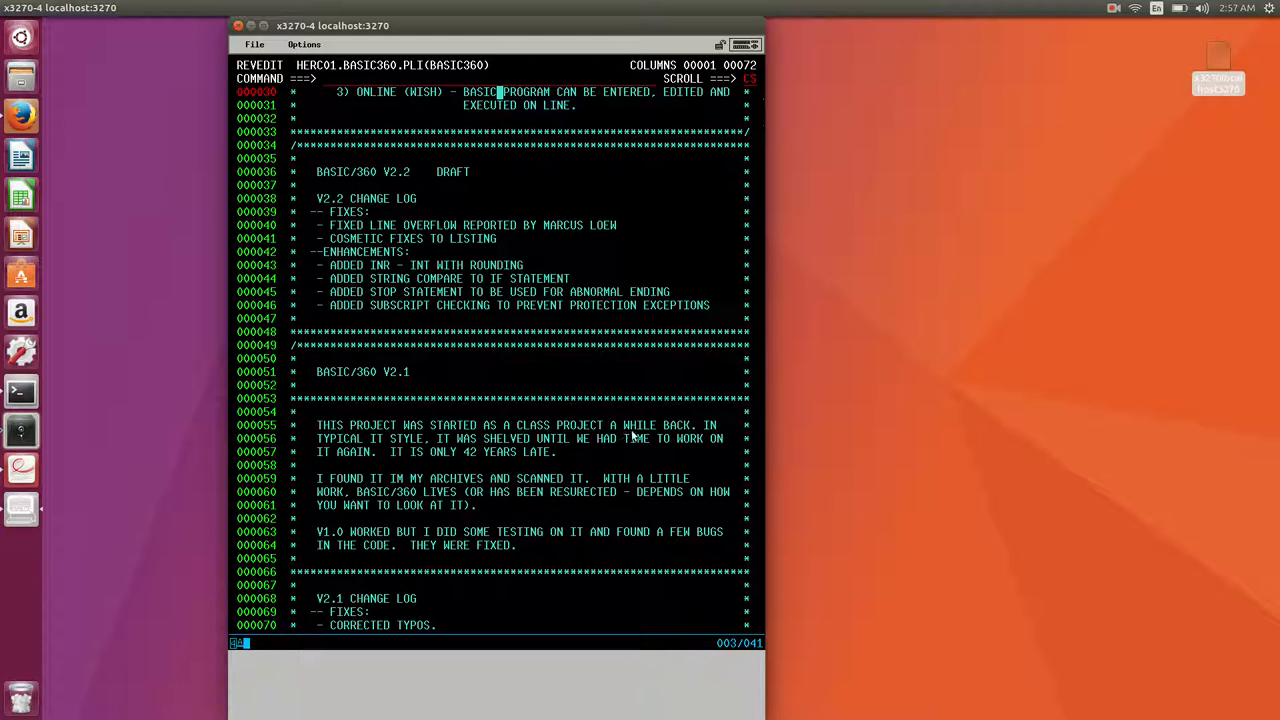
mouse_move(374, 465)
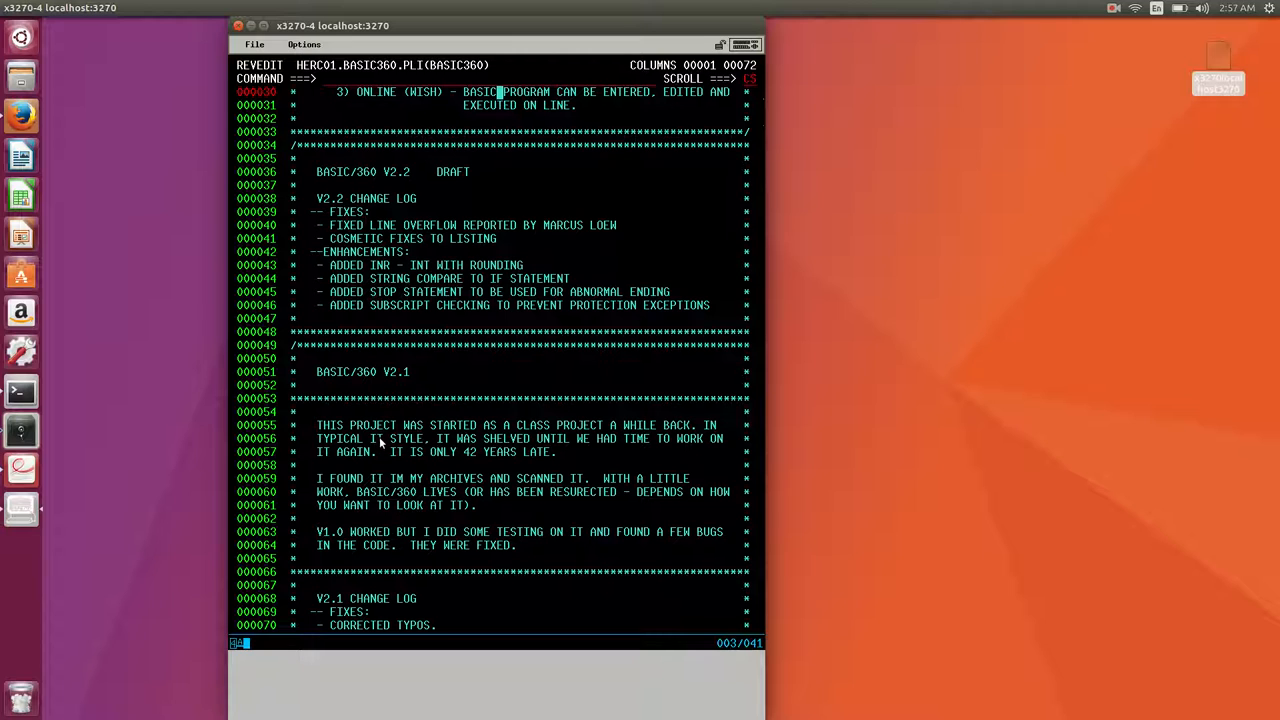
mouse_move(555, 451)
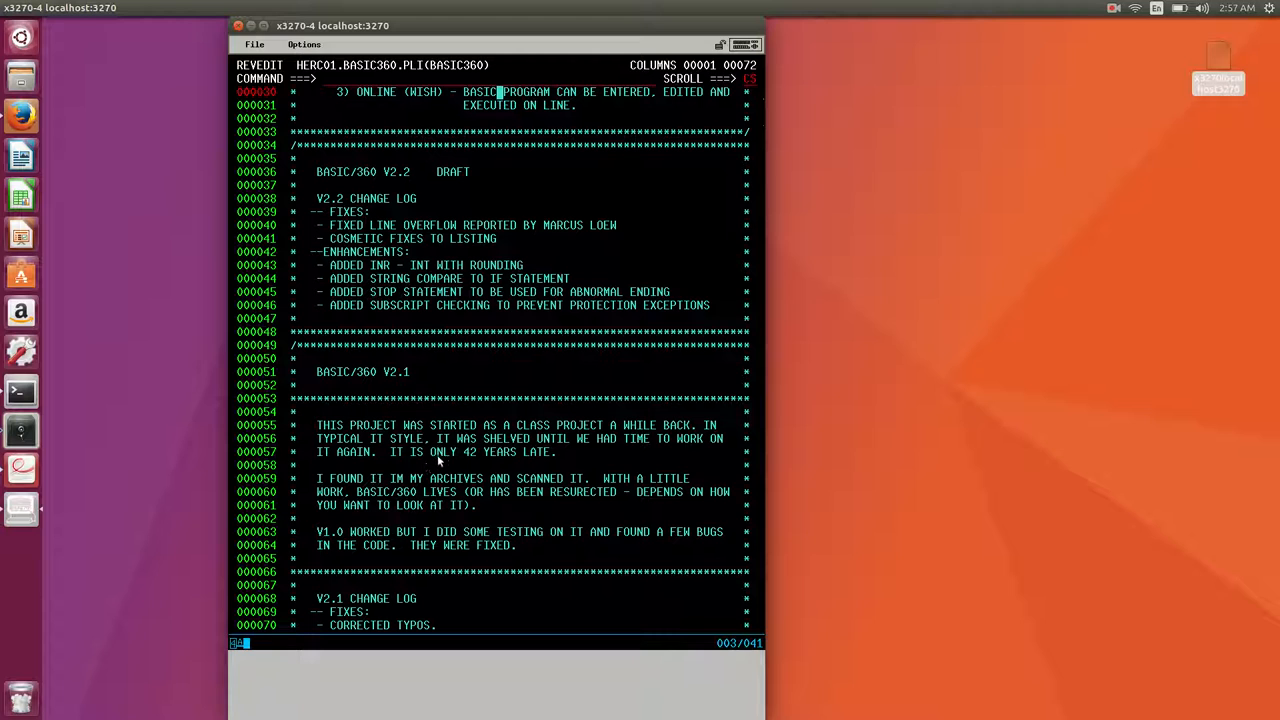
mouse_move(345, 502)
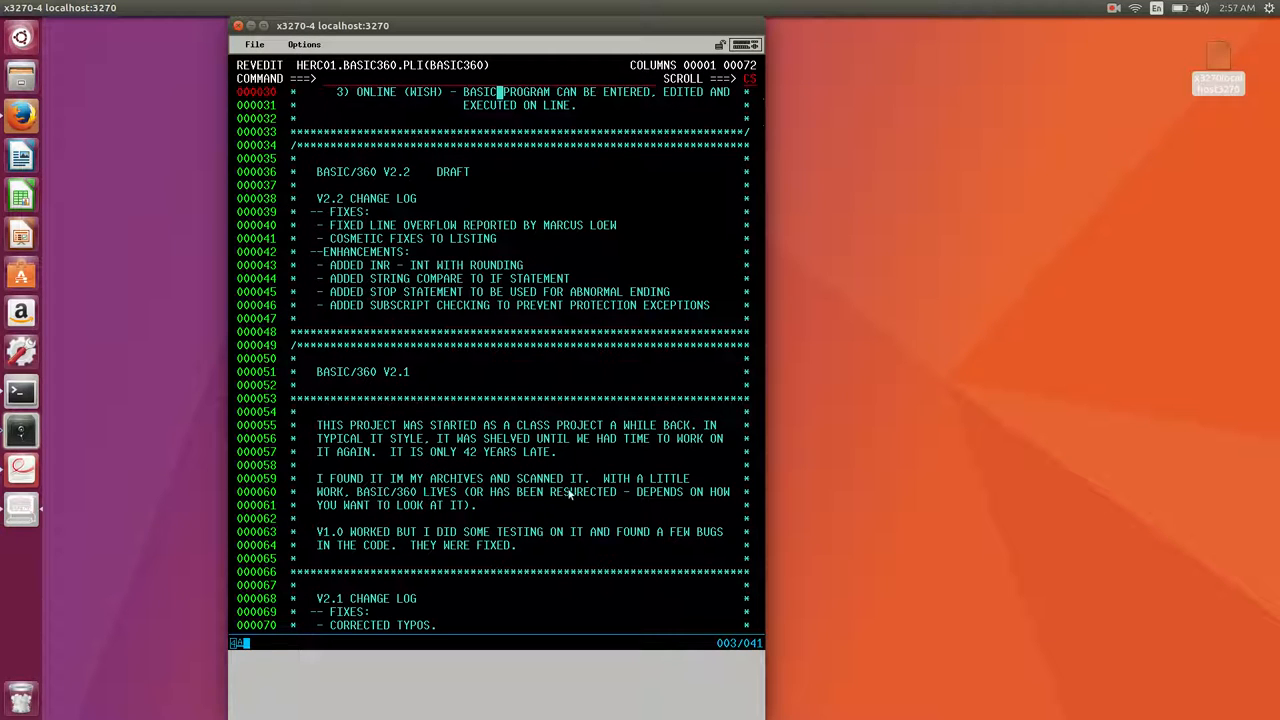
mouse_move(454, 502)
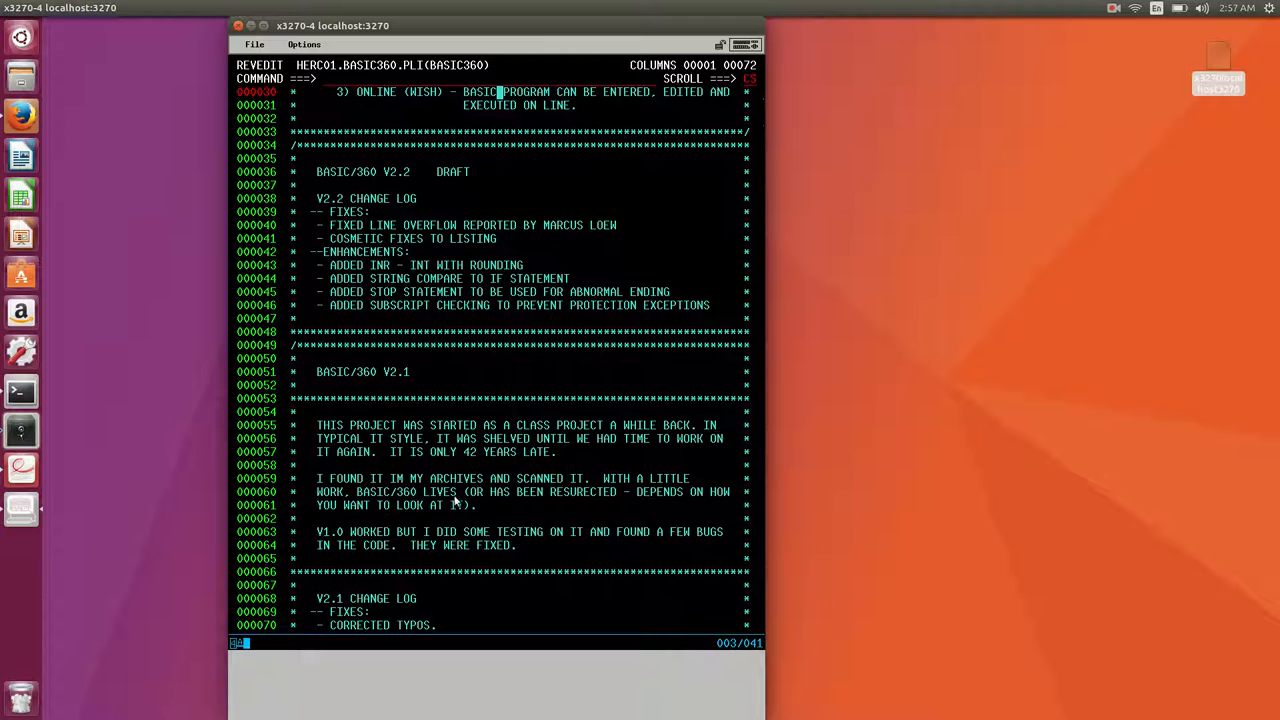
mouse_move(474, 500)
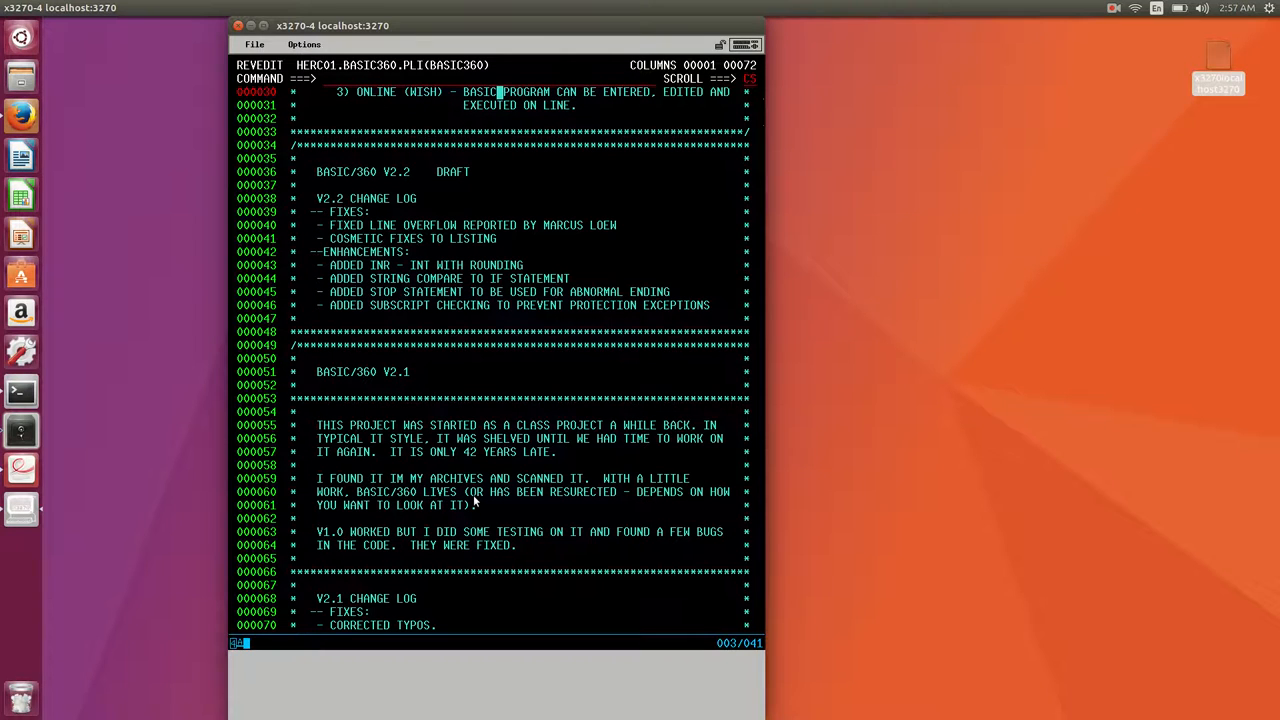
scroll(down, 3)
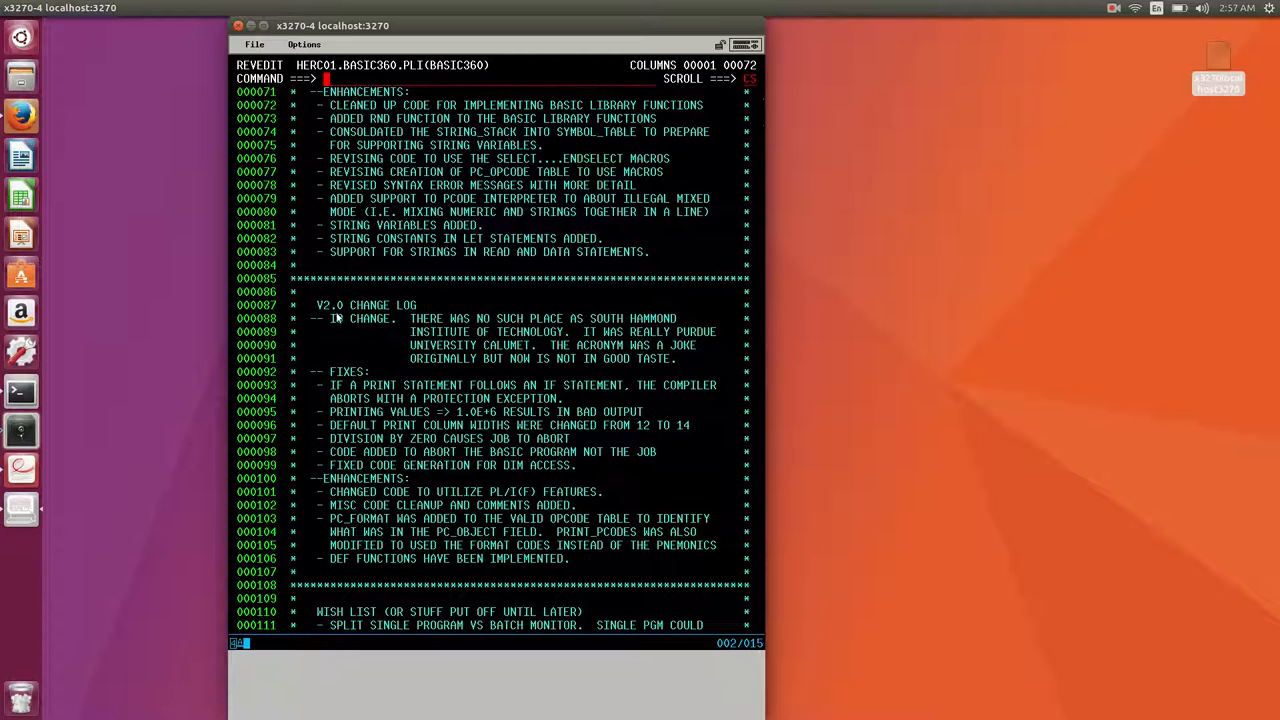
Scroll past %INCLUDE and globals to the pseudo opcodes definition block, lines 241–281.
scroll(down, 3)
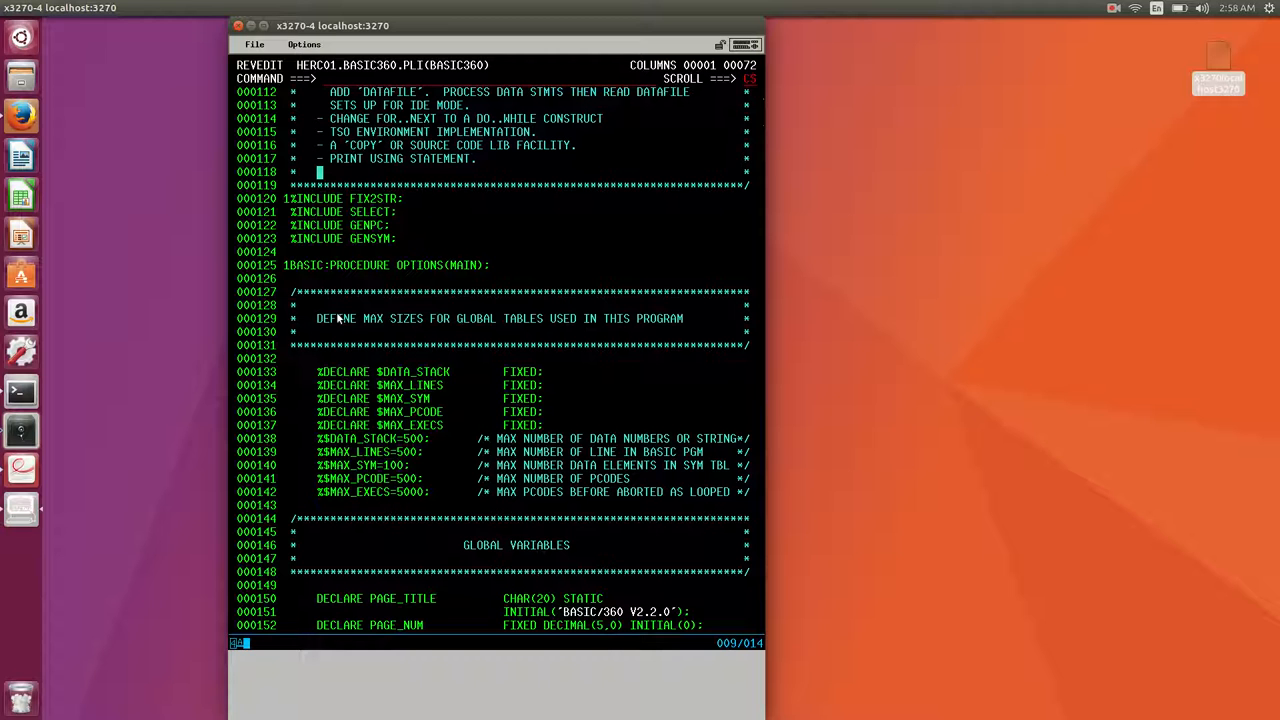
scroll(down, 3)
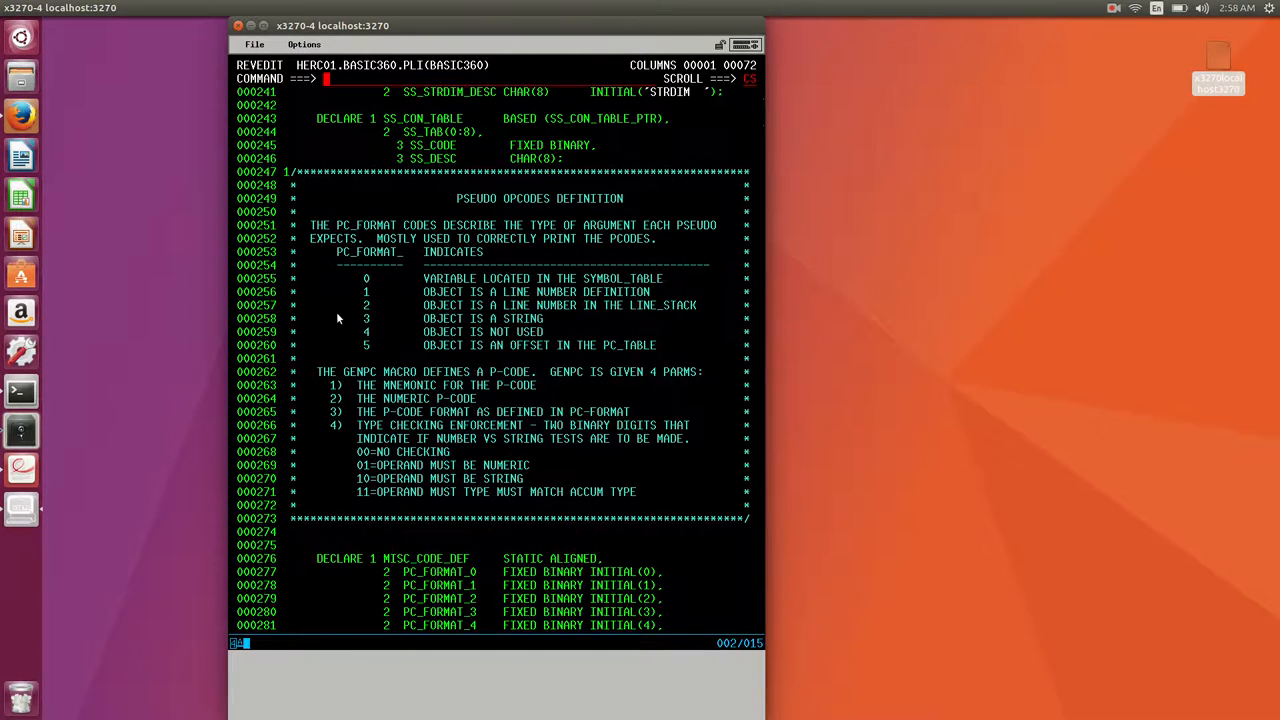
scroll(down, 3)
text(sub)
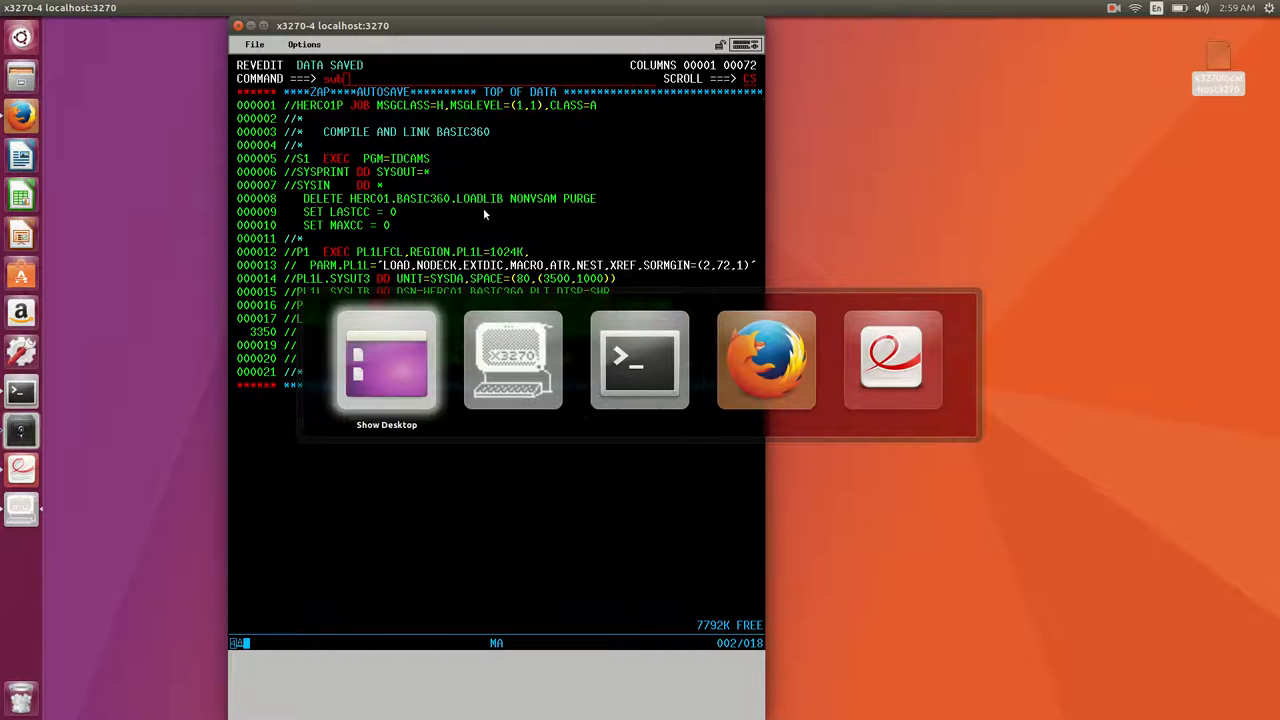
Submit the BASIC360 compile-and-link JCL with the SUB command.
click(639, 360)
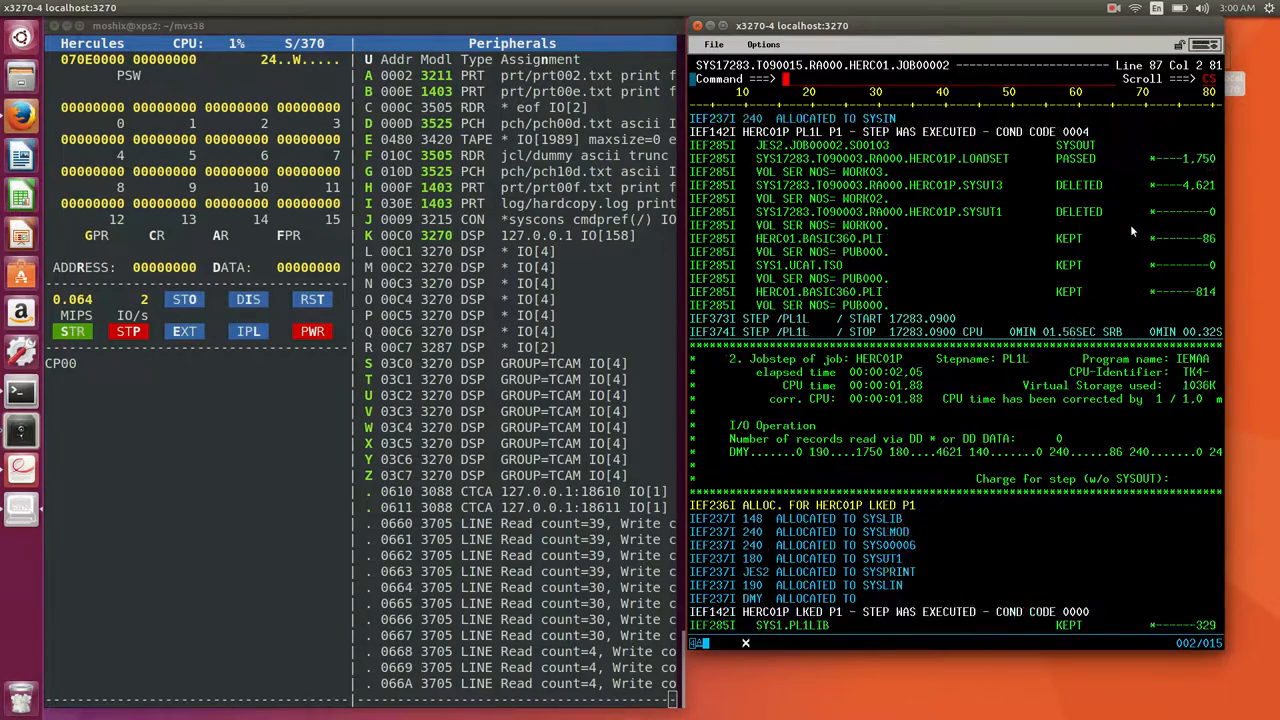
scroll(down, 3)
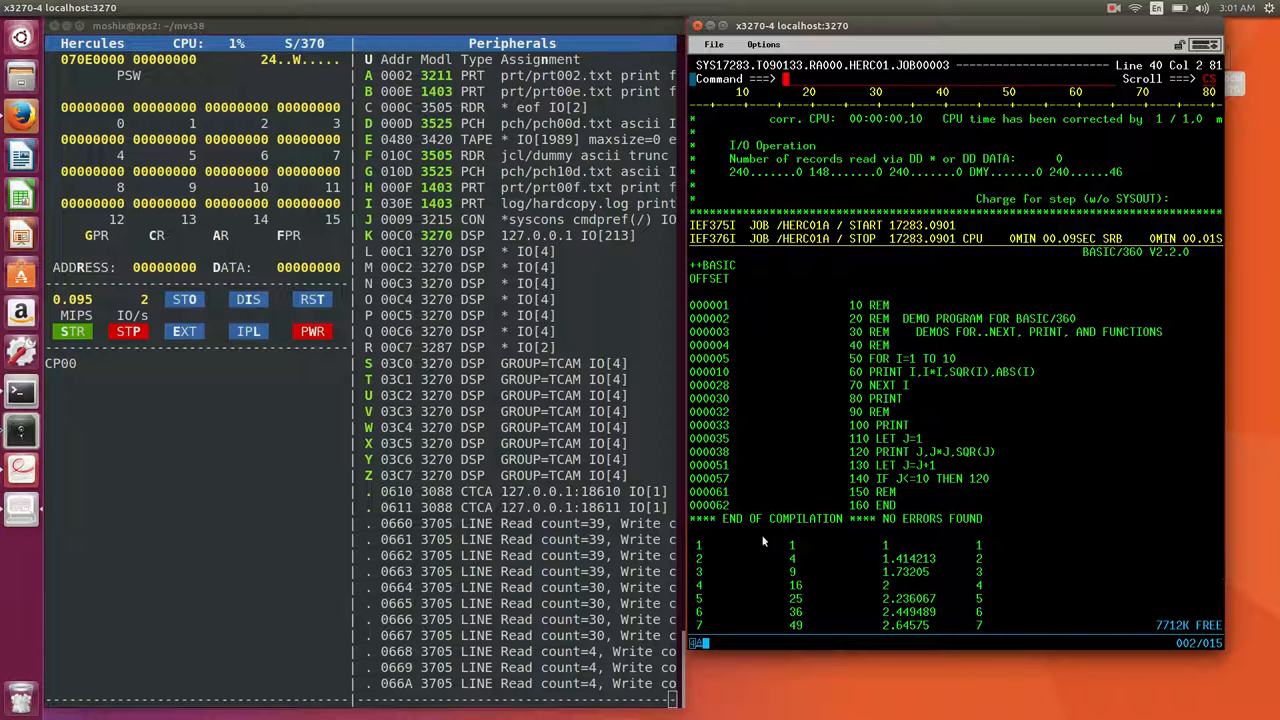
mouse_move(787, 573)
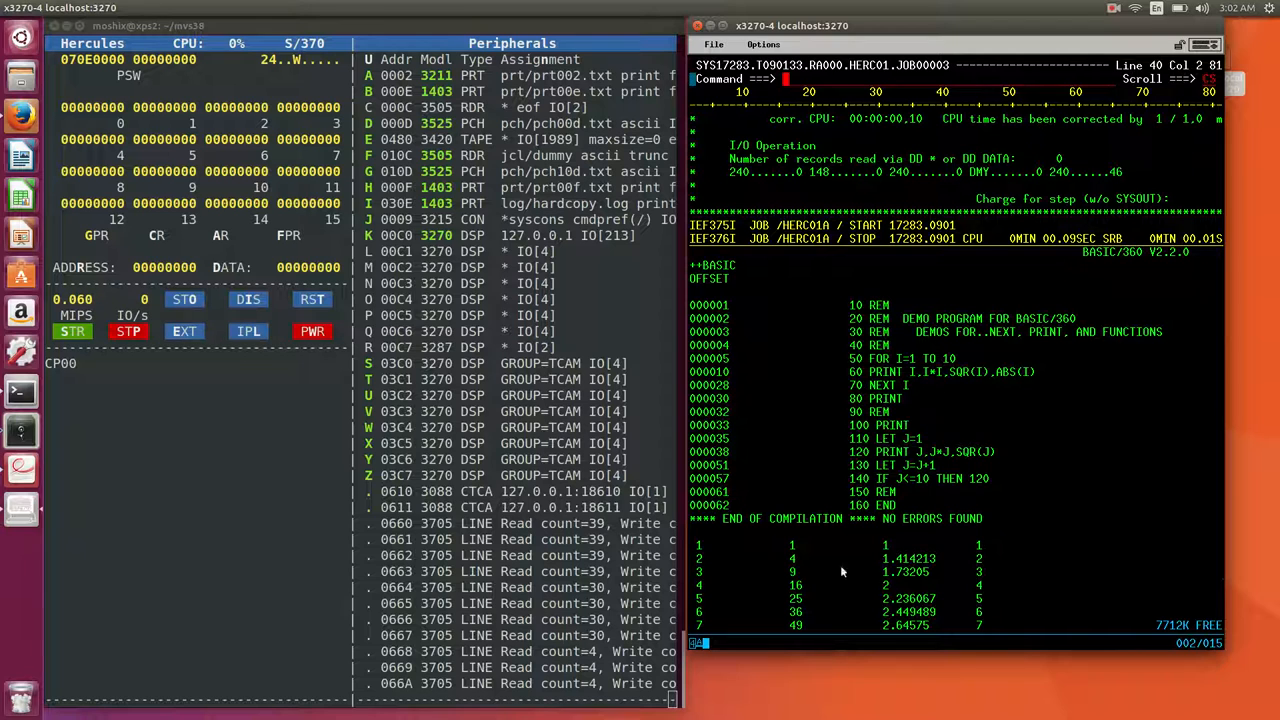
Browse the demo program's compile listing and its numbers, squares and square roots table.
drag(700, 545, 1000, 590)
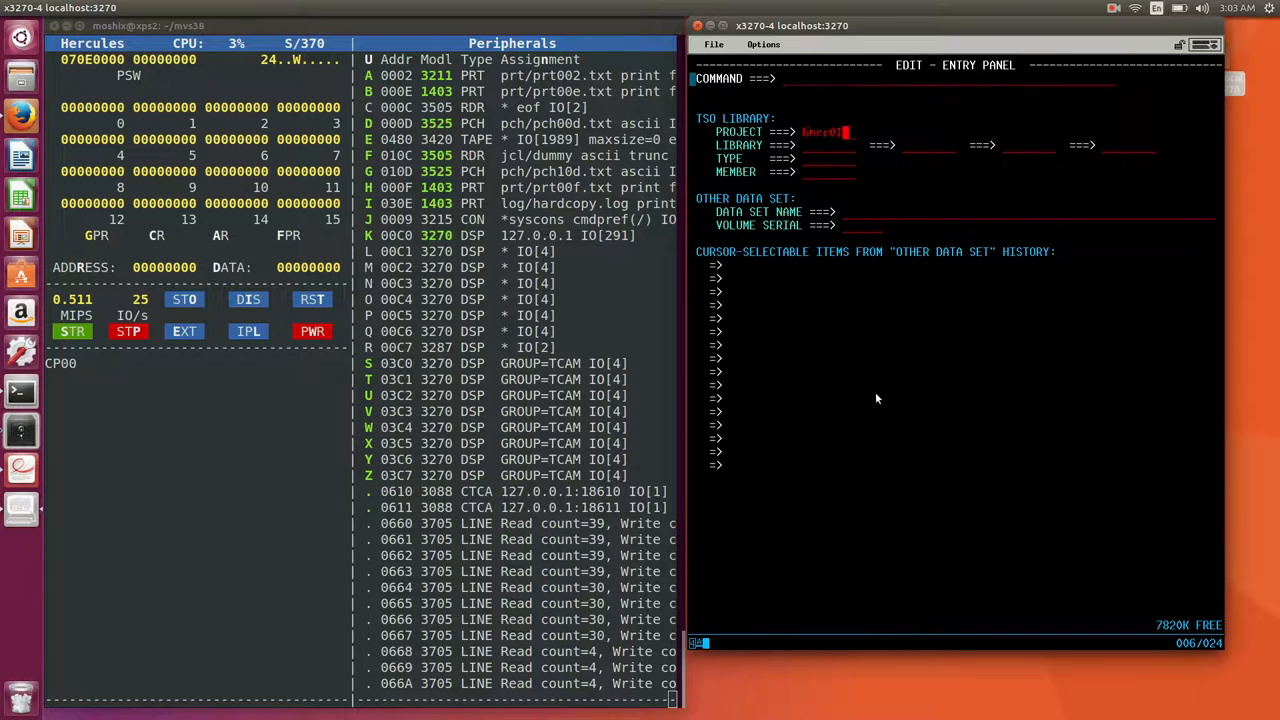
Fill in the RFE edit panel to create the empty member HERC01.BASIC360.PLI(YOUTUBE).
text(basic360)
click(829, 159)
text(pli)
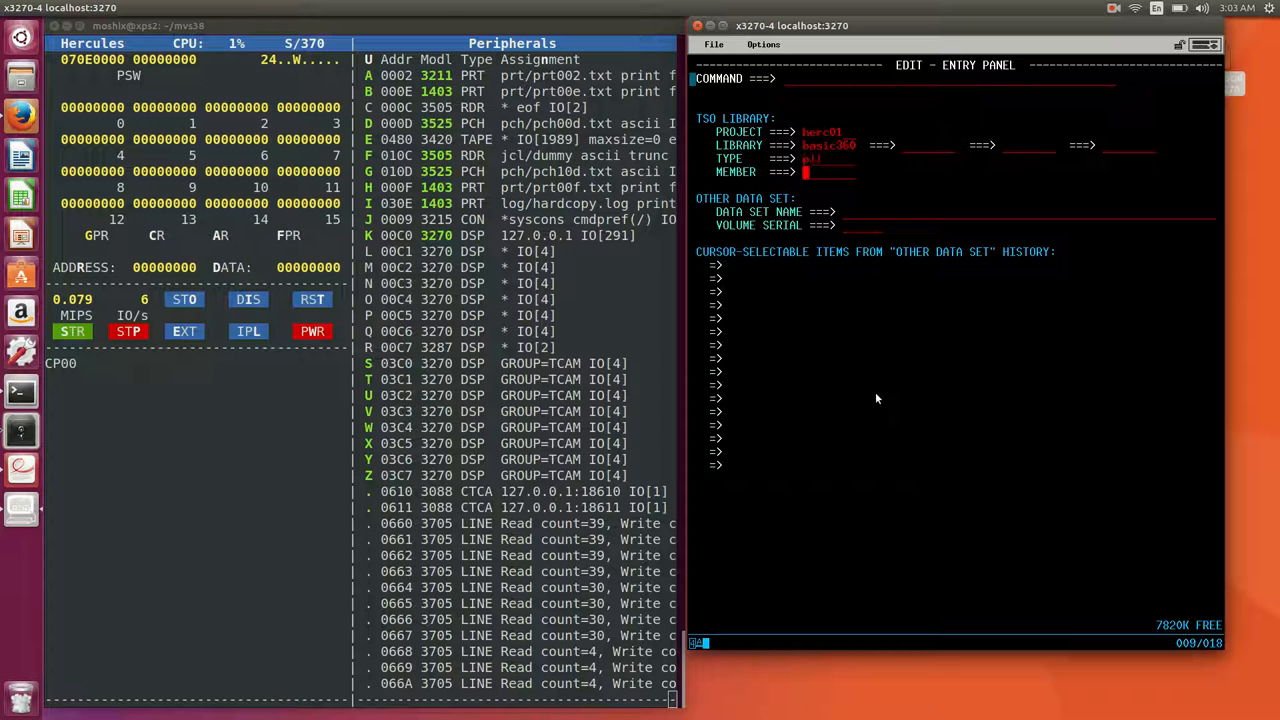
text(mosh)
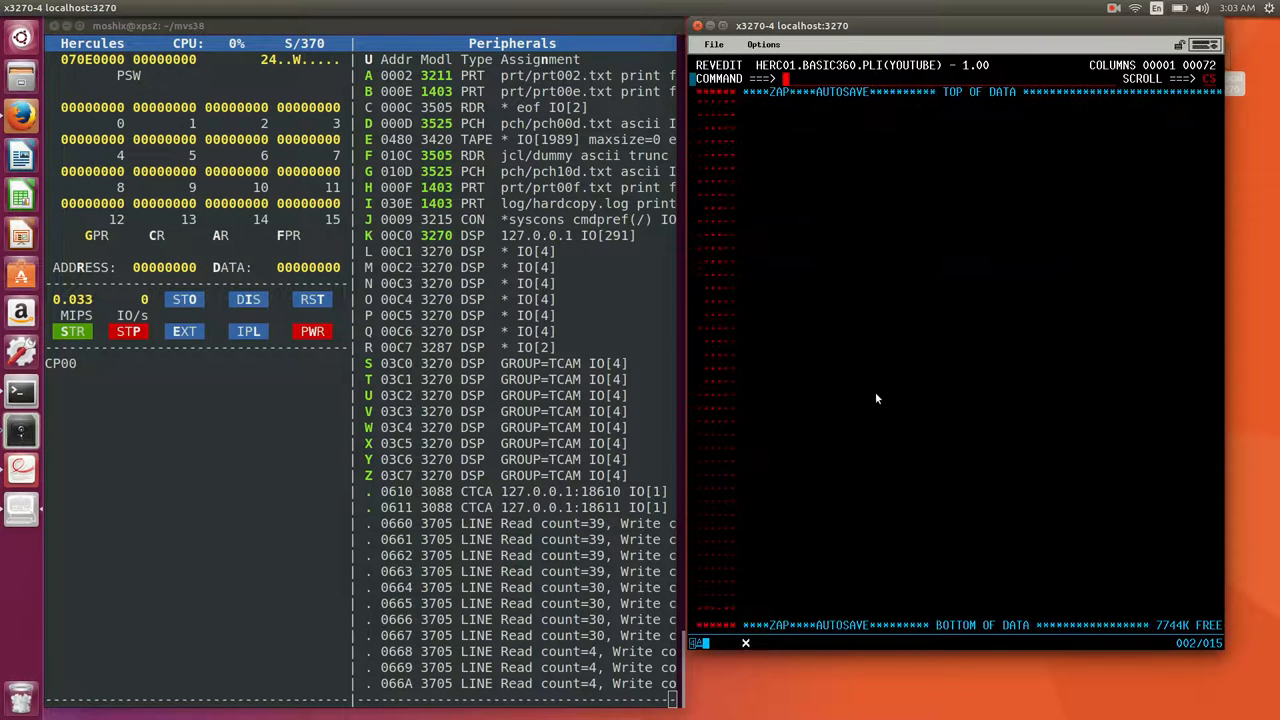
Enter lines 100–130 printing HELLO YOUTUBE, an underline, a blank line and AND GOODBYE!, then 999 END.
text(100)
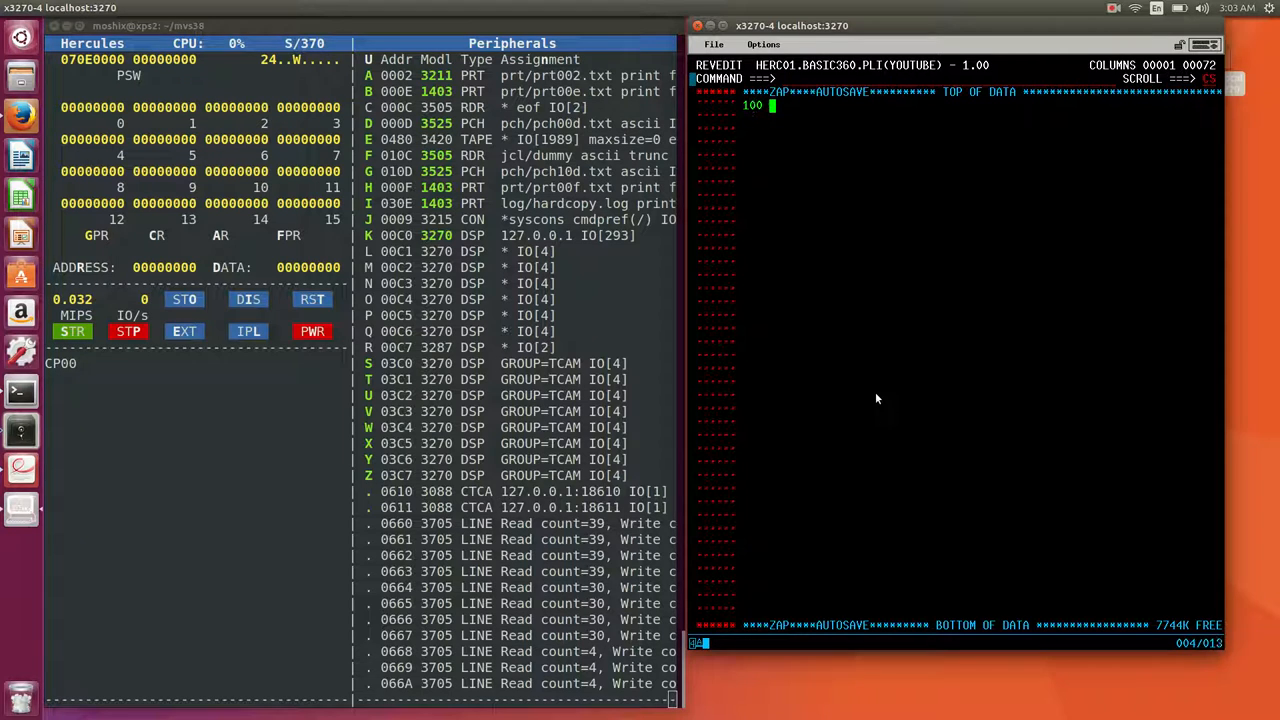
text(print "hello youtube)
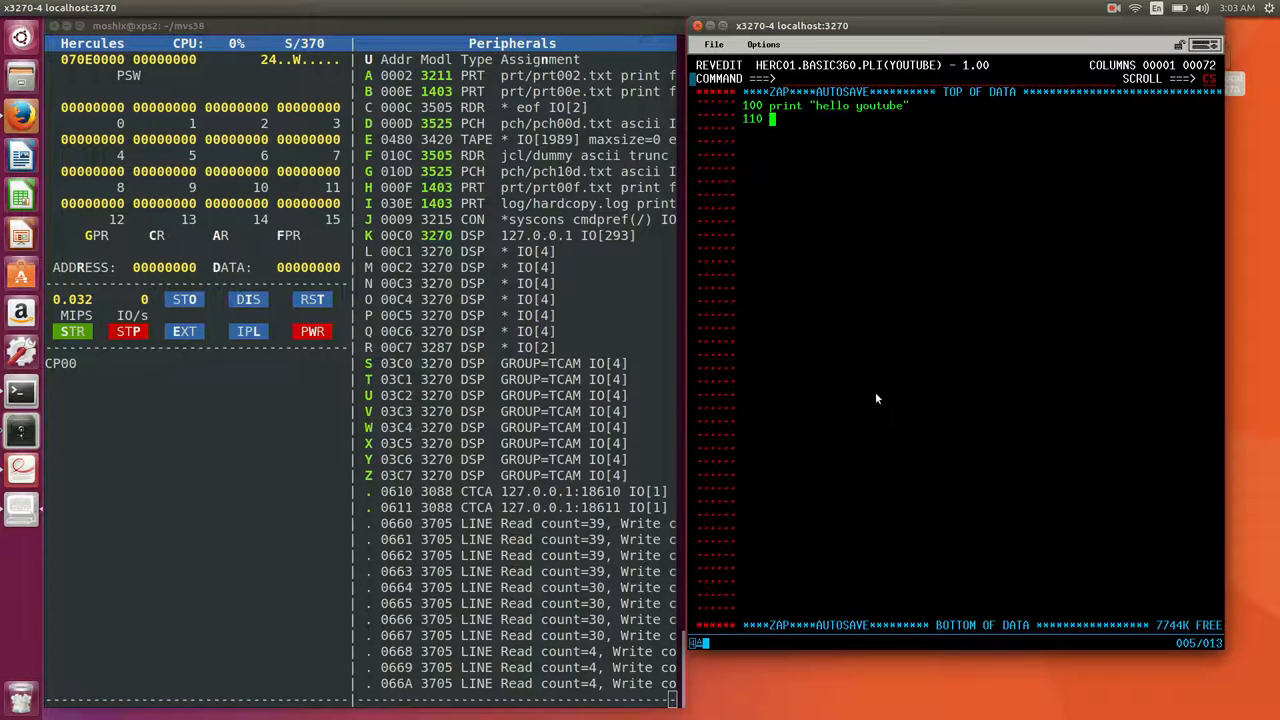
text(print "=============")
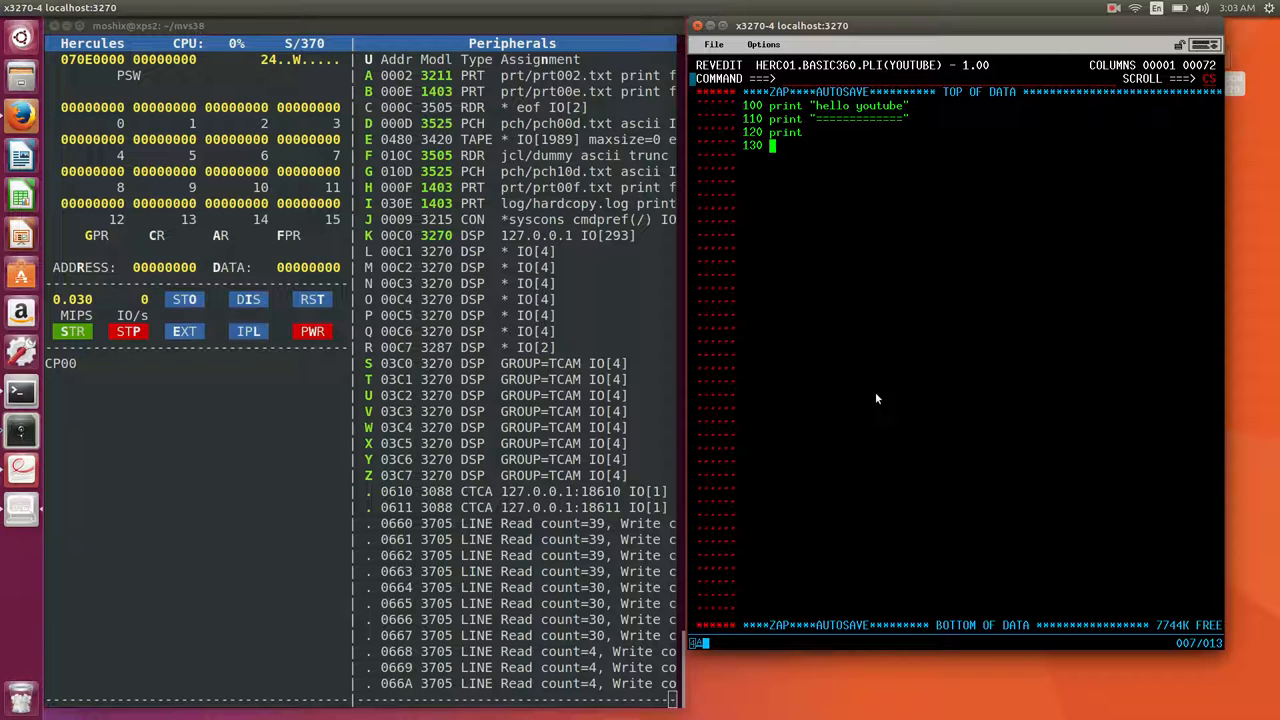
text(print "and)
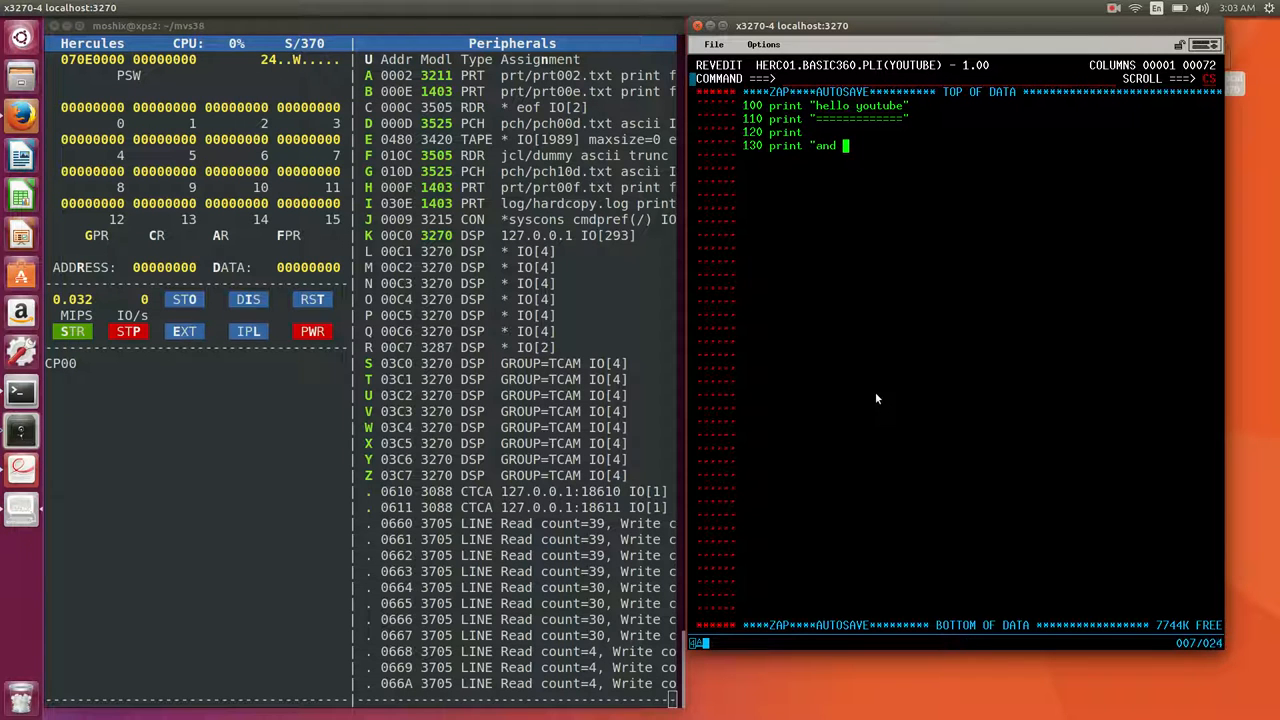
text(goodbye!)
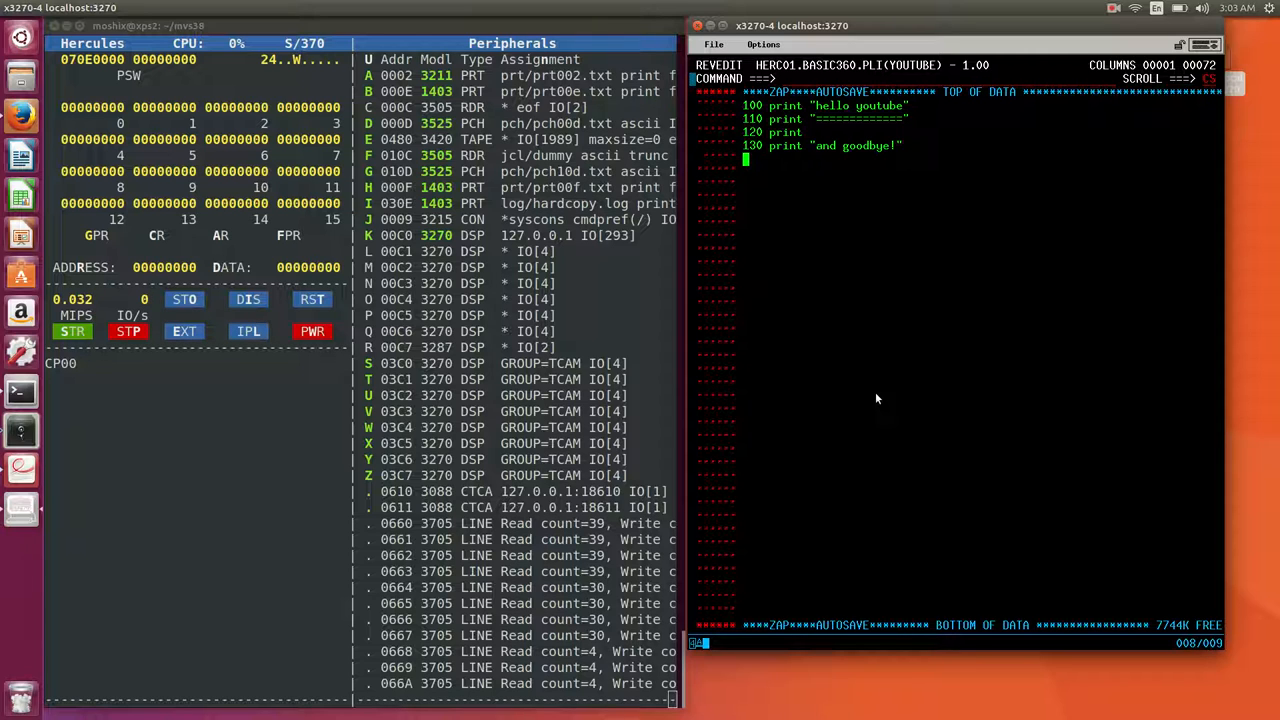
text(999 end)
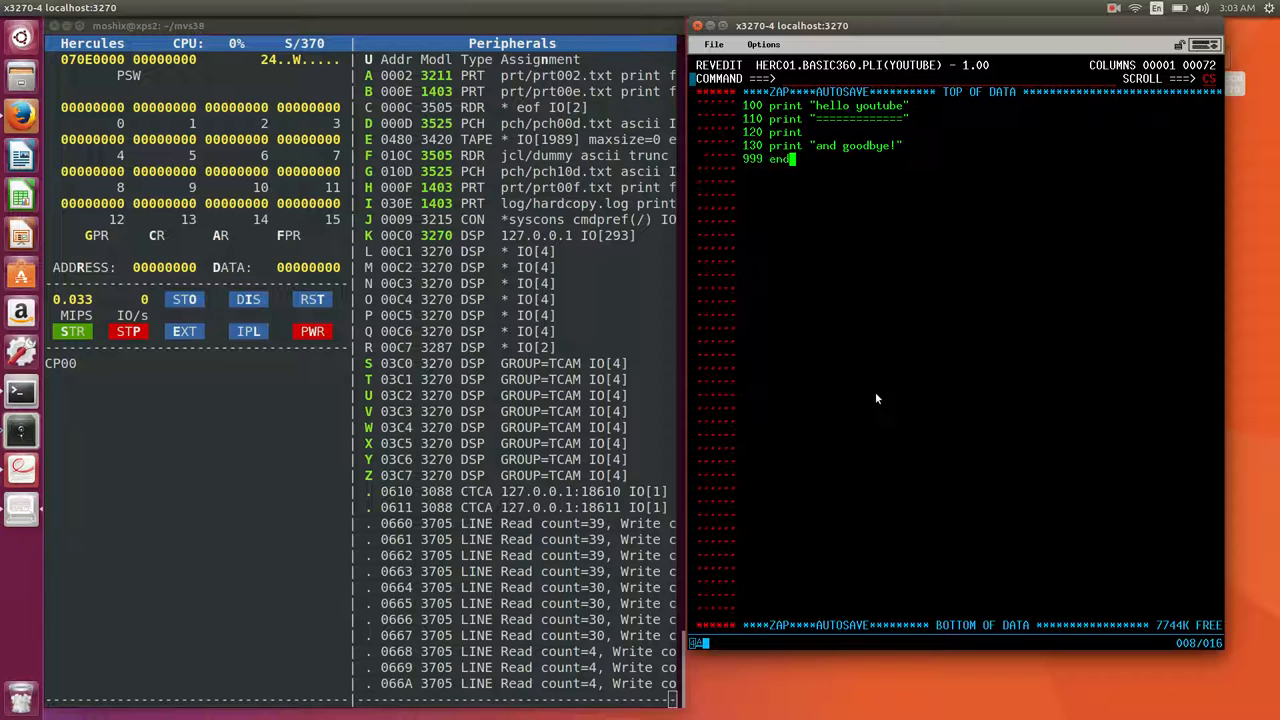
key(Enter)
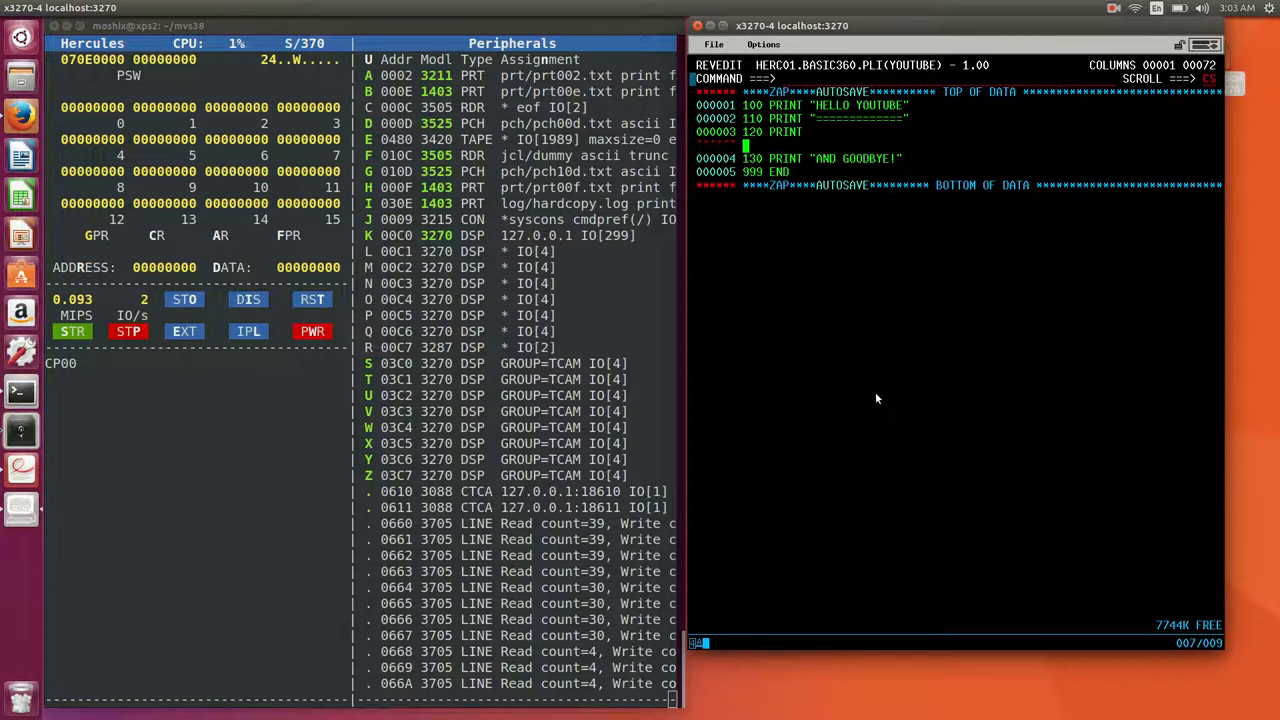
Insert line 121 FOR I = 1 TO 10 and an IF I < 10 line before the goodbye print.
text(121)
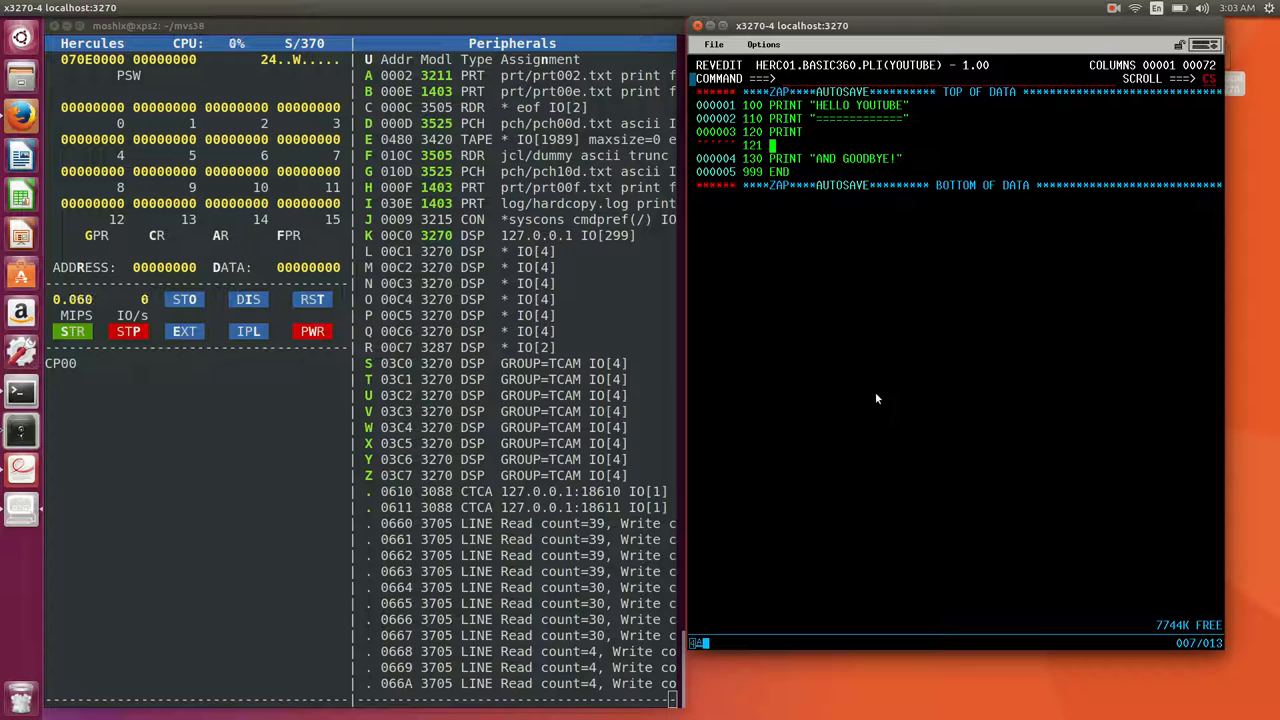
text(for i = 1 to)
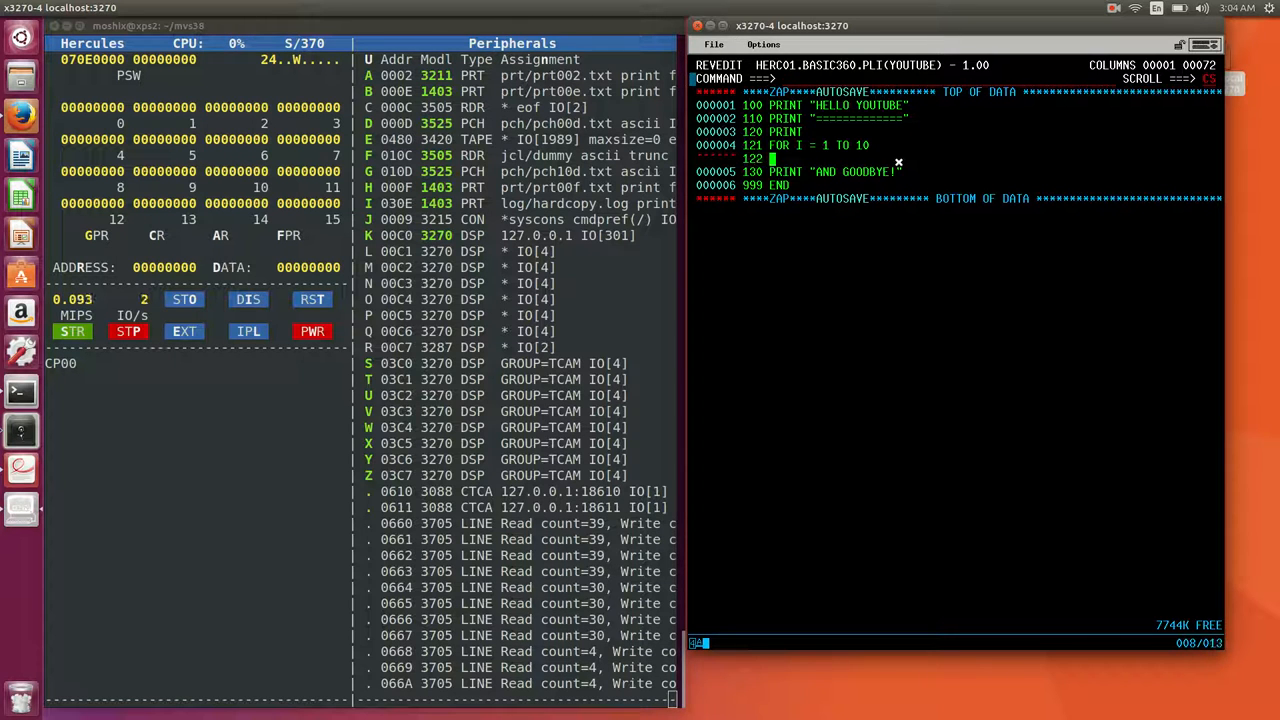
text(if i)
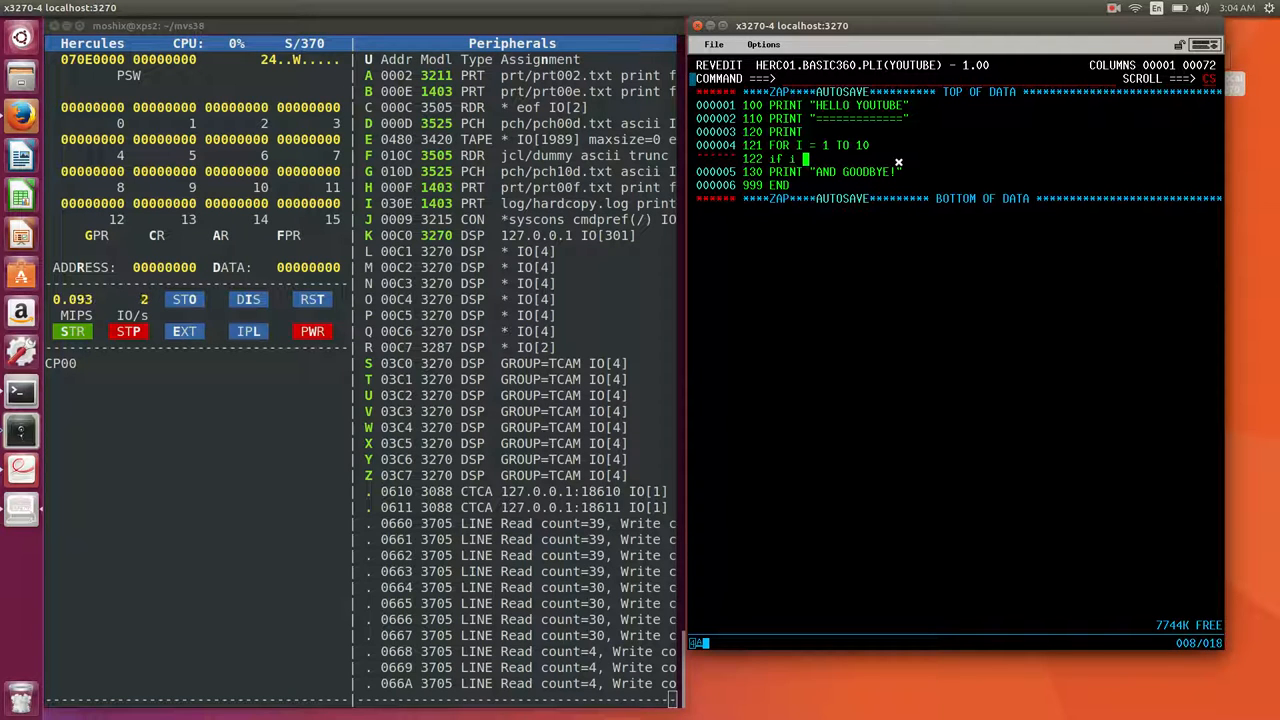
text(<)
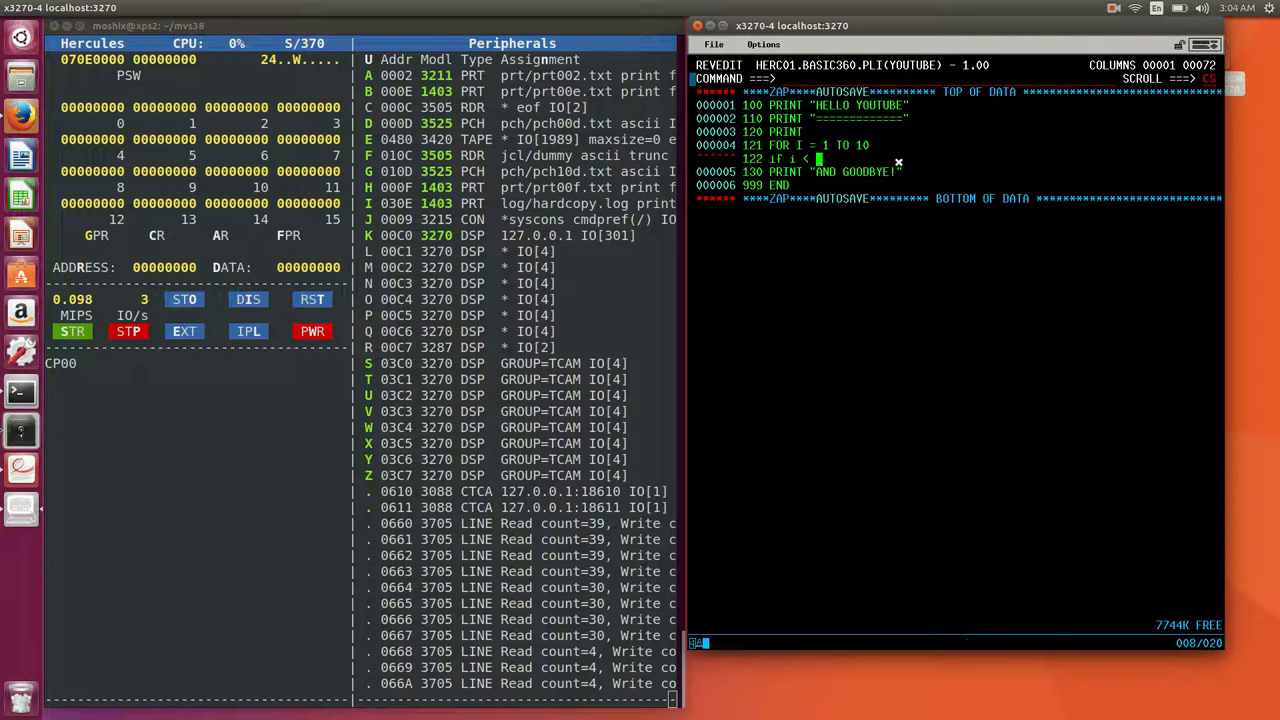
text(10 then)
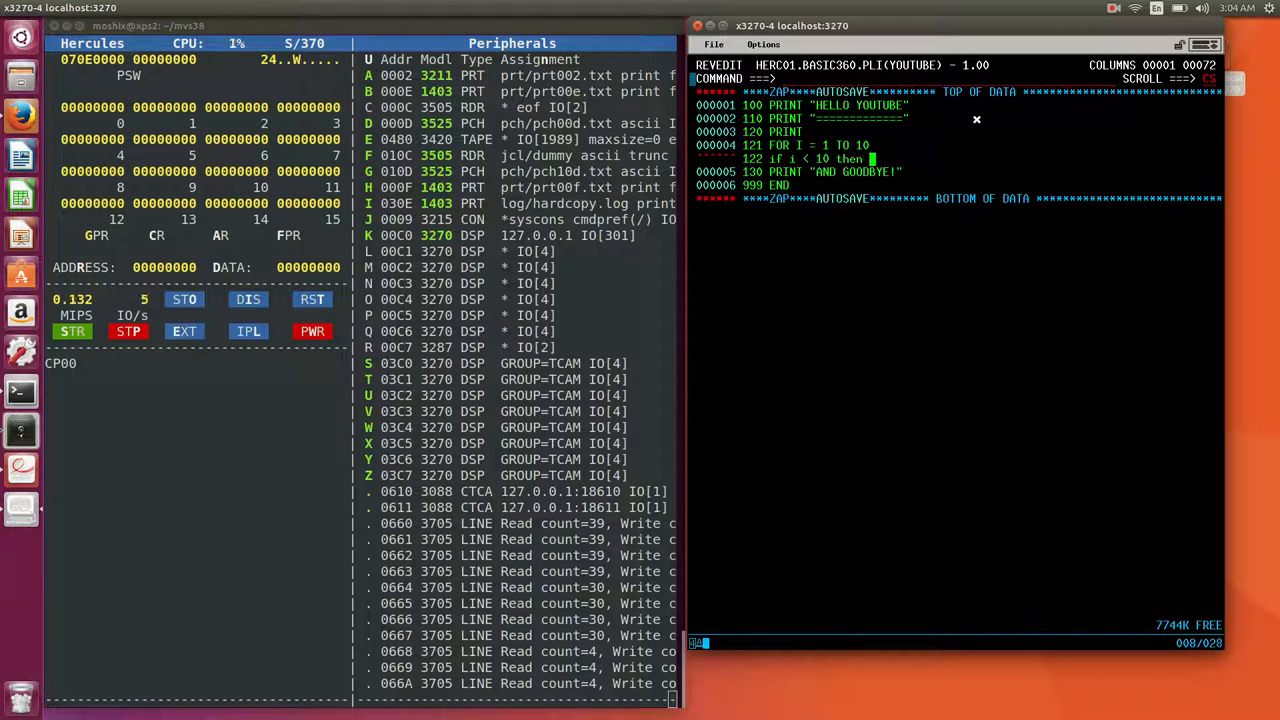
text(print "i: ";)
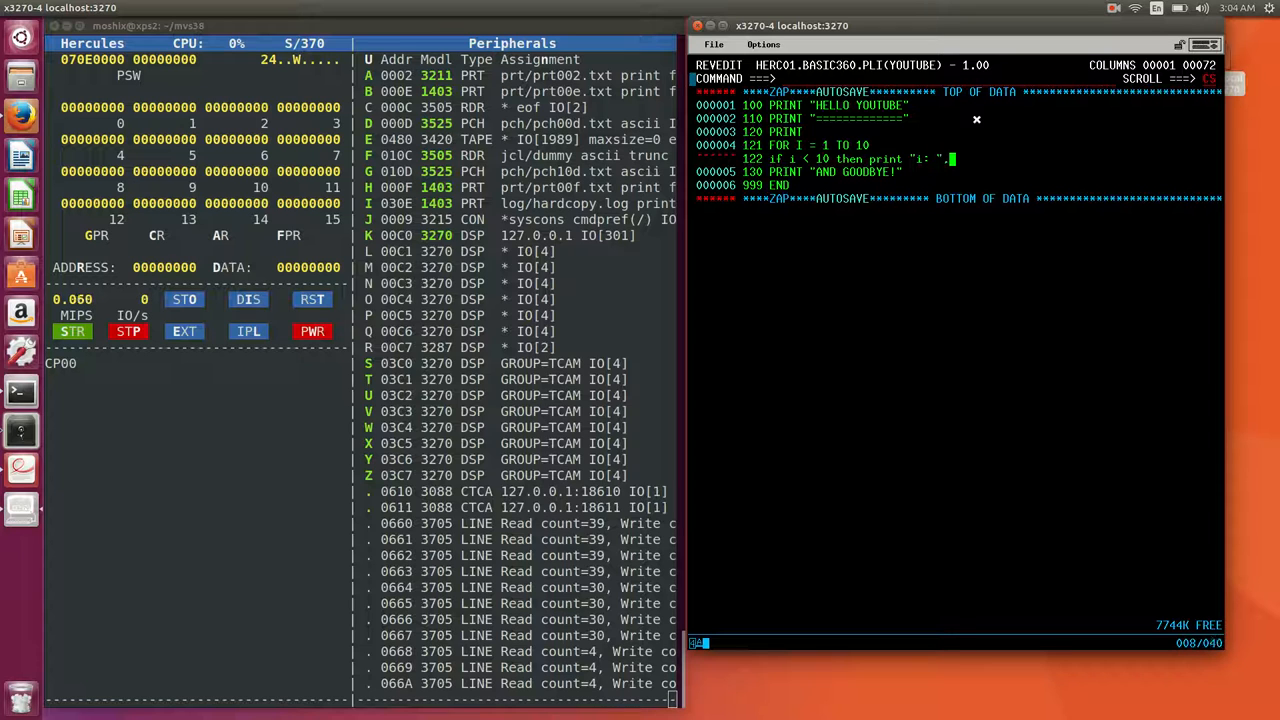
text(1)
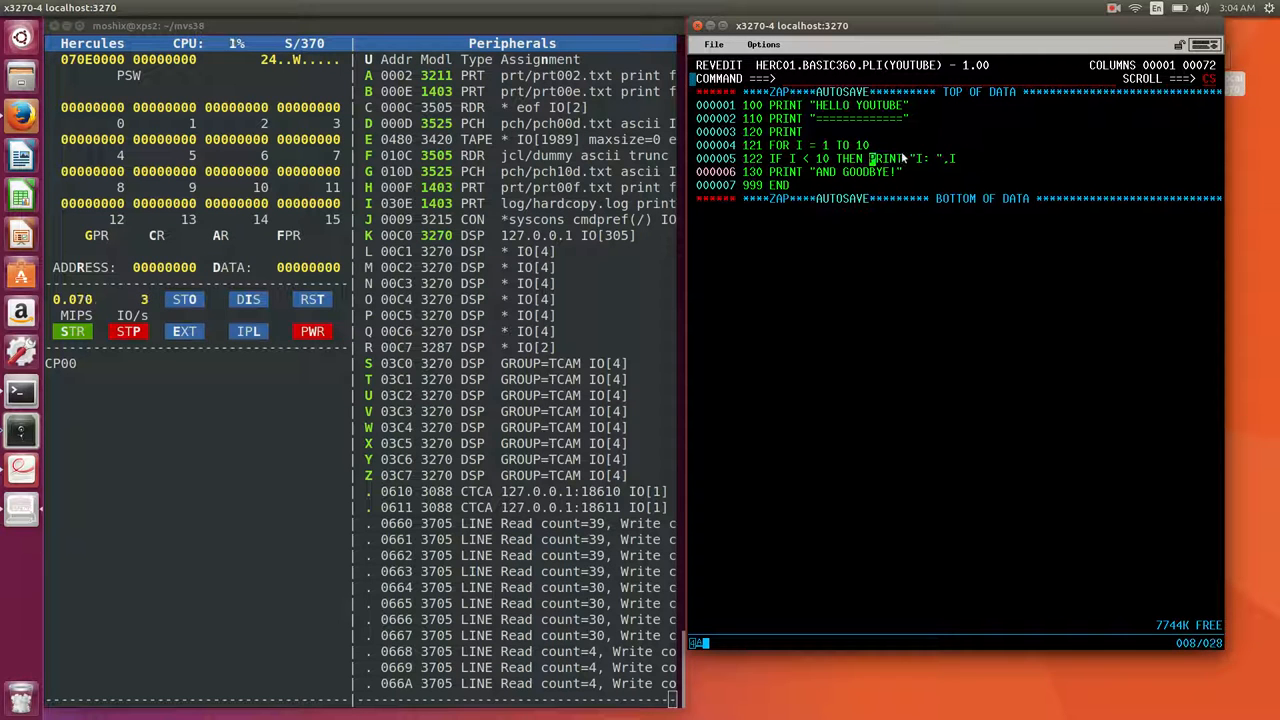
mouse_move(1001, 150)
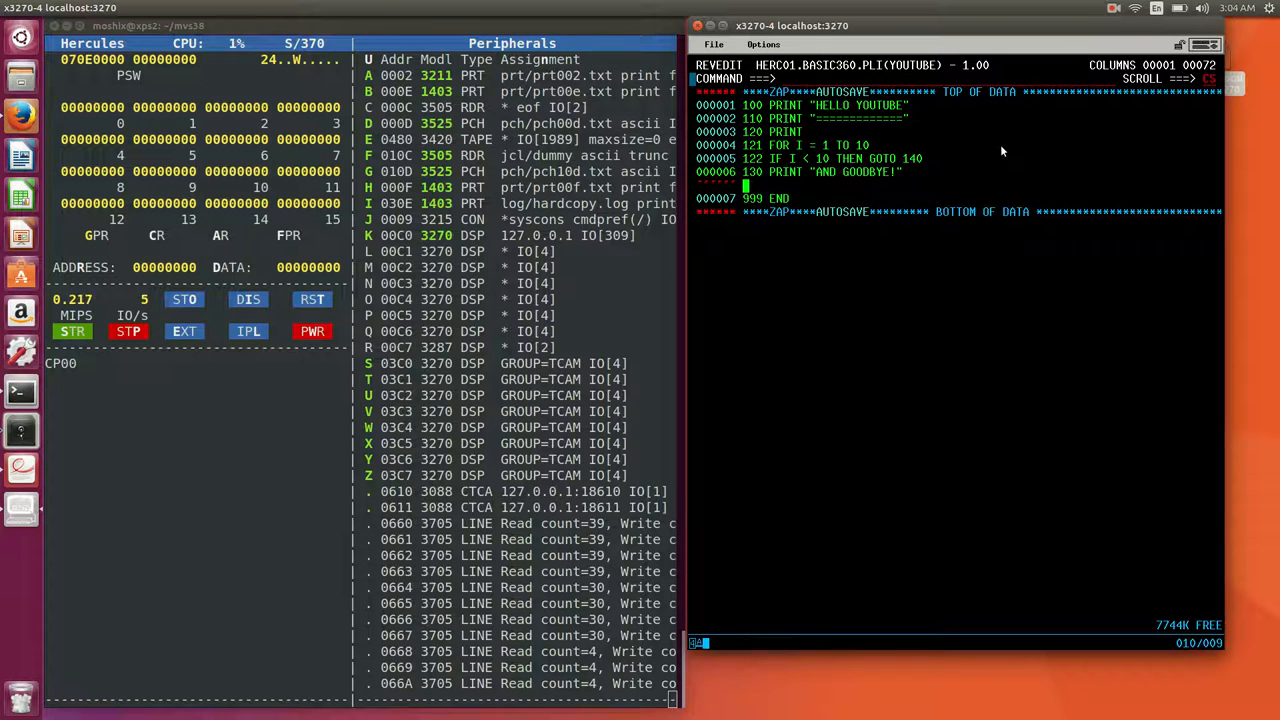
Add 129 NEXT I, 140 PRINT "I: ",I and 141 GOTO 129, and start line 131 with GOTO.
text(140 print ")
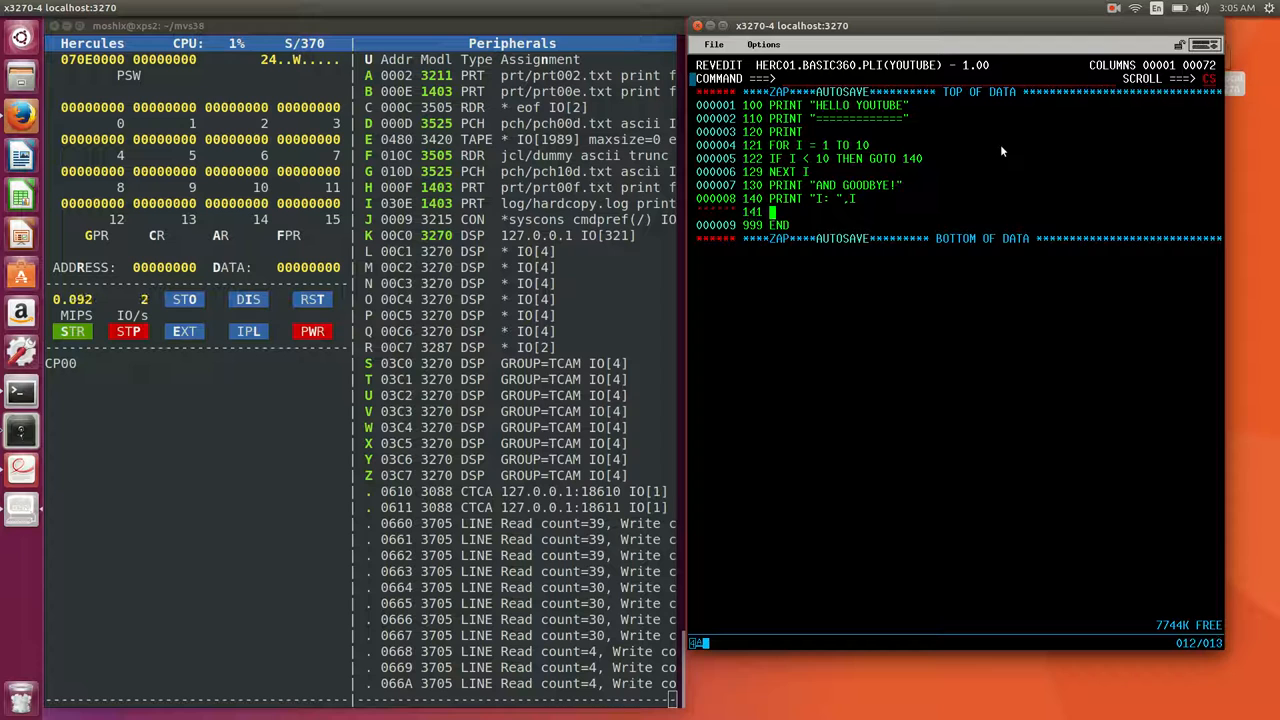
text(goto)
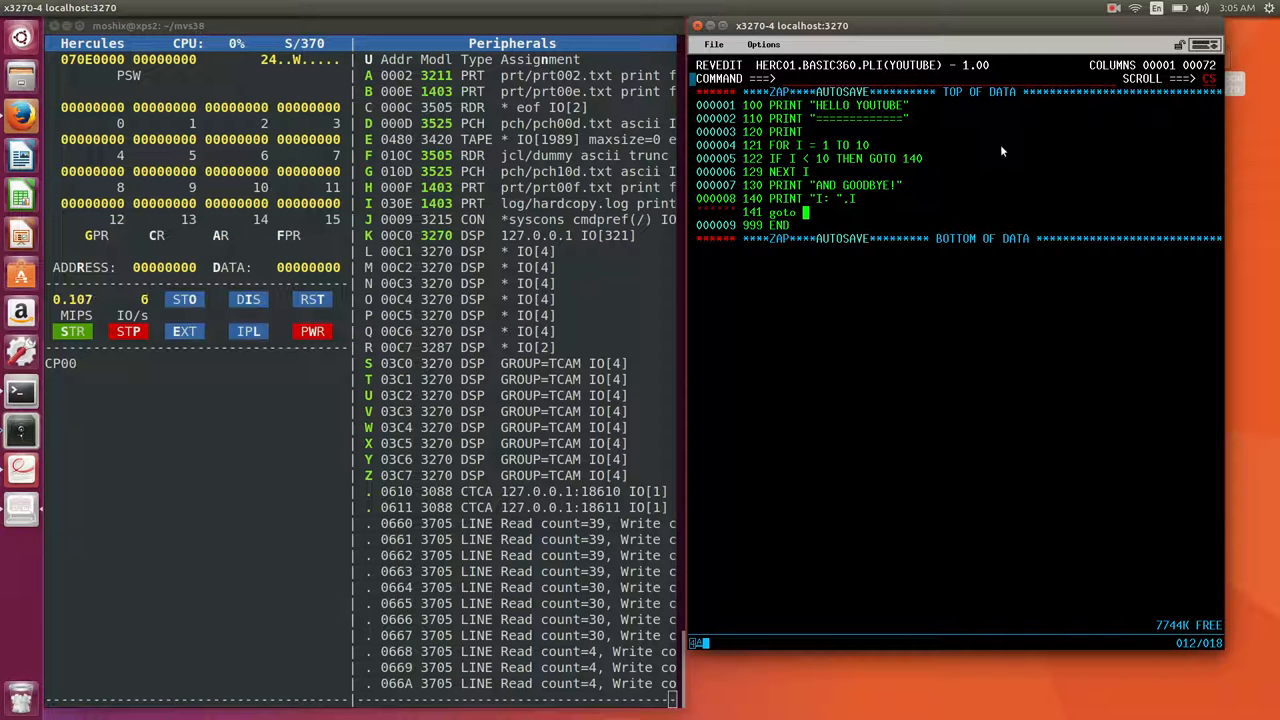
text(129)
text(131)
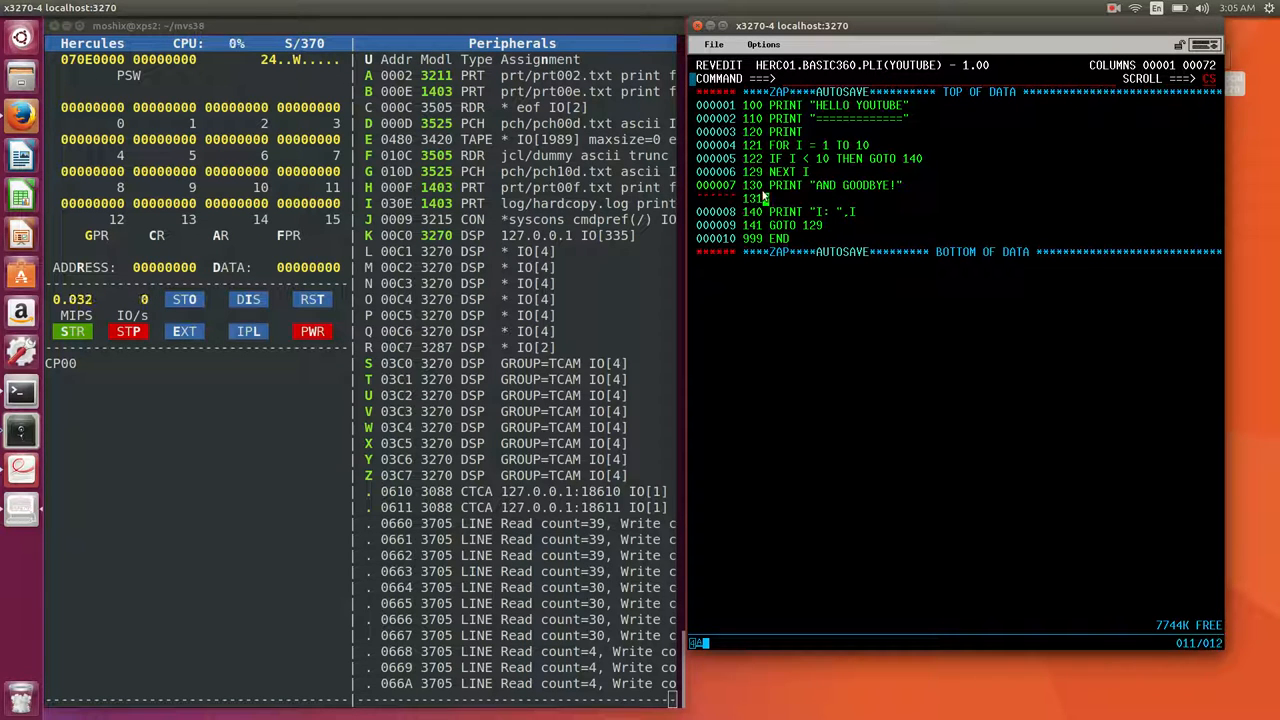
text(goto)
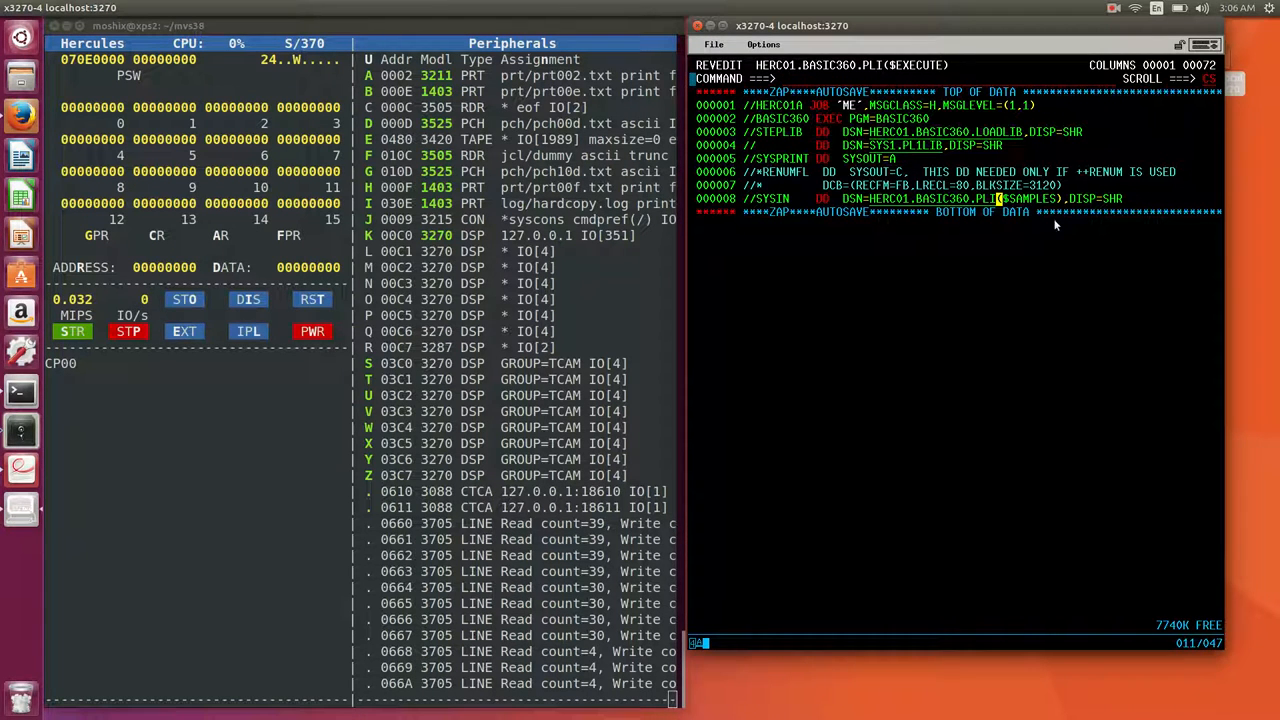
Replace $SAMPLES with YOUTUBE in the $EXECUTE job's SYSIN DD statement.
text(youtube)
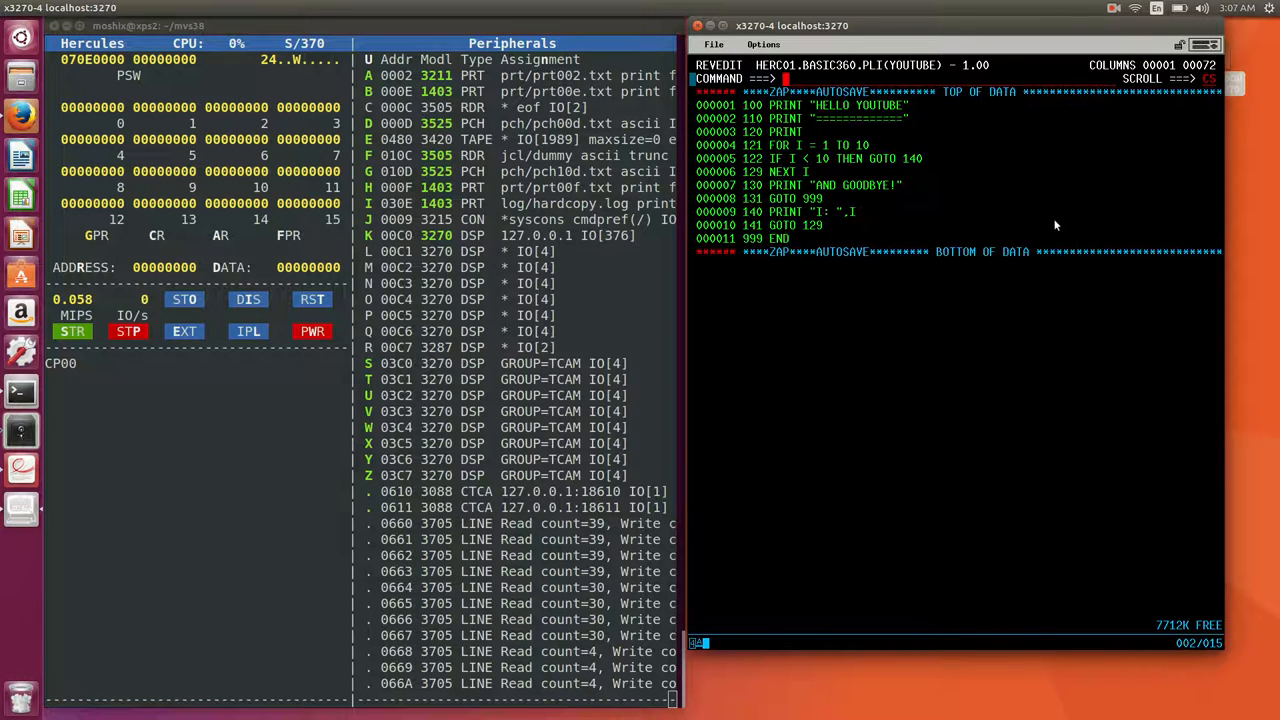
Select the loop limit 10 on line 121 of the reopened YOUTUBE member.
click(858, 145)
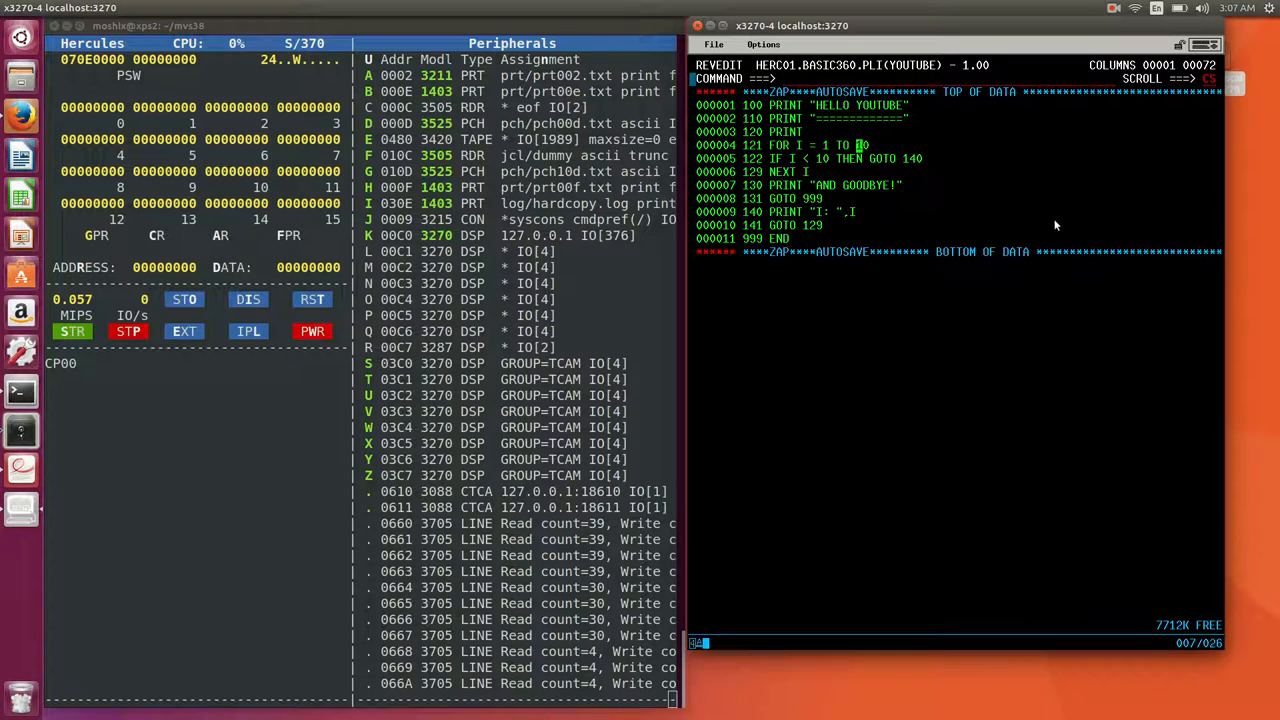